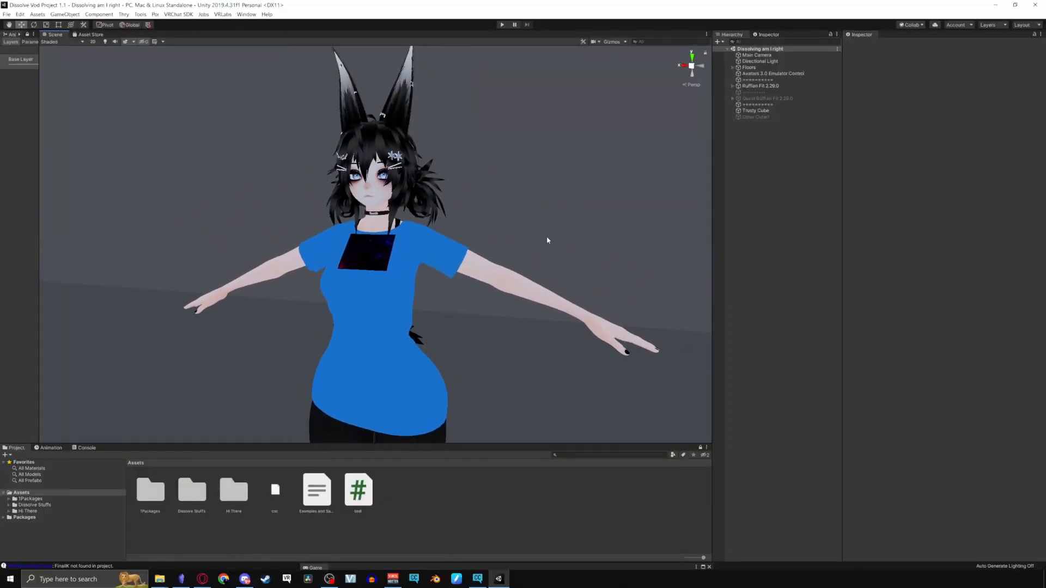
- Select the avatar's TShirt and expand Special FX to show its Dissolve options
click(732, 85)
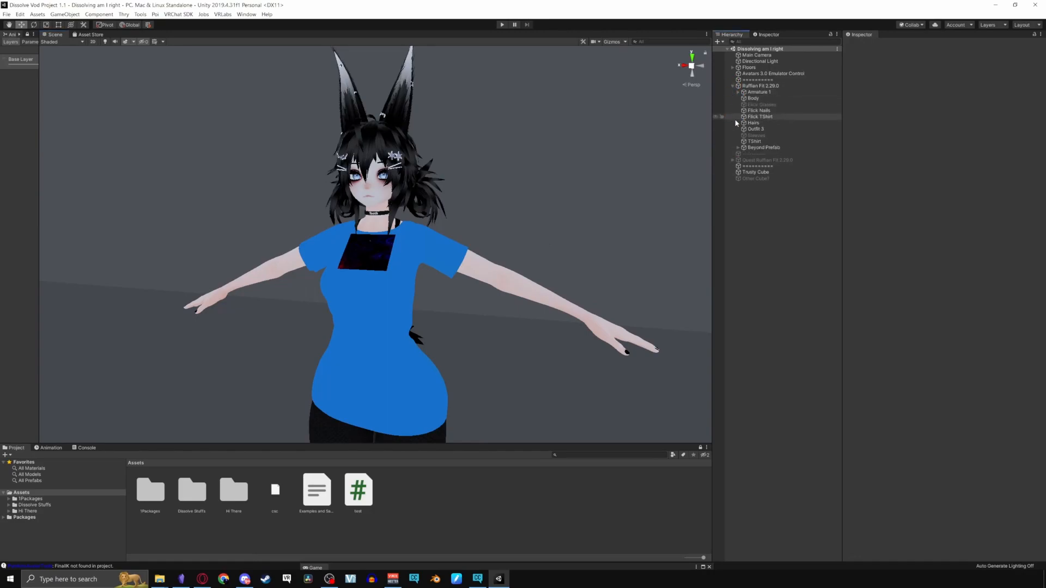
click(754, 141)
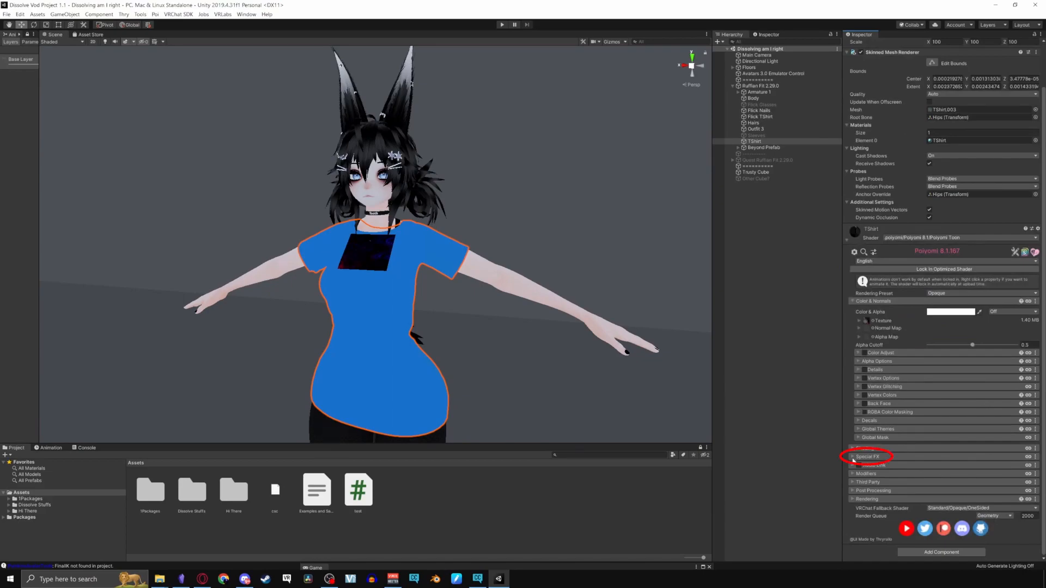
click(867, 457)
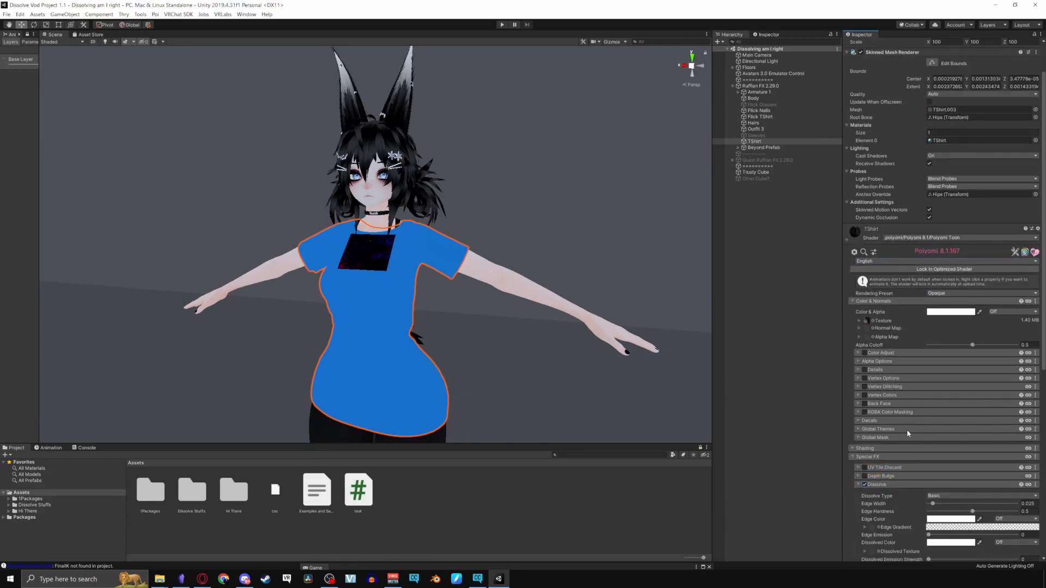
scroll(down, 3)
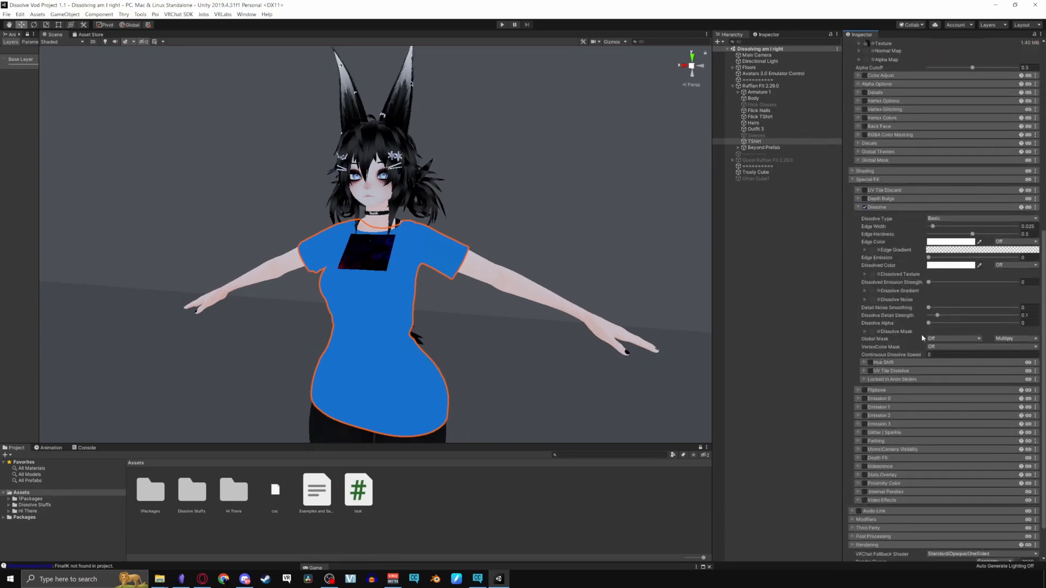
drag(929, 323, 1011, 324)
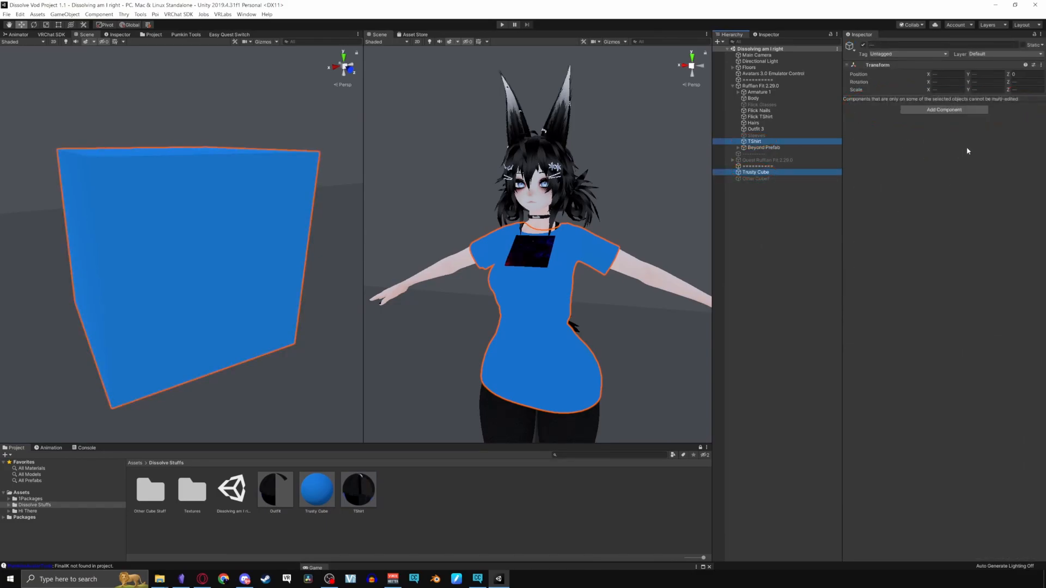
- Edit cube and shirt materials together, zero Dissolve Alpha, and settle on Point2Point after trying Spherical and Basic
click(959, 173)
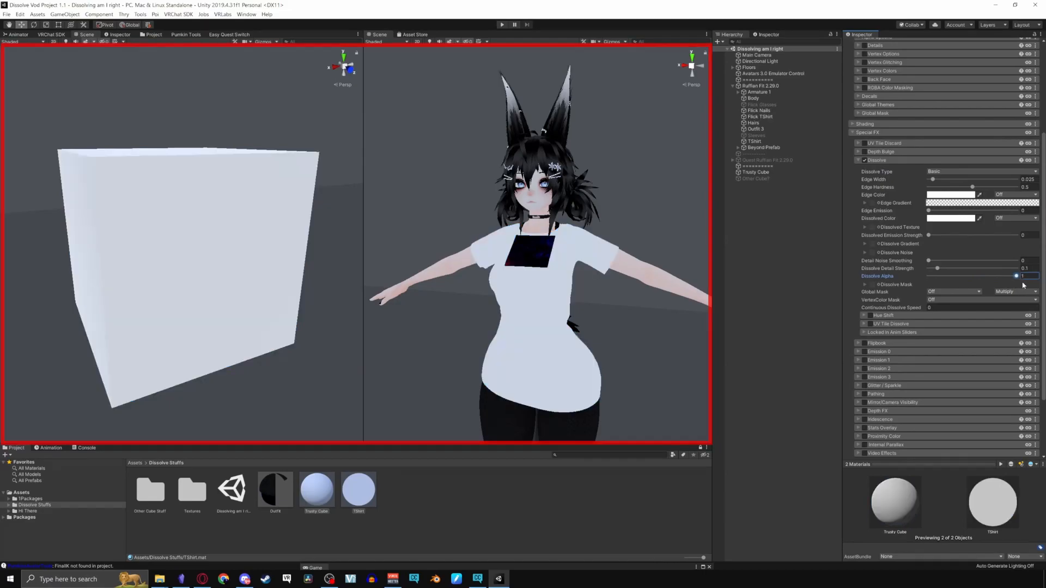
click(980, 171)
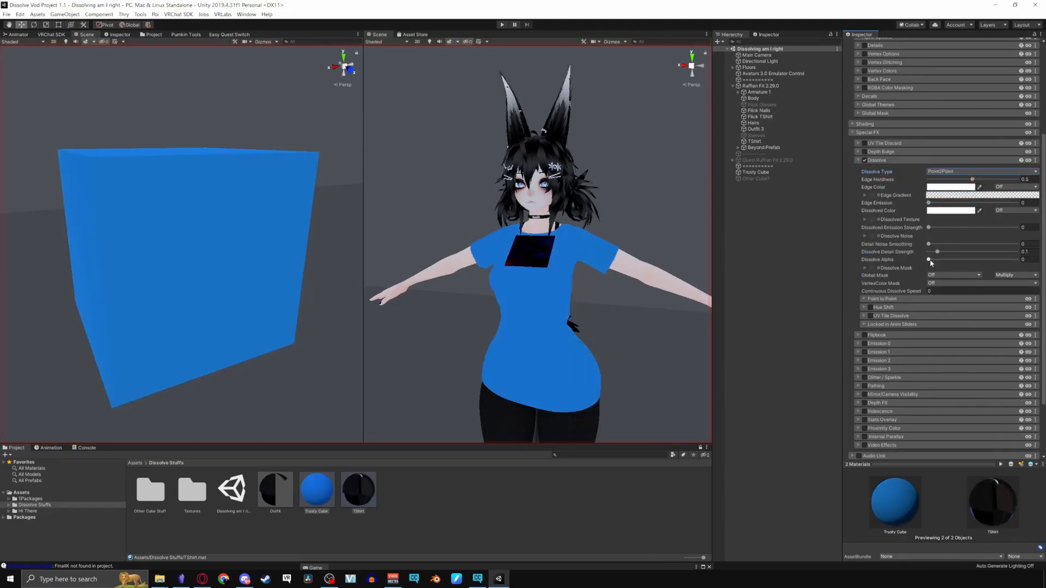
click(982, 171)
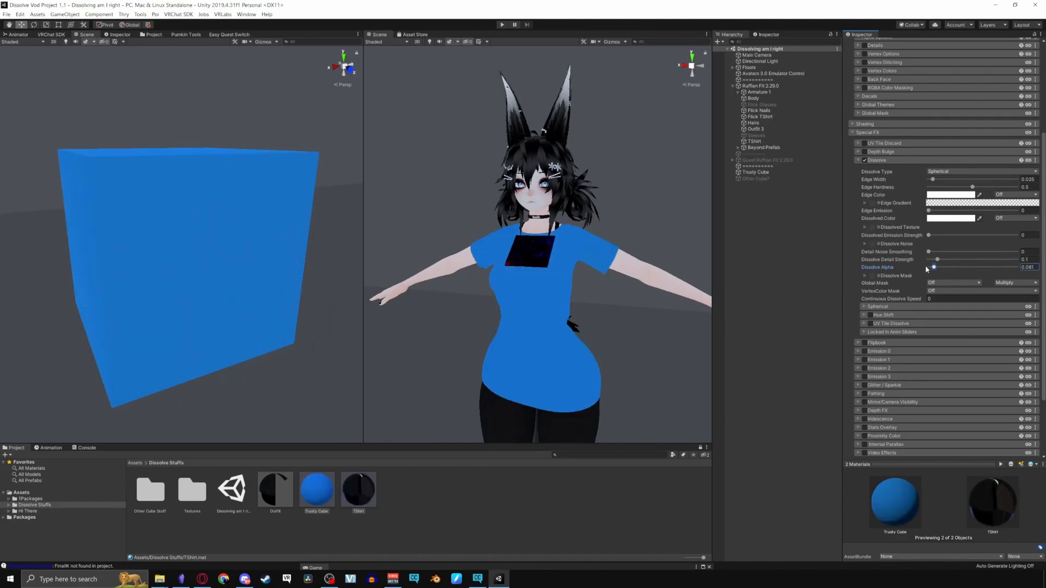
click(981, 171)
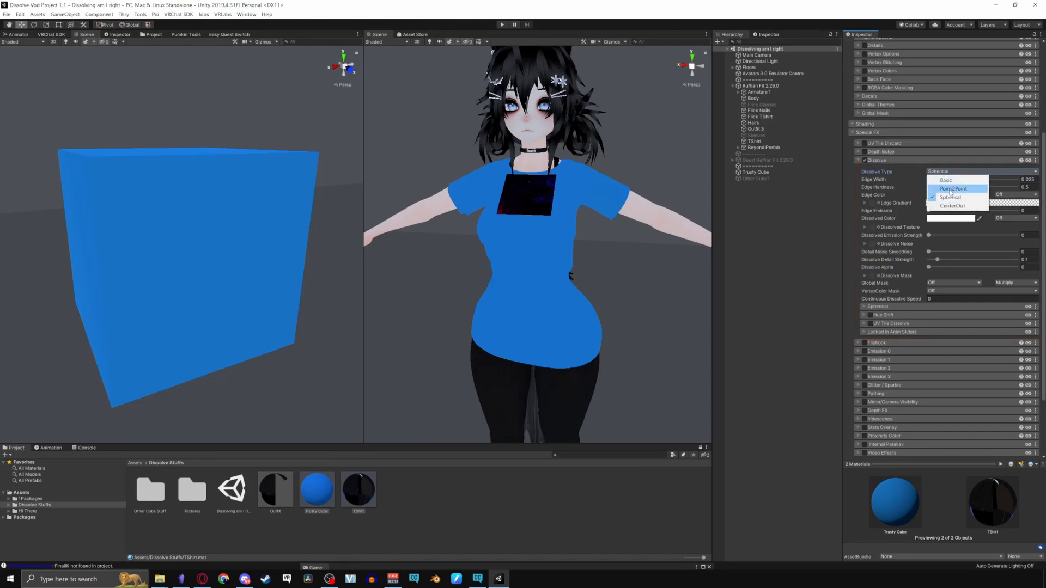
click(943, 180)
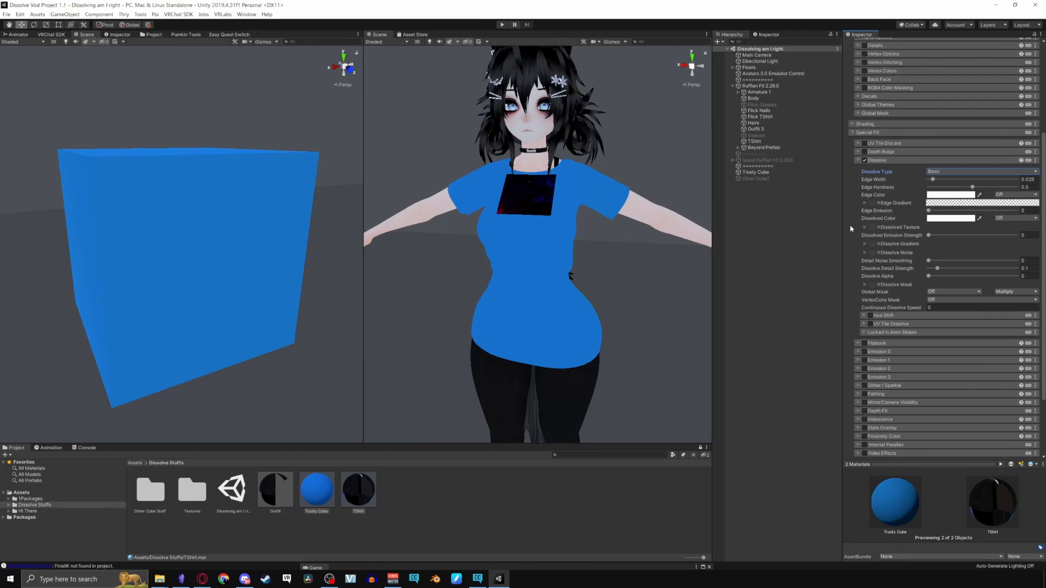
click(980, 172)
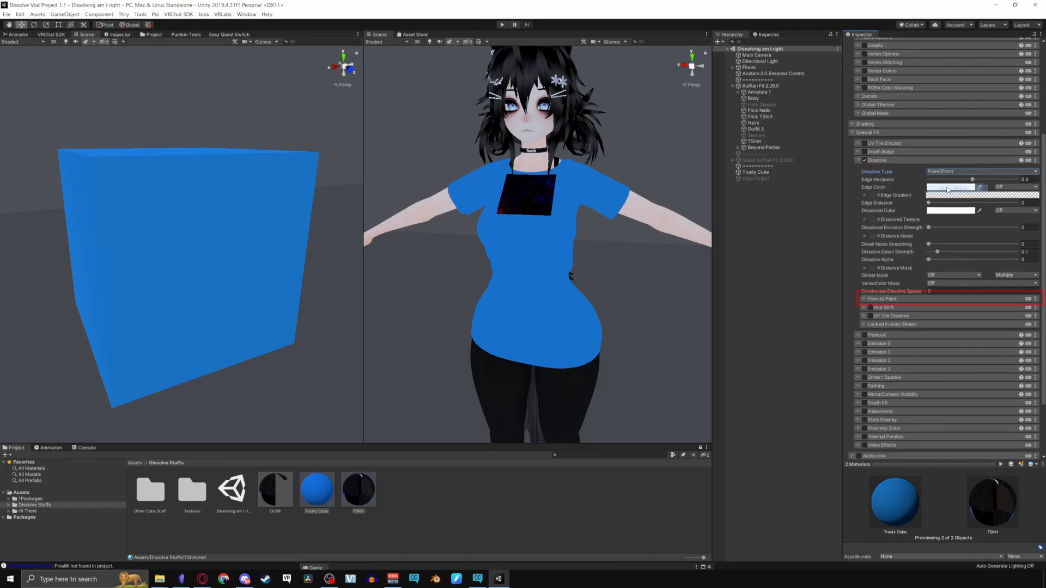
- Expand Point to Point and set its space to Local
click(864, 298)
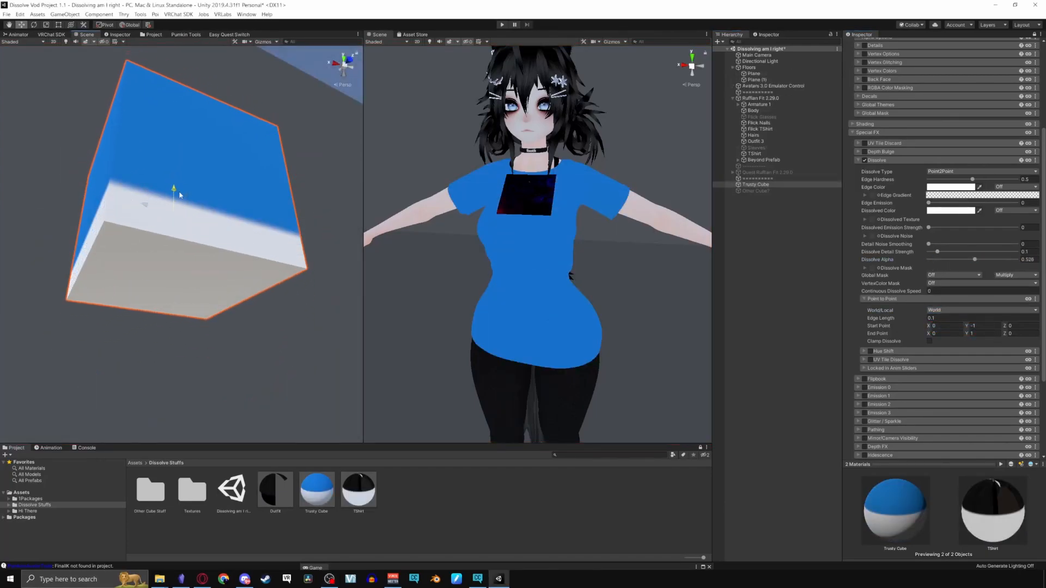
click(982, 310)
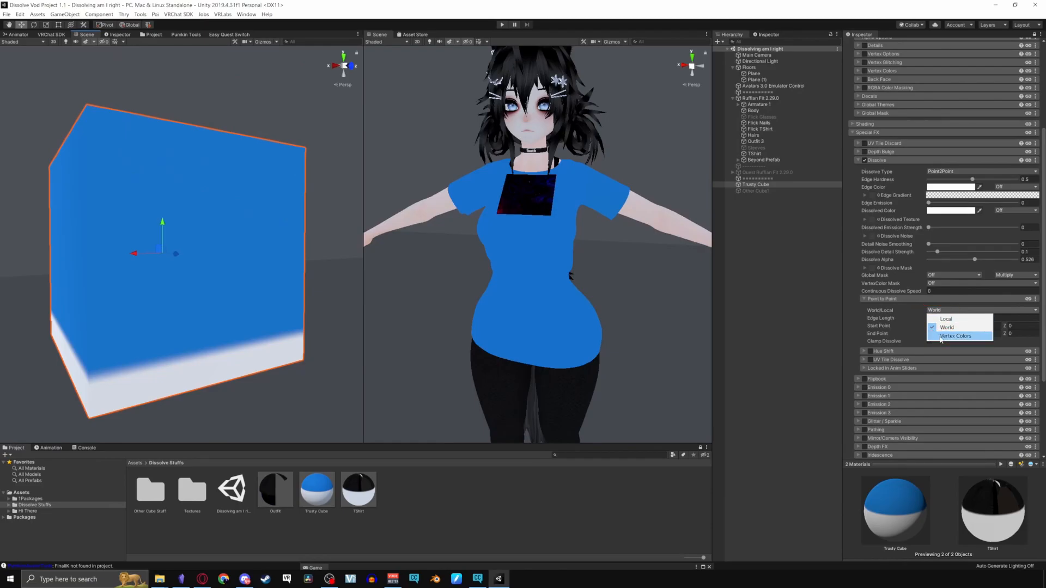
click(955, 336)
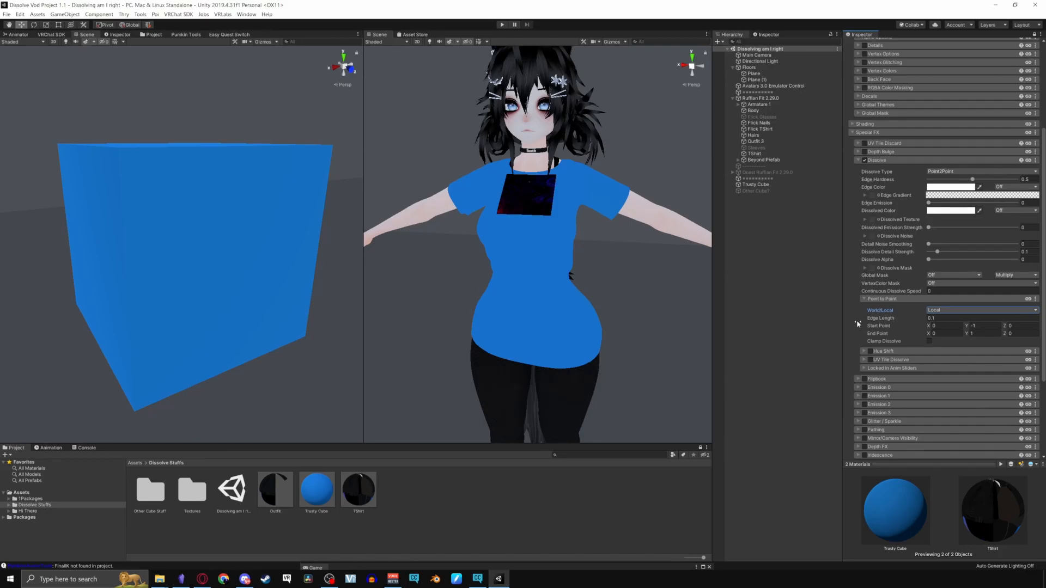
- Sweep Dissolve Alpha between solid and full, leaving cube and shirt mostly dissolved to white
drag(927, 259, 960, 258)
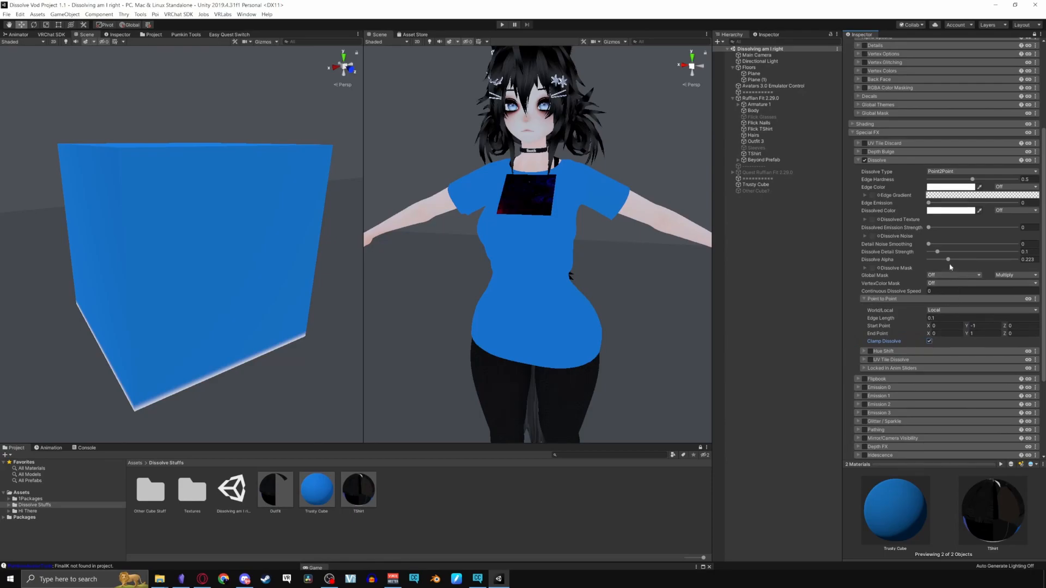
drag(937, 260, 976, 259)
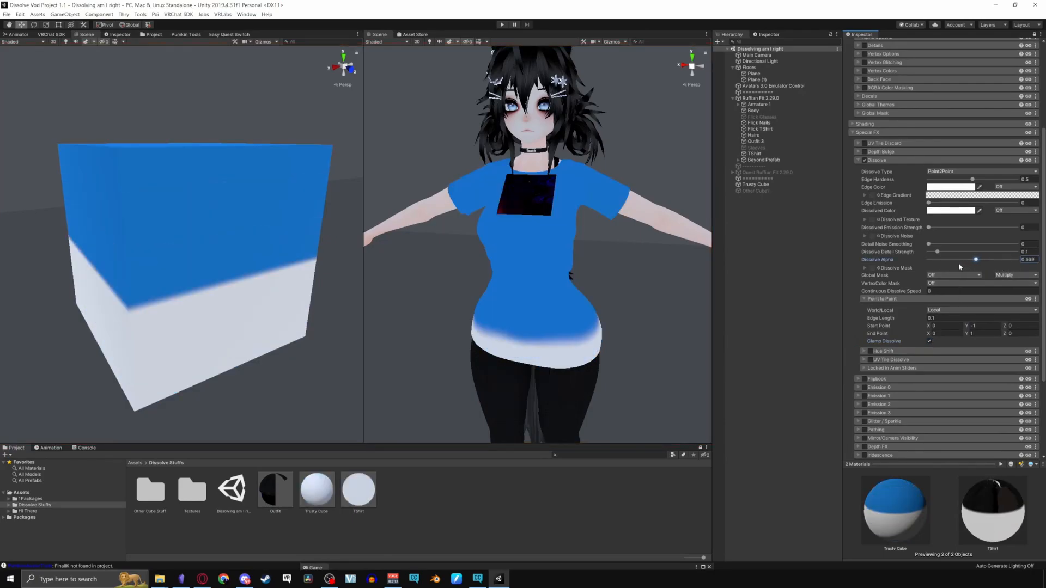
drag(974, 259, 937, 259)
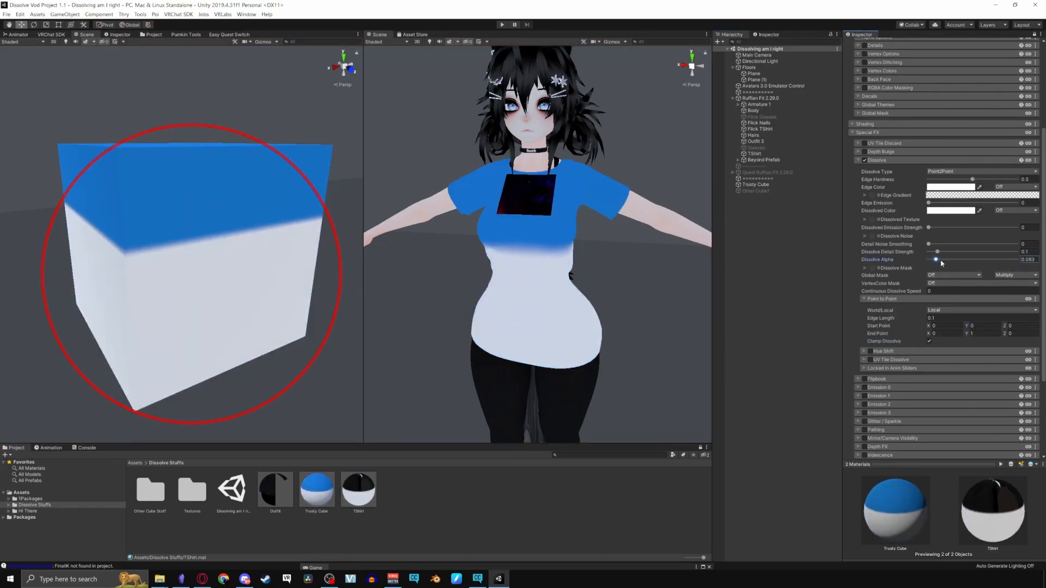
drag(936, 260, 995, 259)
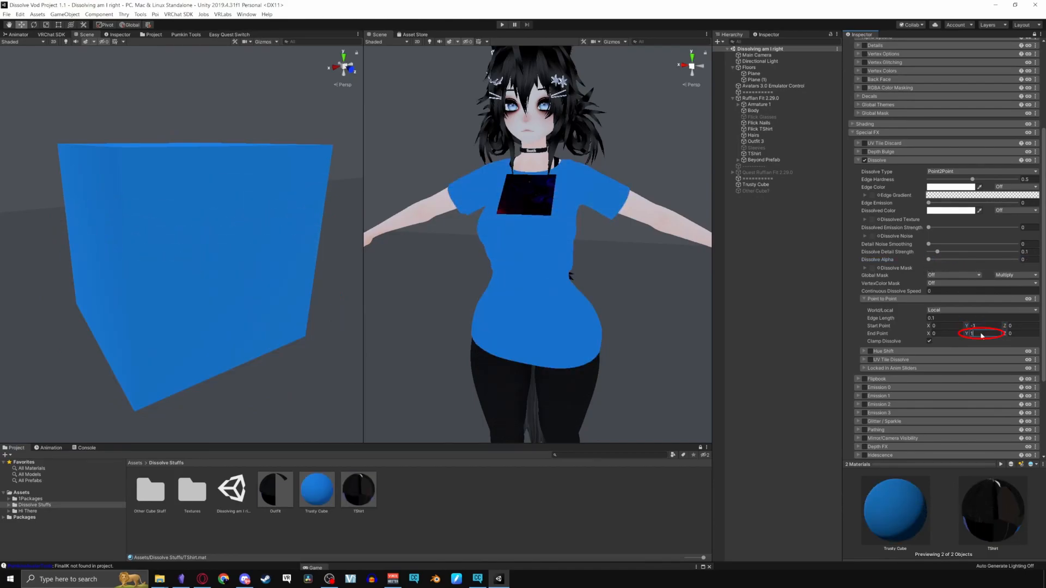
drag(936, 259, 1017, 260)
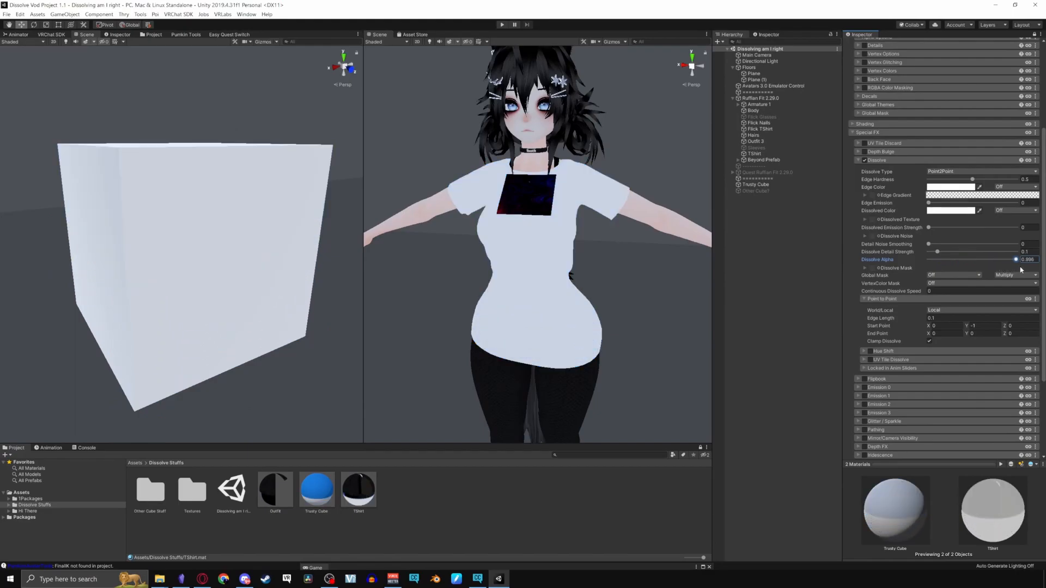
drag(1016, 259, 959, 258)
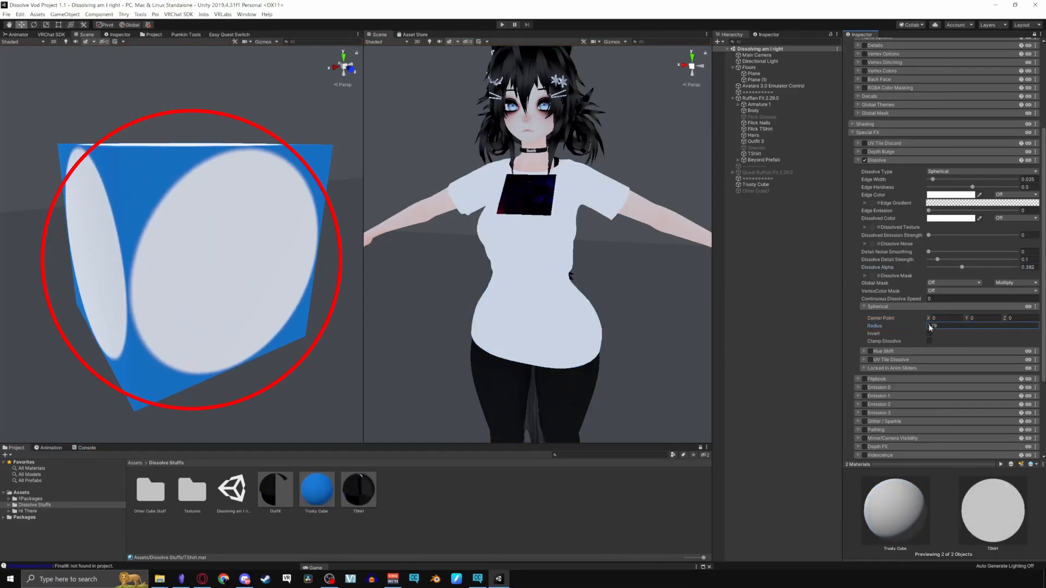
- Open the Dissolve Type choices with Spherical dissolve at alpha 0
click(929, 334)
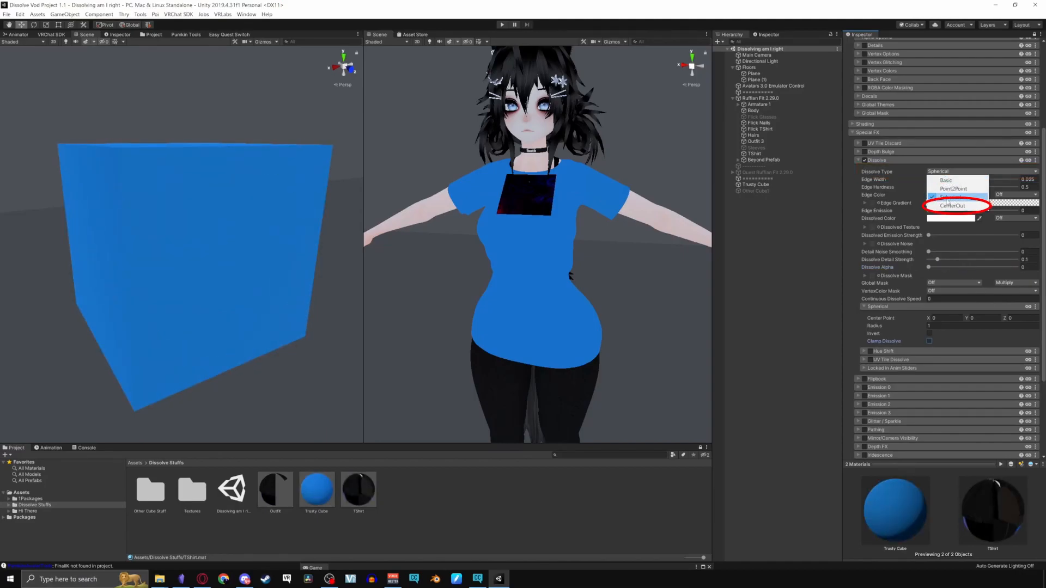
- Switch Dissolve Type to CenterOut in View Direction mode and raise Dissolve Alpha
click(952, 205)
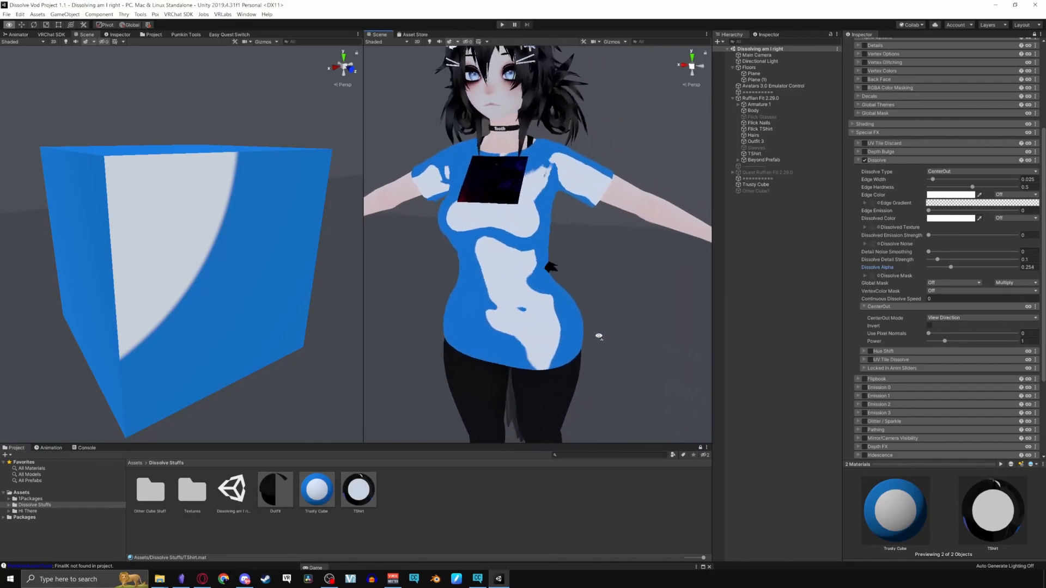
click(980, 318)
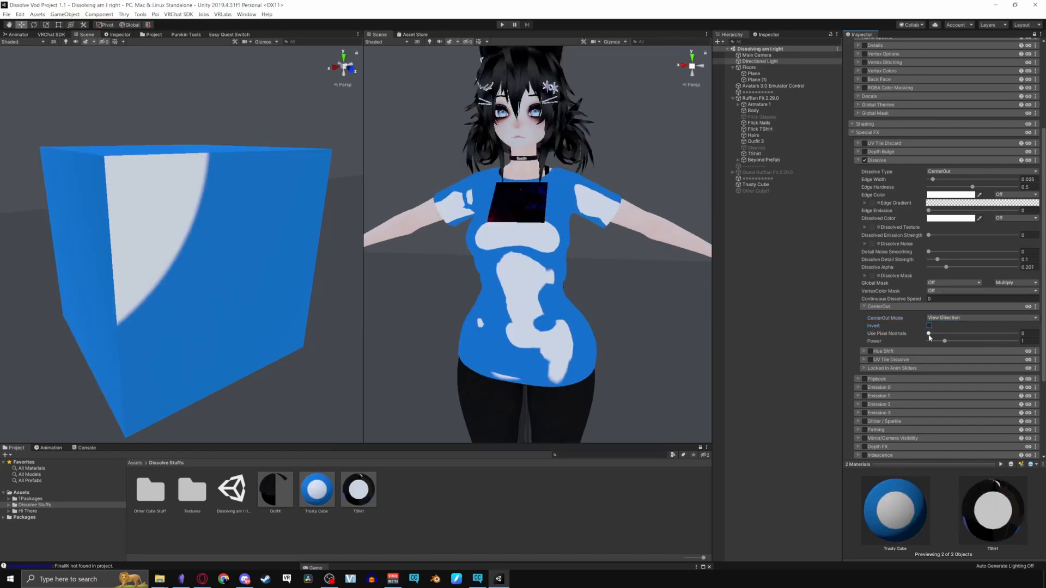
drag(928, 334, 990, 334)
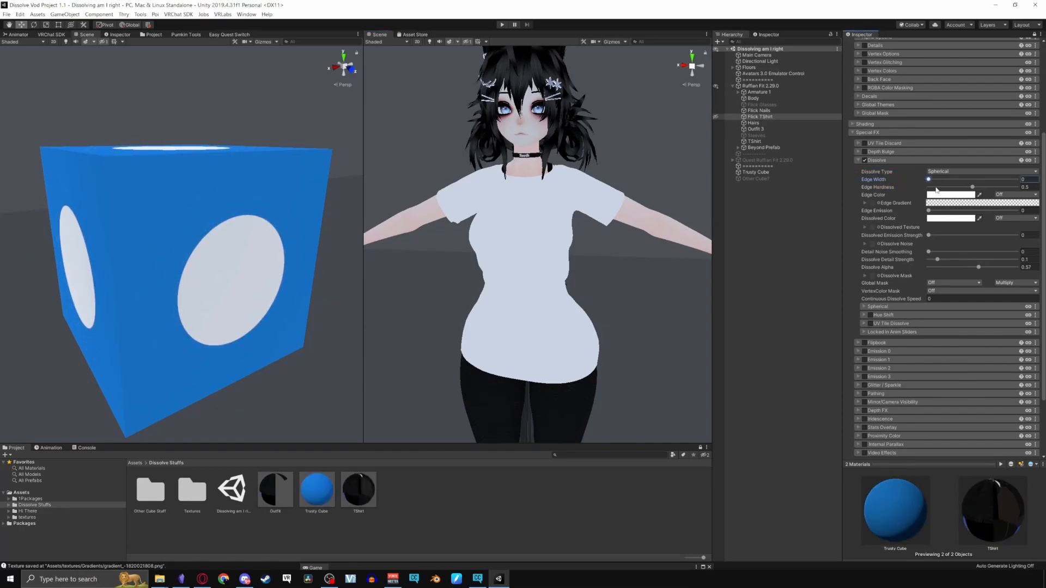
- Adjust Edge Hardness and start choosing a texture for the edge gradient
drag(941, 187, 993, 187)
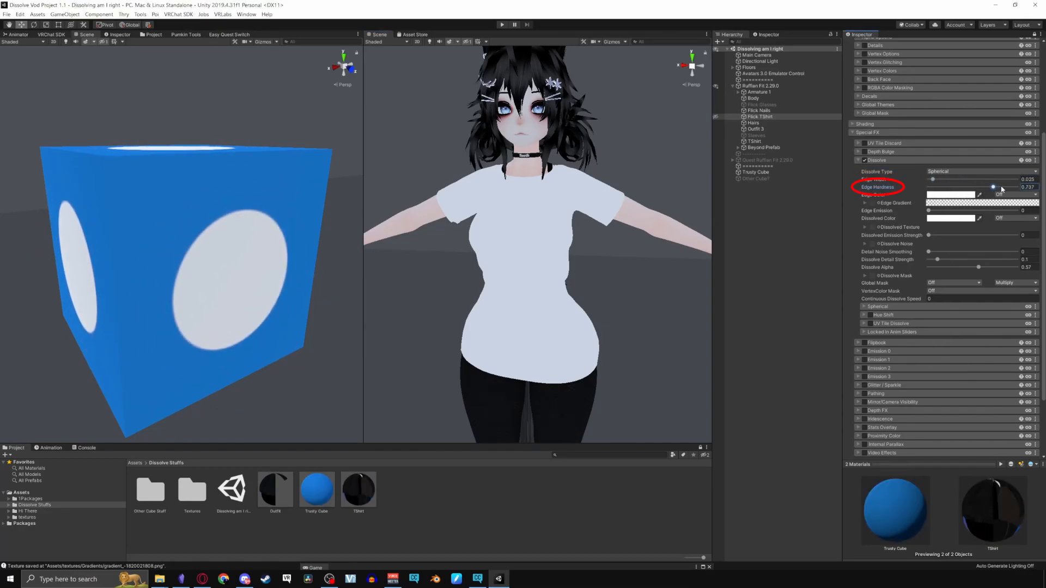
drag(993, 187, 963, 187)
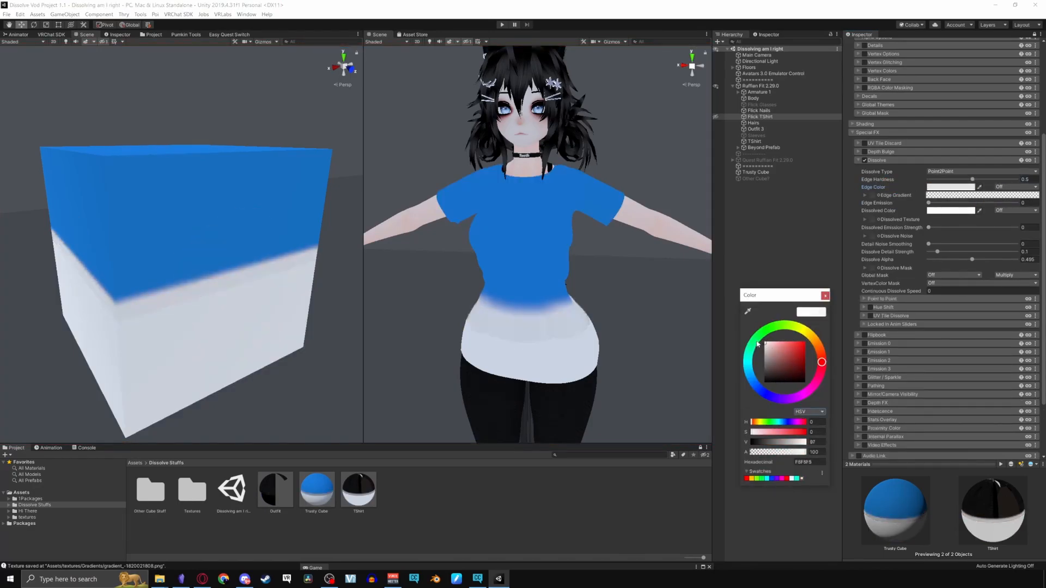
click(825, 295)
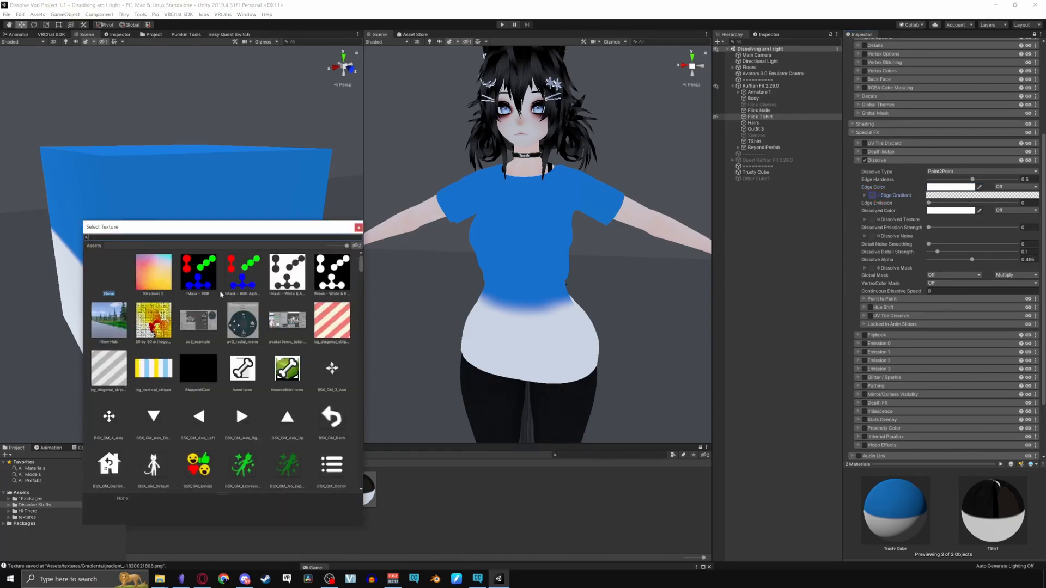
- Build a red-to-blue Edge Gradient in the gradient editor and apply it
click(153, 272)
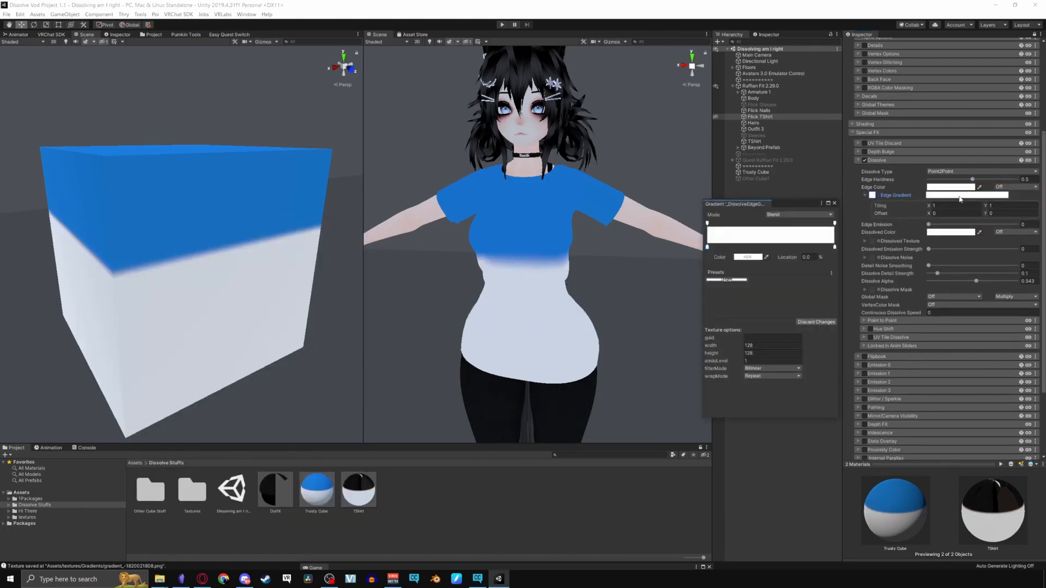
click(712, 223)
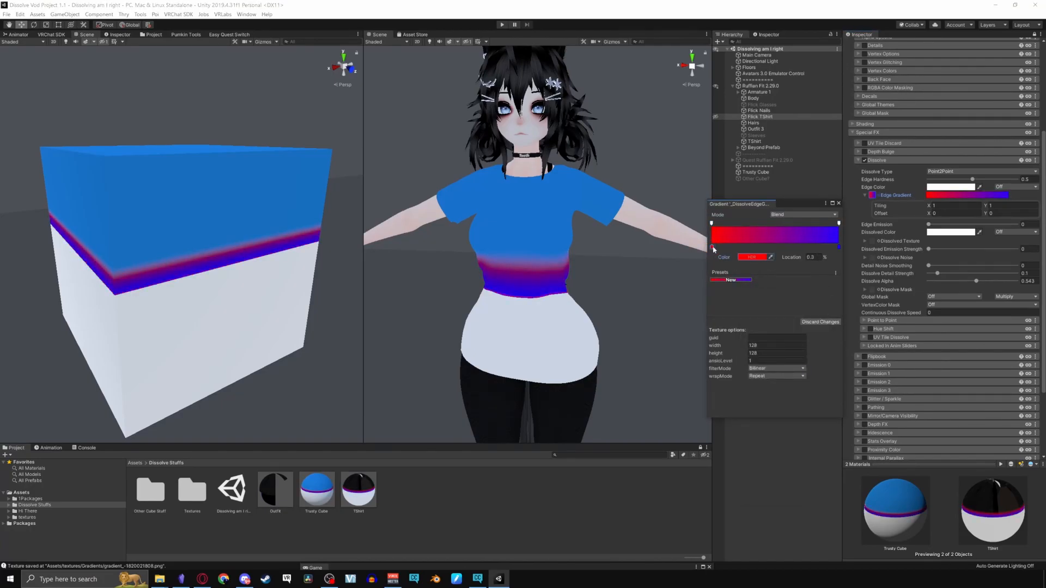
drag(712, 241, 740, 242)
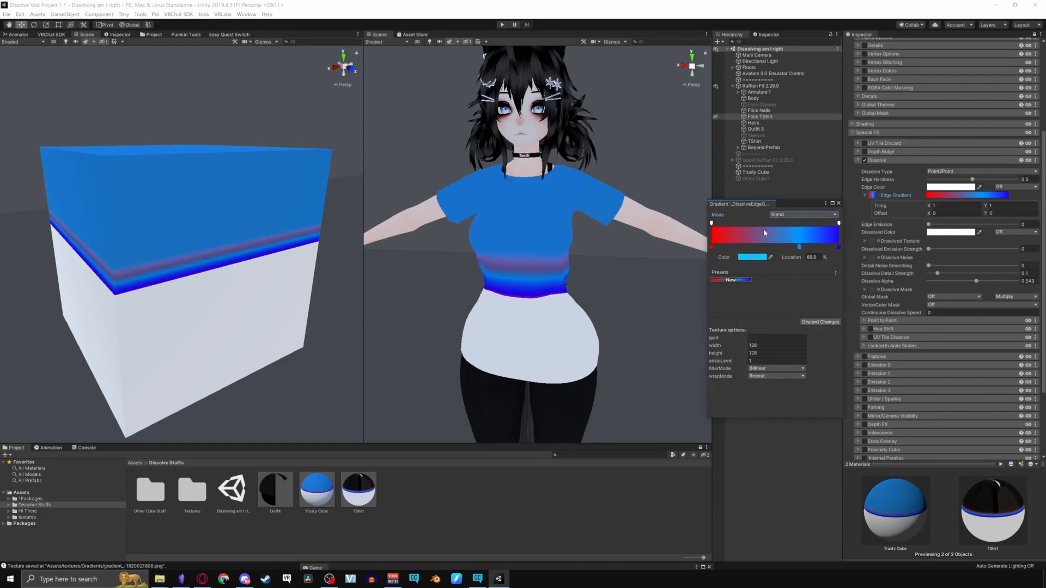
click(803, 214)
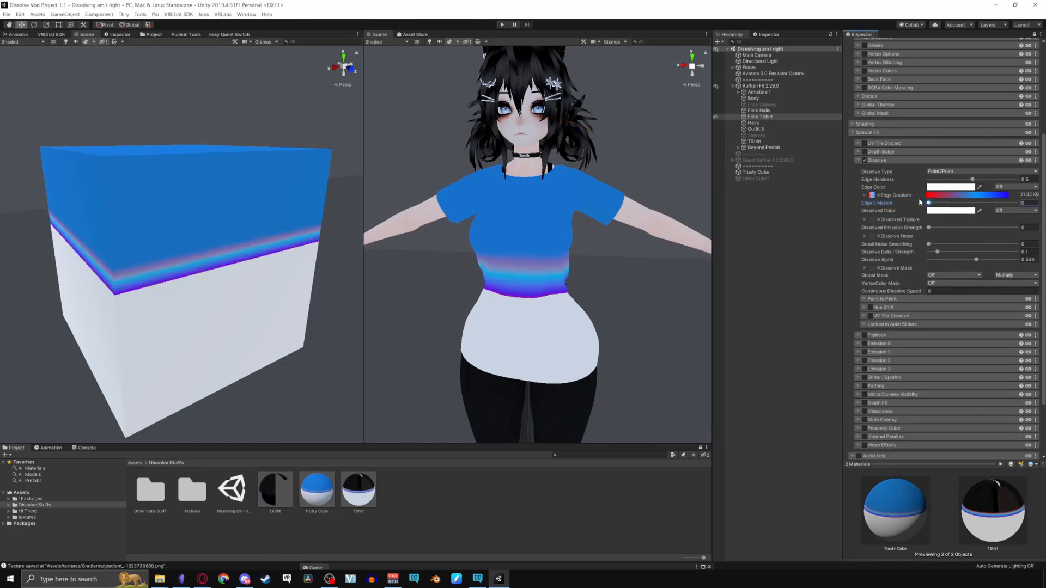
- Set a landscape image as the Dissolved Texture and push Dissolve Alpha near full
click(966, 211)
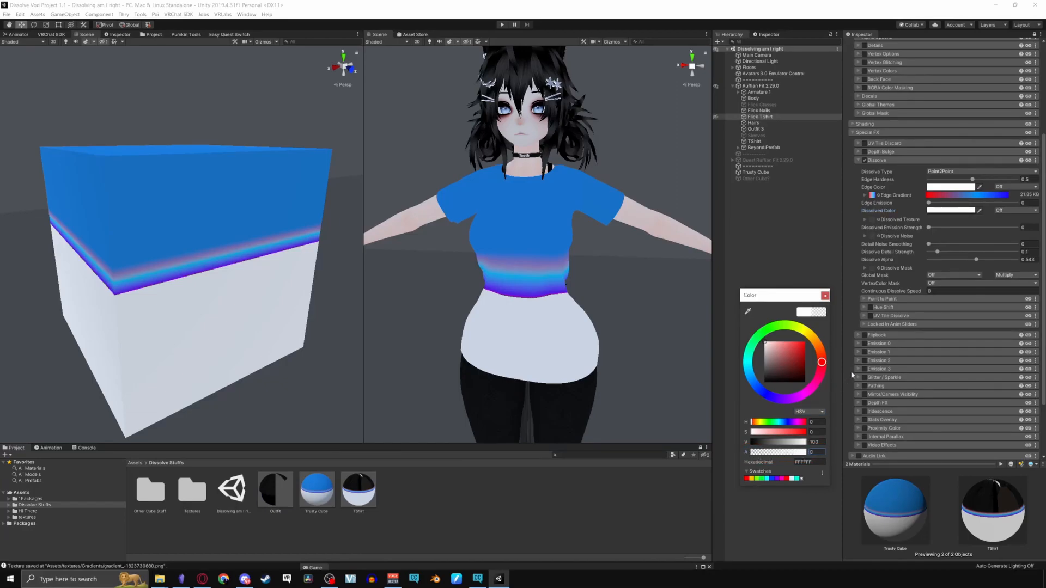
click(982, 106)
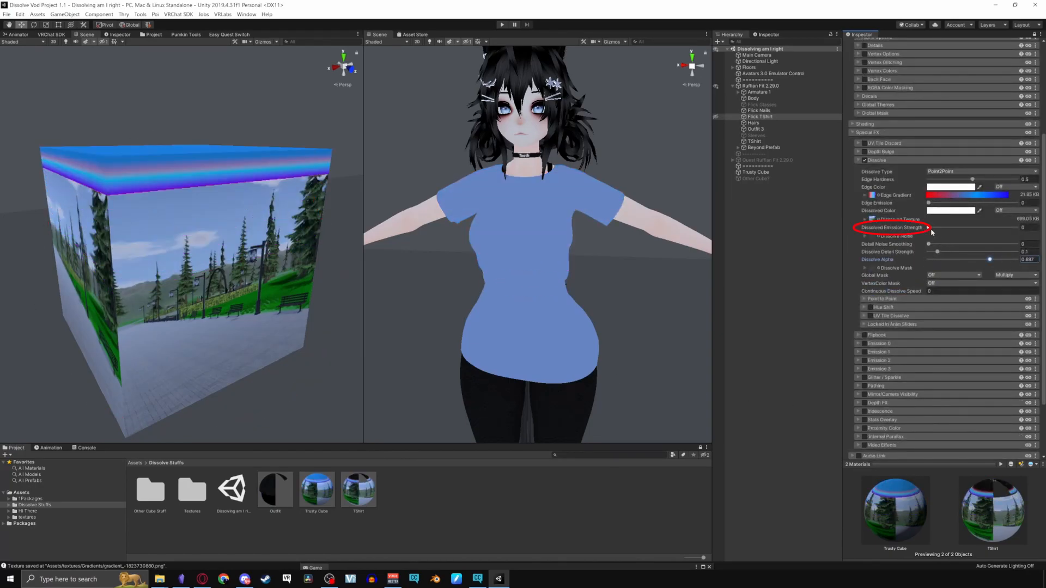
drag(928, 226, 950, 226)
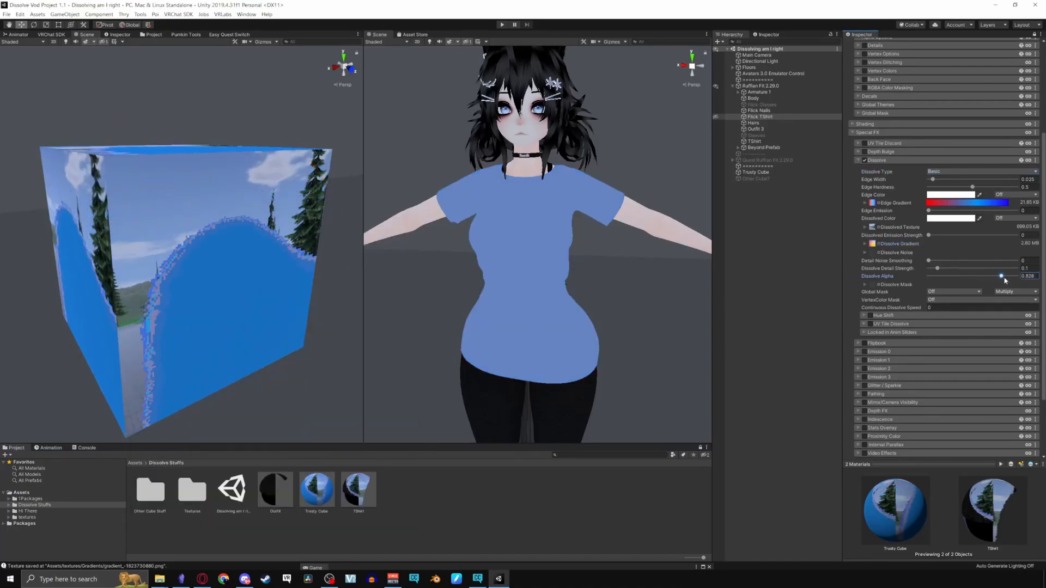
- Reset Dissolve Alpha to solid, assign a Dissolve Noise texture, then browse other noise textures
drag(1001, 275, 1013, 276)
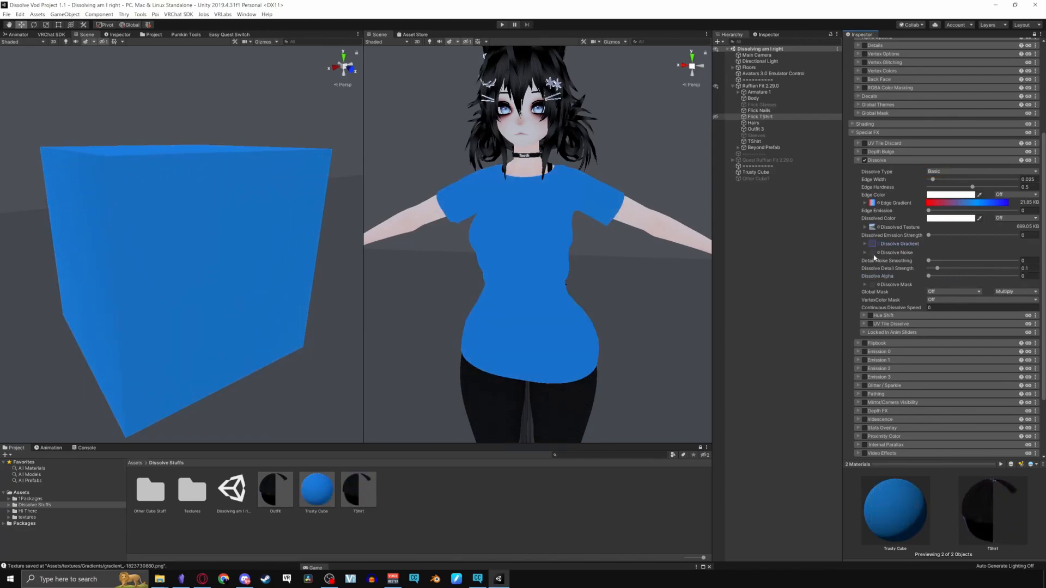
click(872, 252)
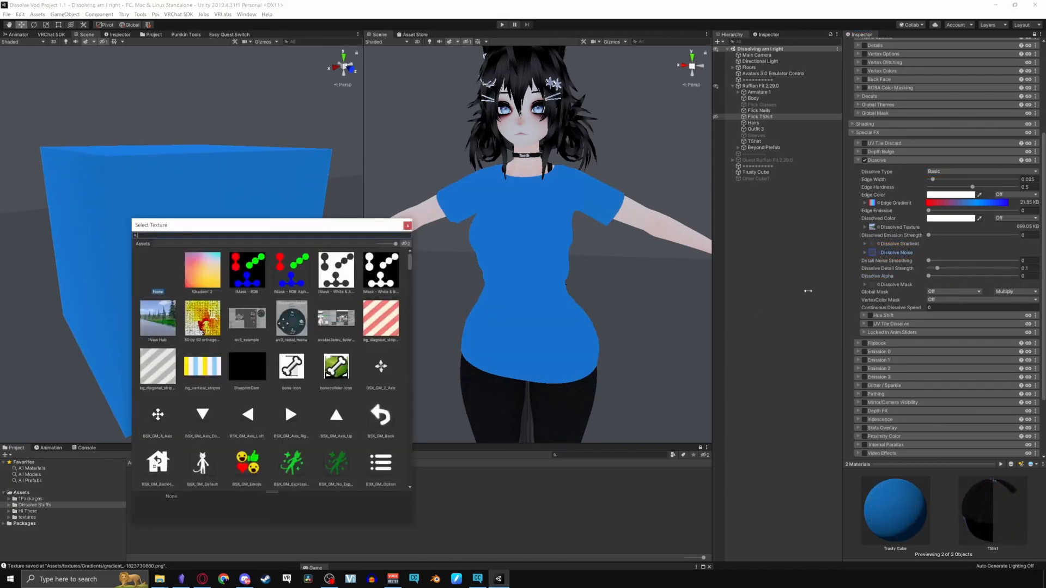
click(247, 367)
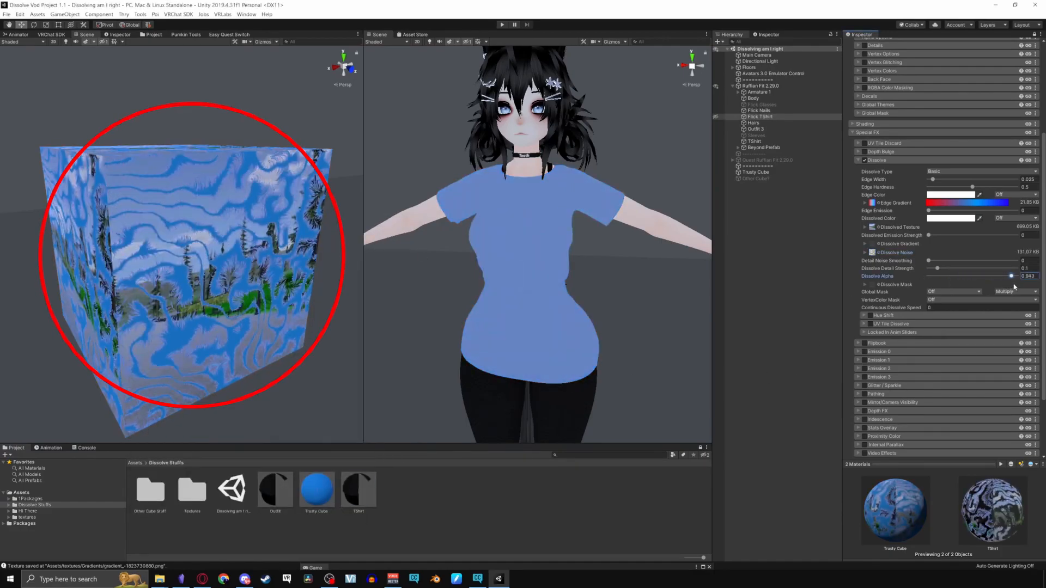
click(872, 252)
text(Noise)
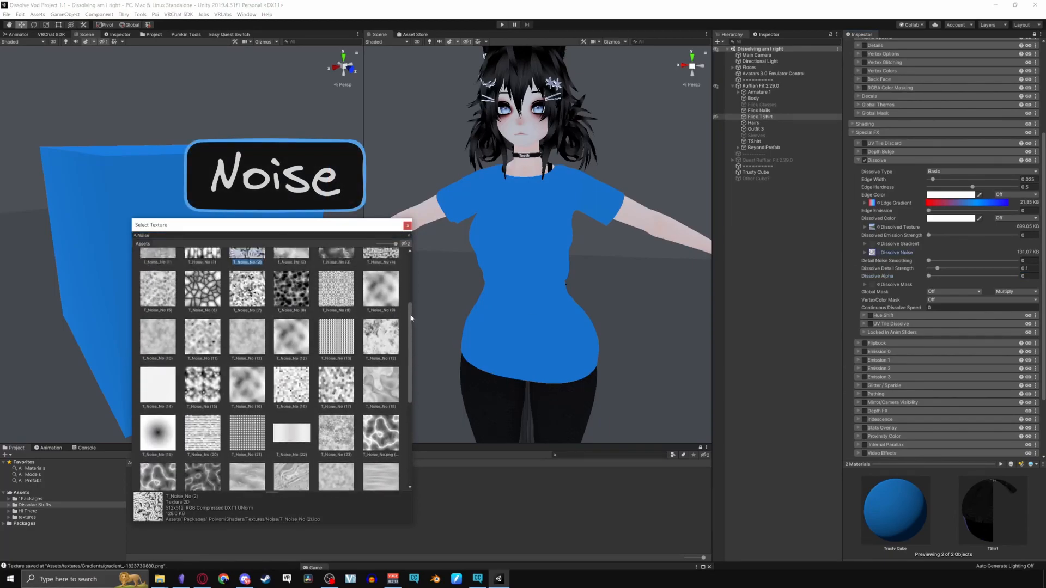
- Try another noise texture, test Spherical dissolve, then switch to CenterOut and test alpha
click(981, 171)
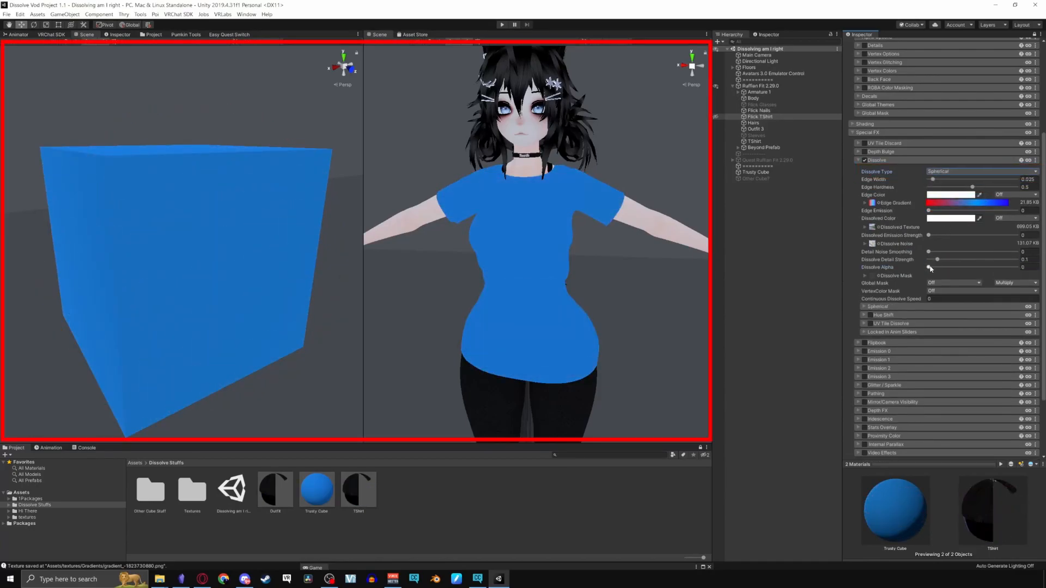
drag(927, 267, 953, 267)
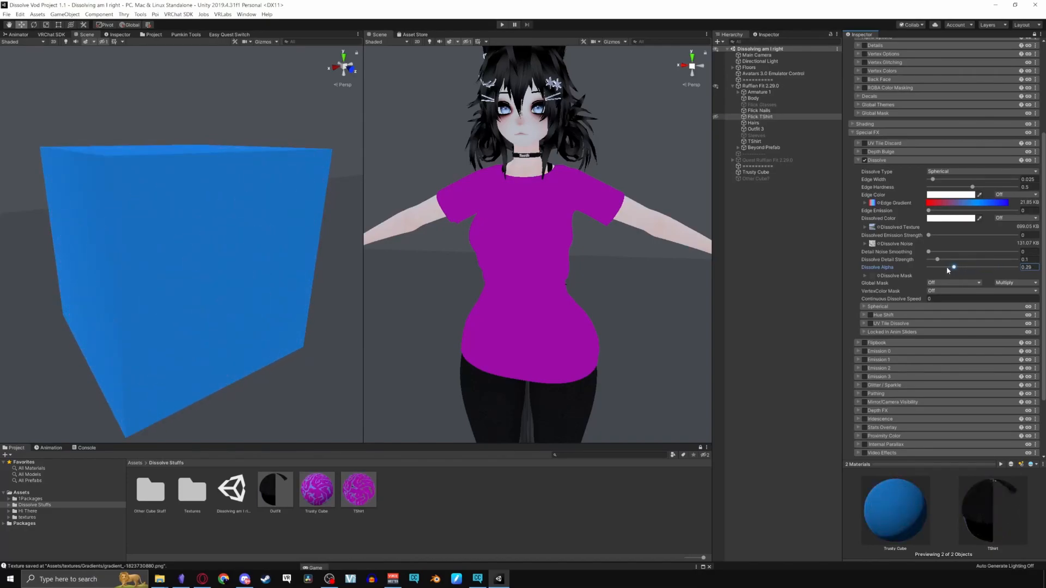
click(980, 171)
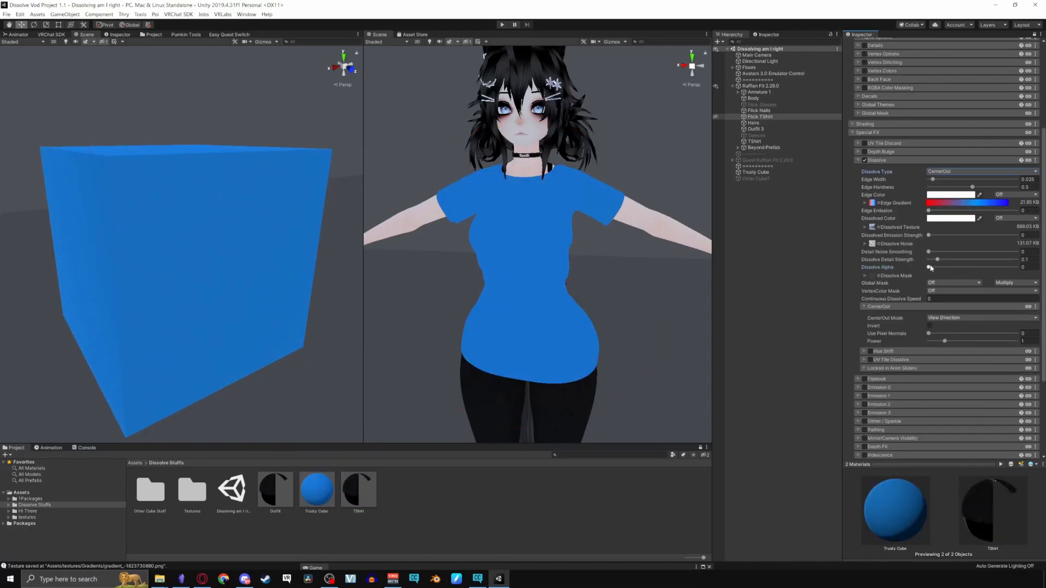
drag(927, 267, 995, 267)
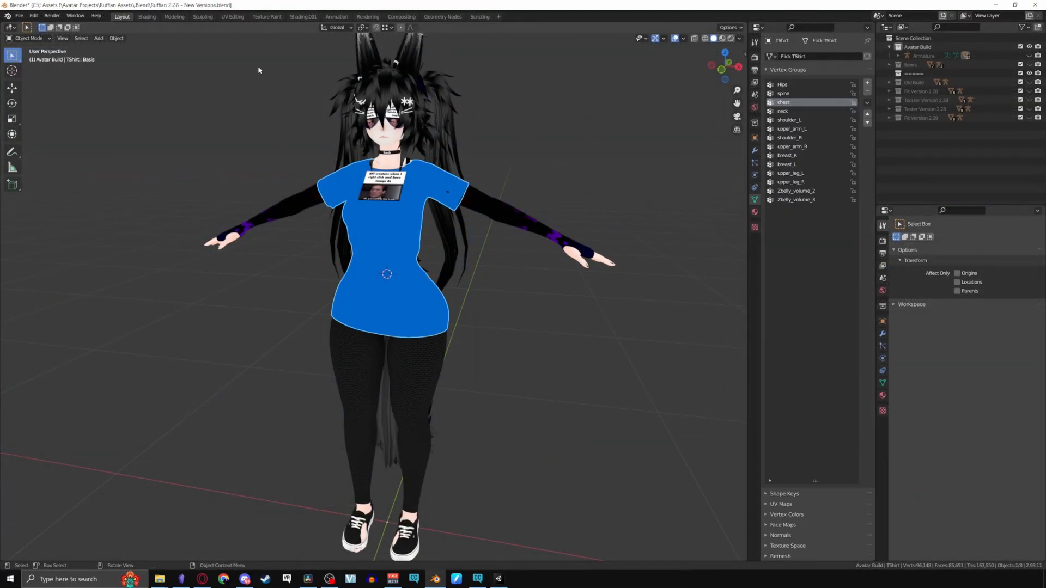
- Switch to Blender to show the avatar wearing the blue T-shirt in Object Mode
click(232, 16)
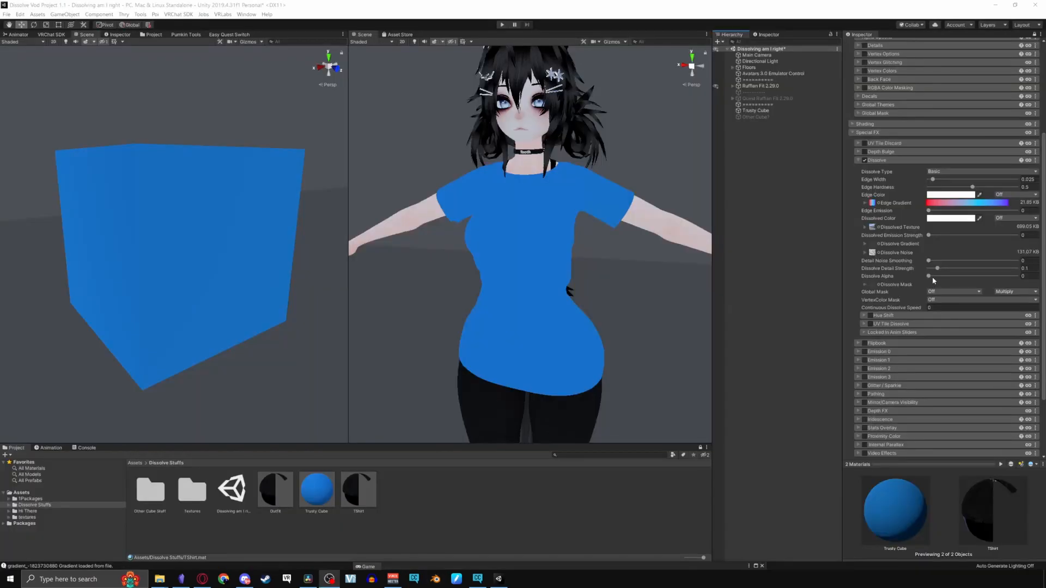
- Raise Dissolve Alpha, set noise Tiling X to 100, and switch Dissolve Type to Point2Point
drag(929, 275, 1009, 276)
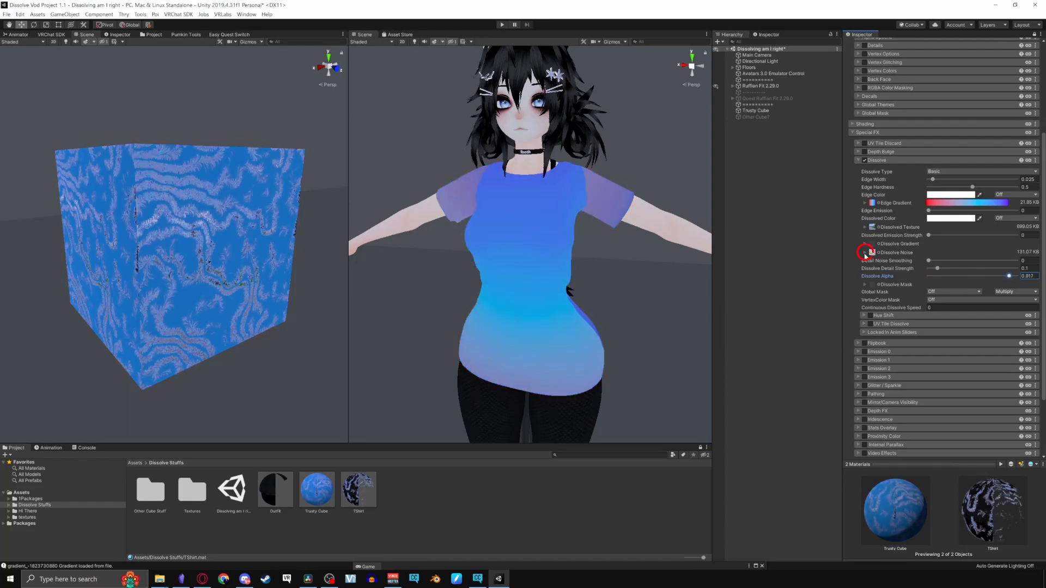
click(865, 253)
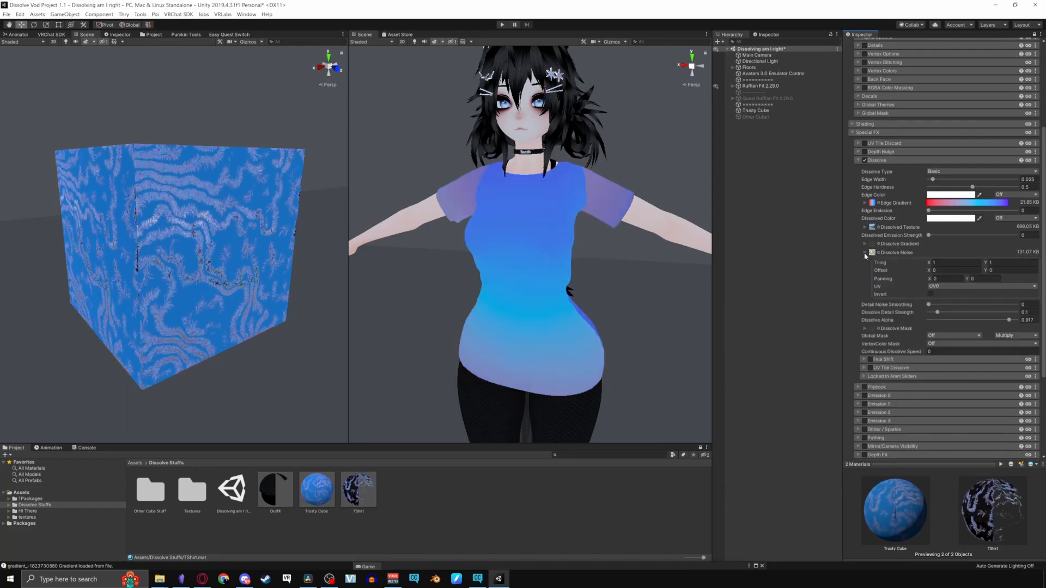
text(105)
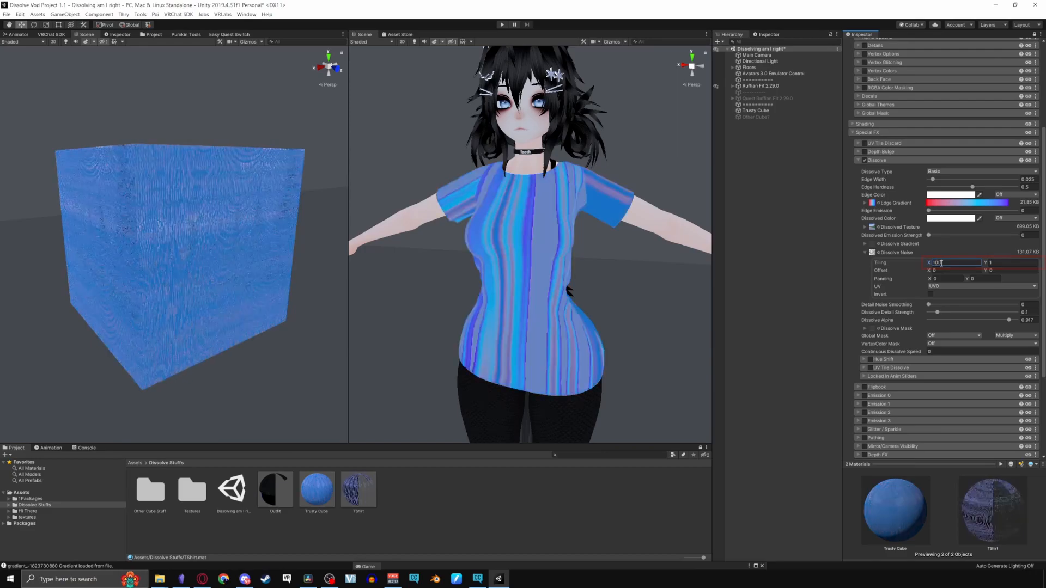
text(100)
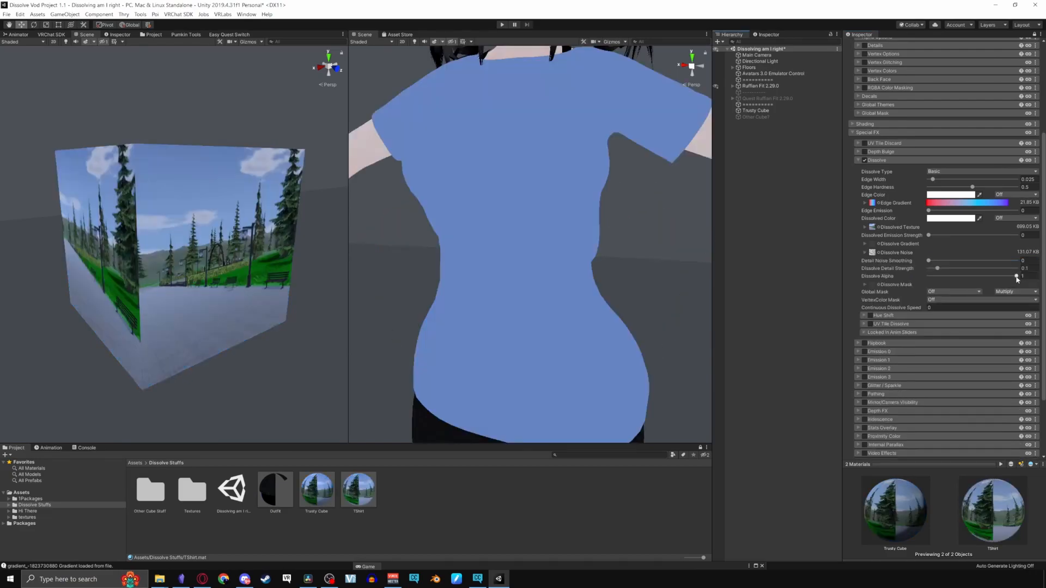
drag(937, 260, 1010, 261)
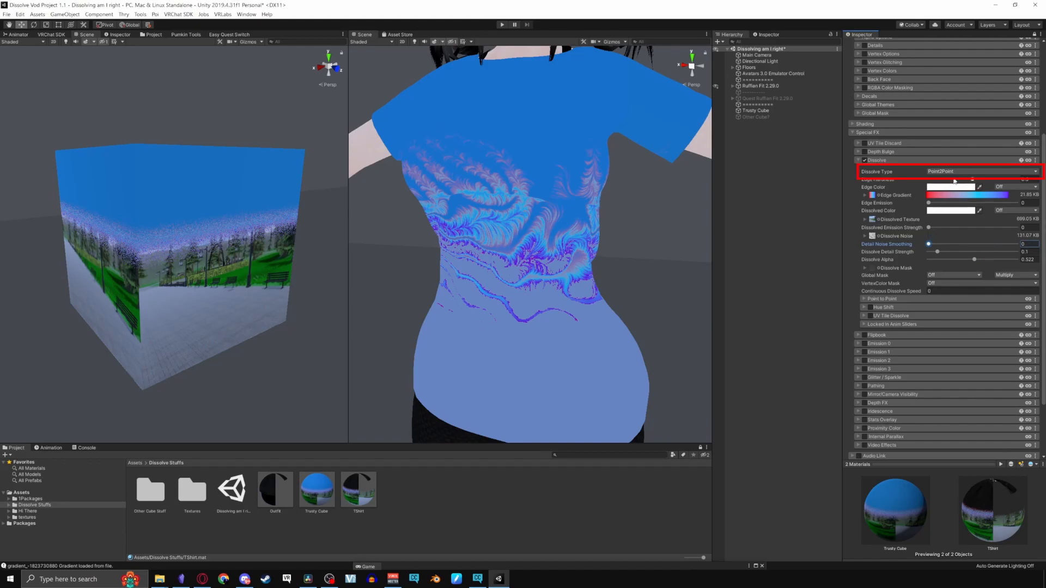
click(978, 171)
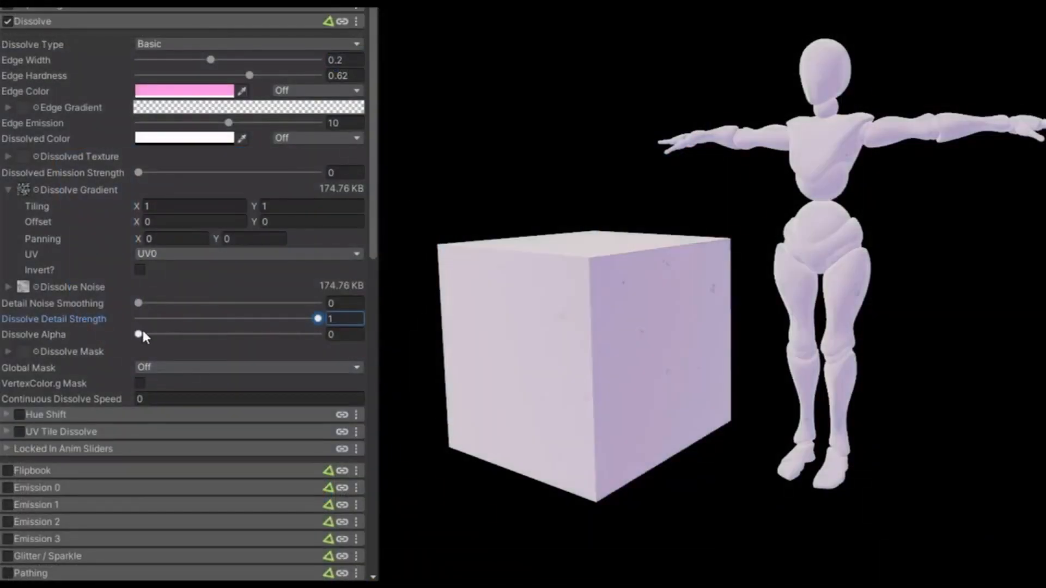
- Set Detail Noise Smoothing to 1 and Detail Strength to 0, testing various Dissolve Alpha amounts
drag(138, 303, 194, 303)
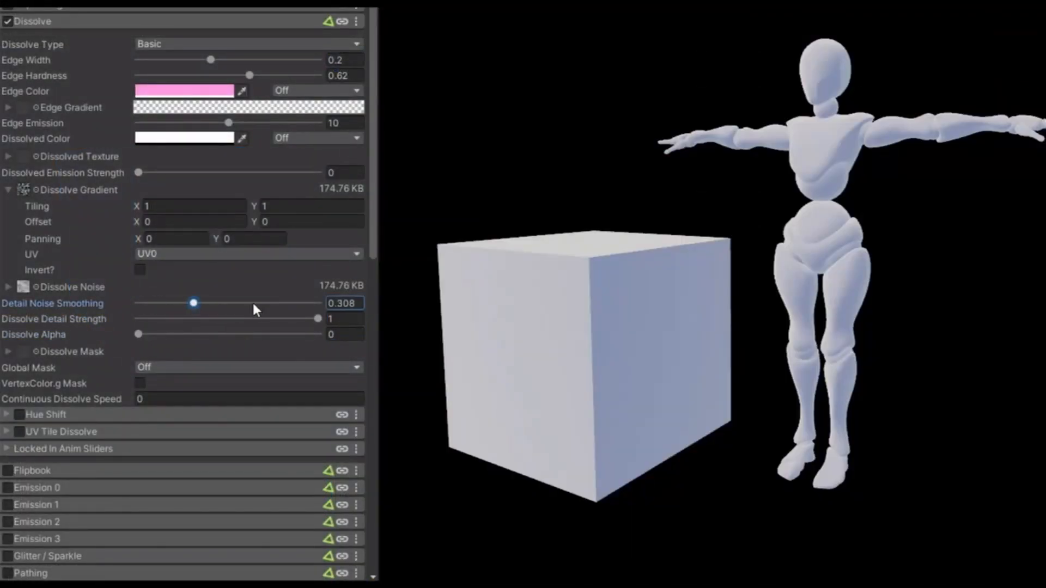
drag(137, 334, 185, 333)
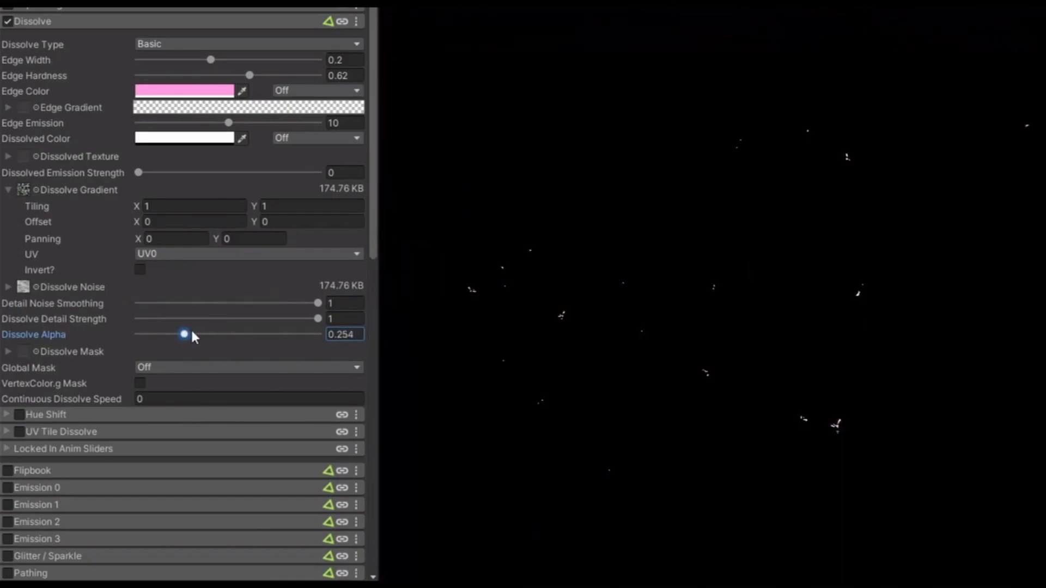
drag(184, 333, 143, 333)
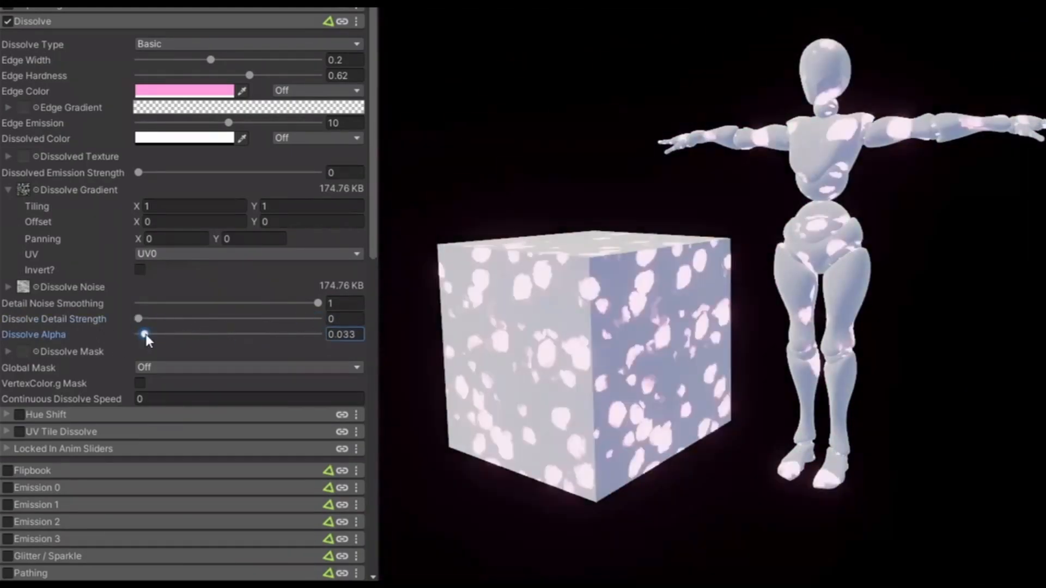
drag(145, 334, 297, 334)
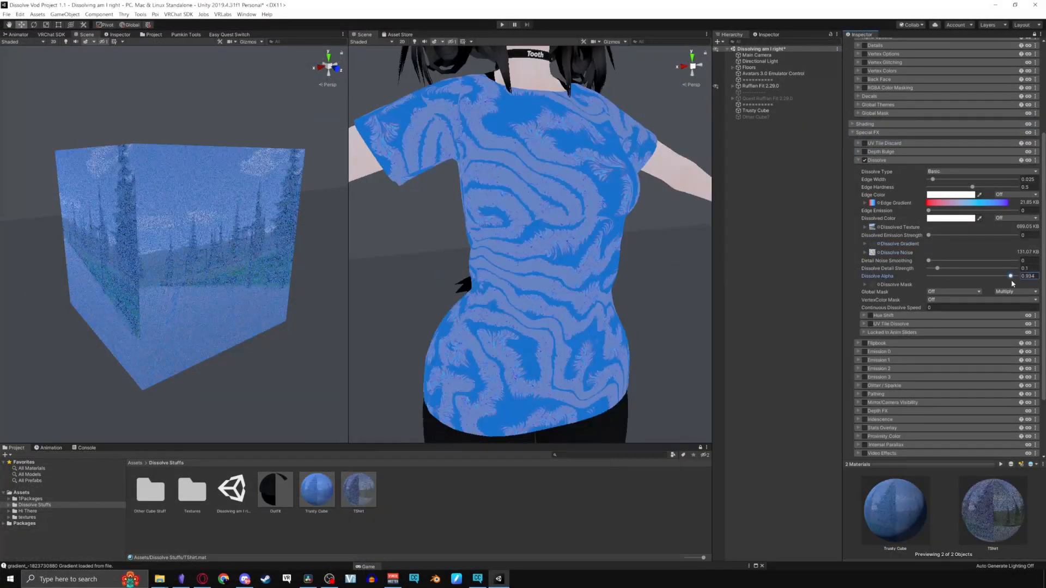
- Test Dissolve Detail Strength, settle it at 0.1, and drag Dissolve Alpha back to 0
drag(937, 267, 951, 268)
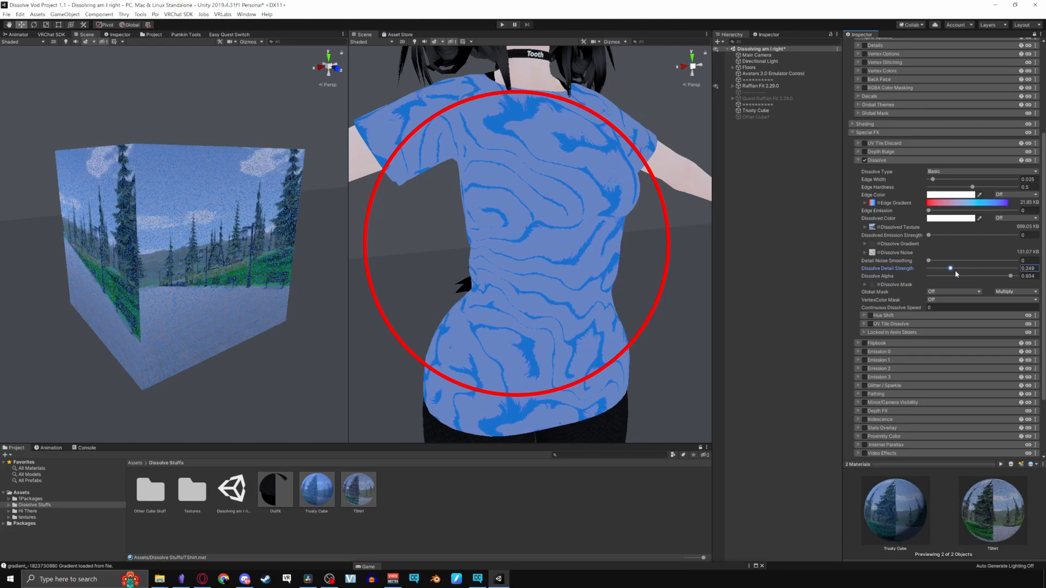
drag(951, 268, 959, 268)
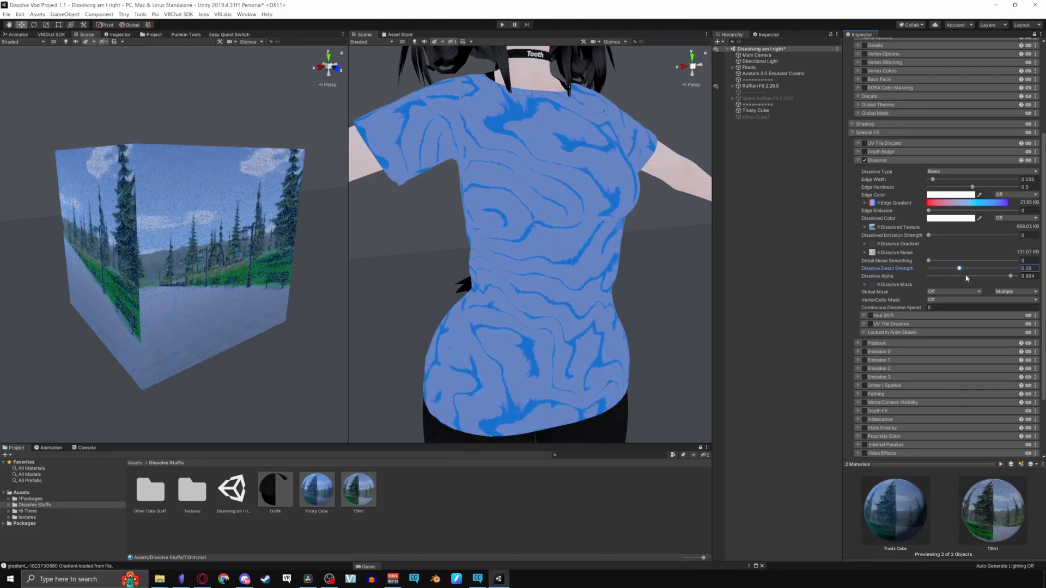
drag(959, 268, 936, 268)
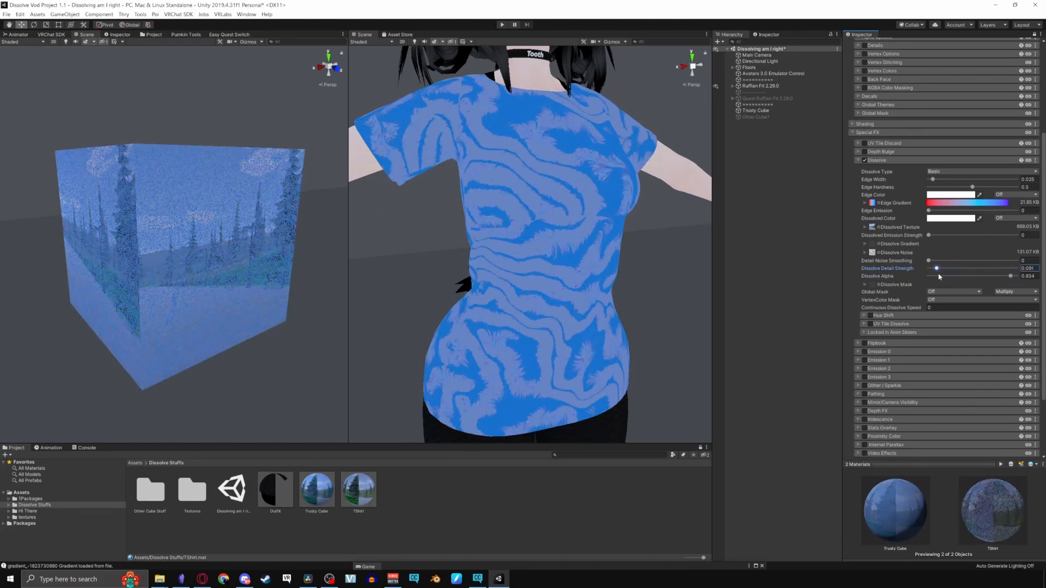
drag(936, 268, 939, 268)
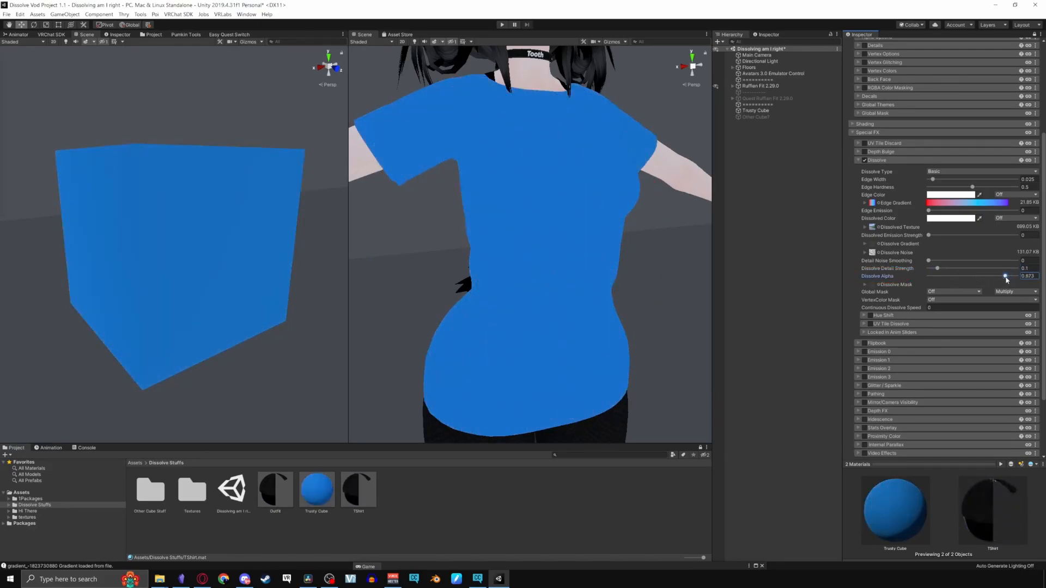
drag(1006, 276, 927, 276)
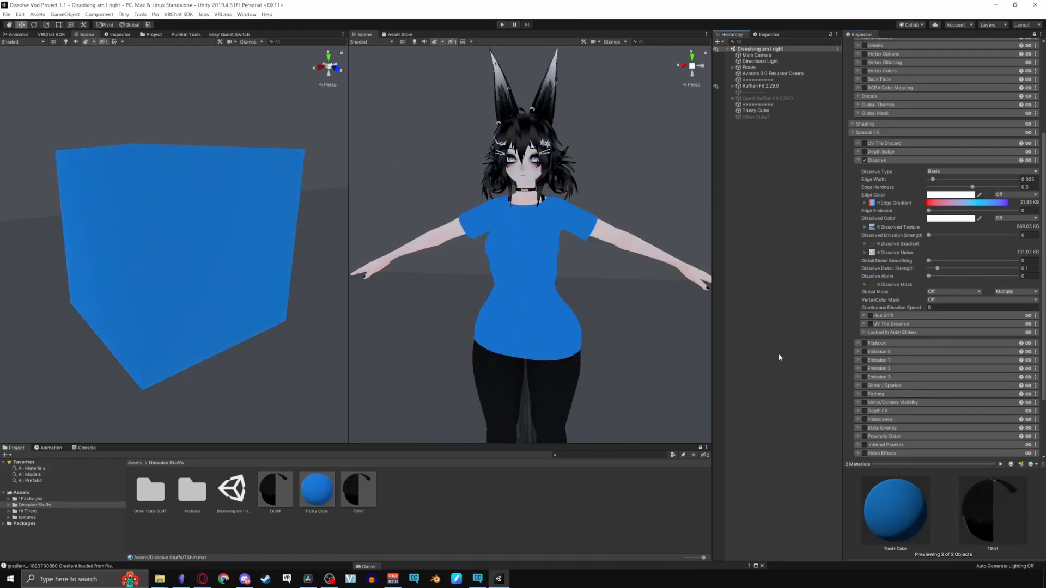
- Fully dissolve the cube to the landscape texture tiled 2.8 by 3.15, with Animated Materials enabled
click(867, 252)
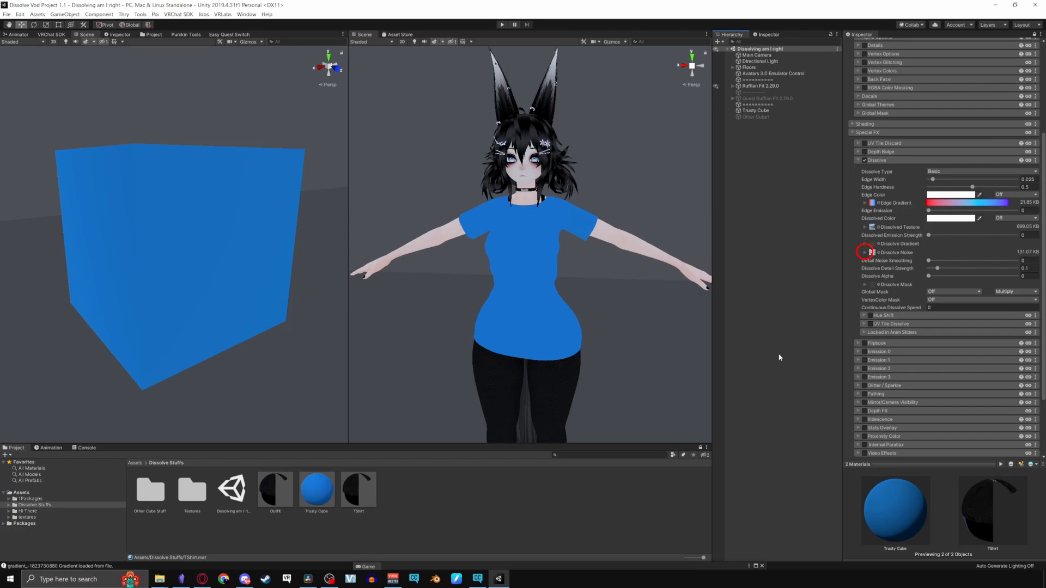
click(865, 227)
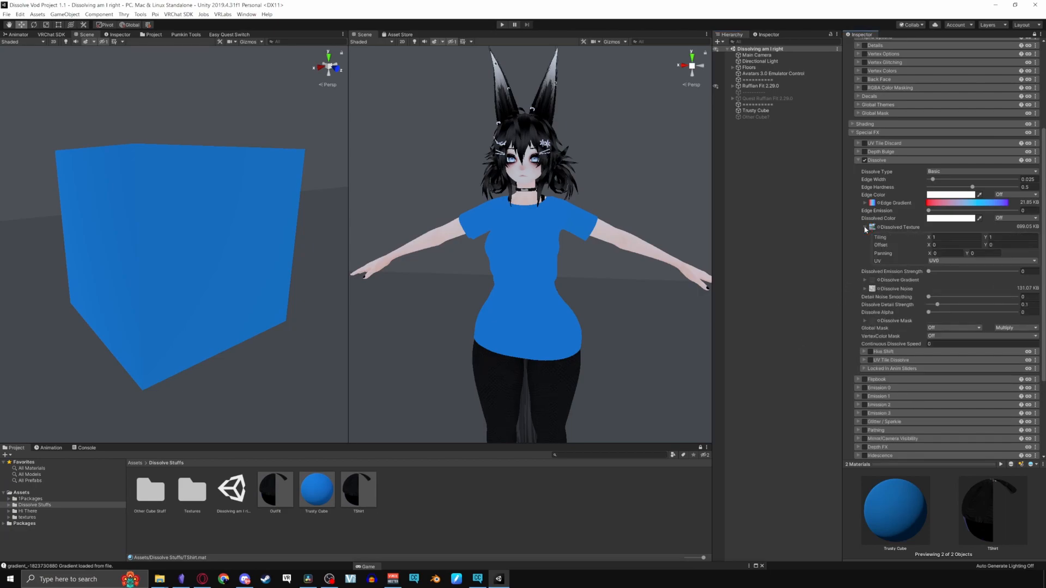
click(865, 289)
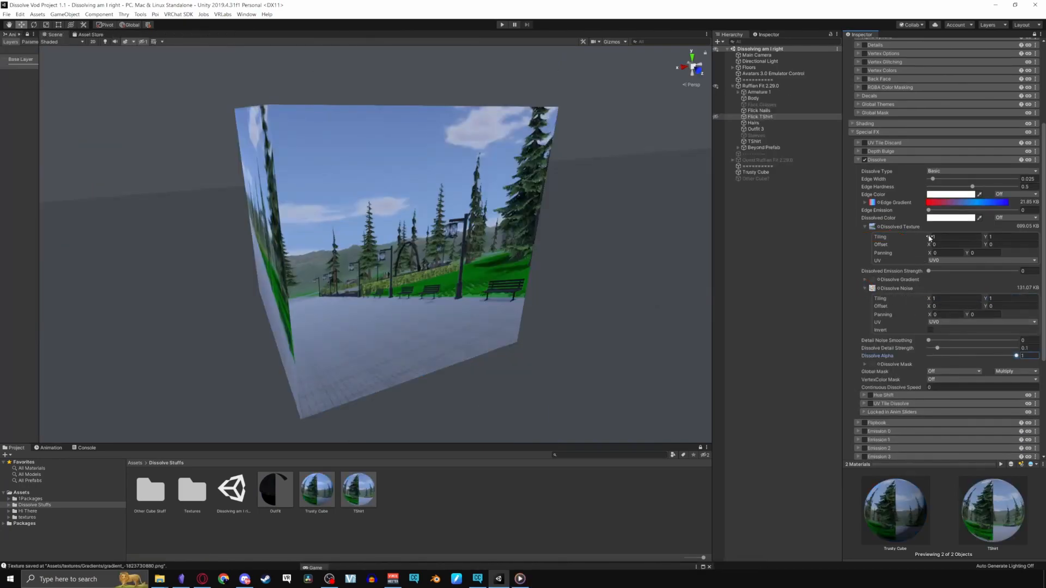
text(2.8)
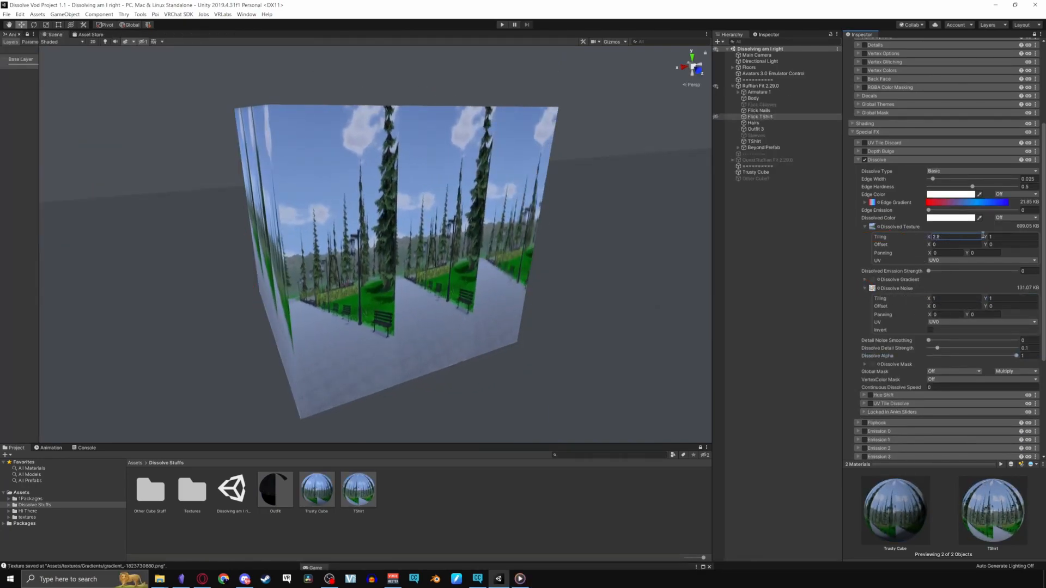
text(3.06)
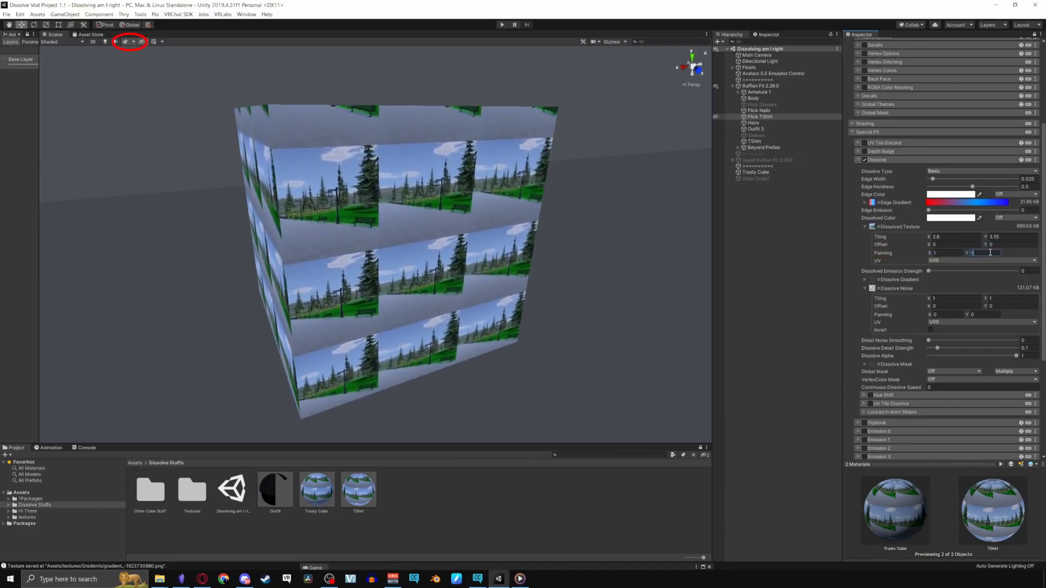
click(141, 41)
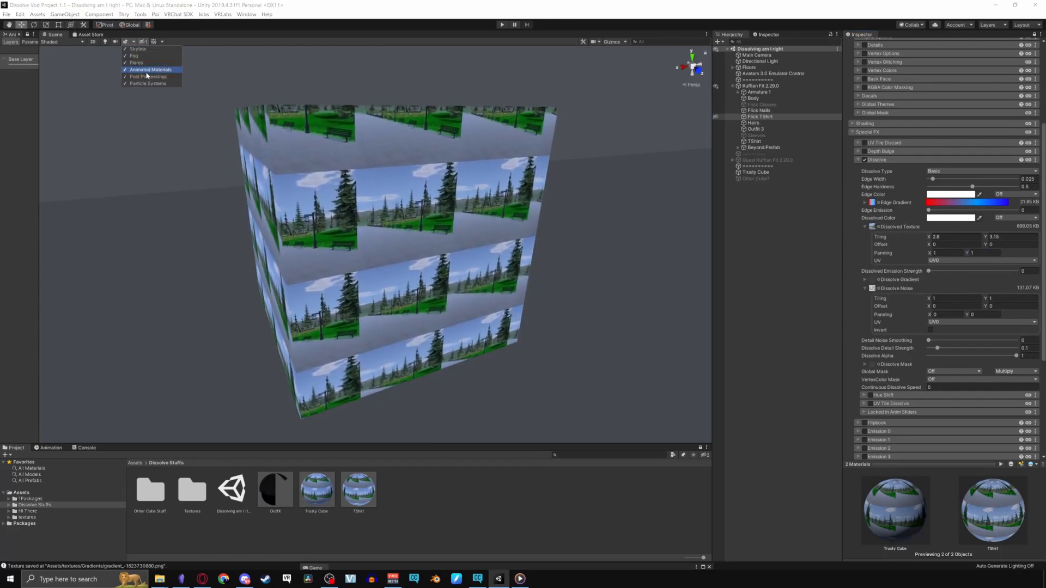
click(981, 260)
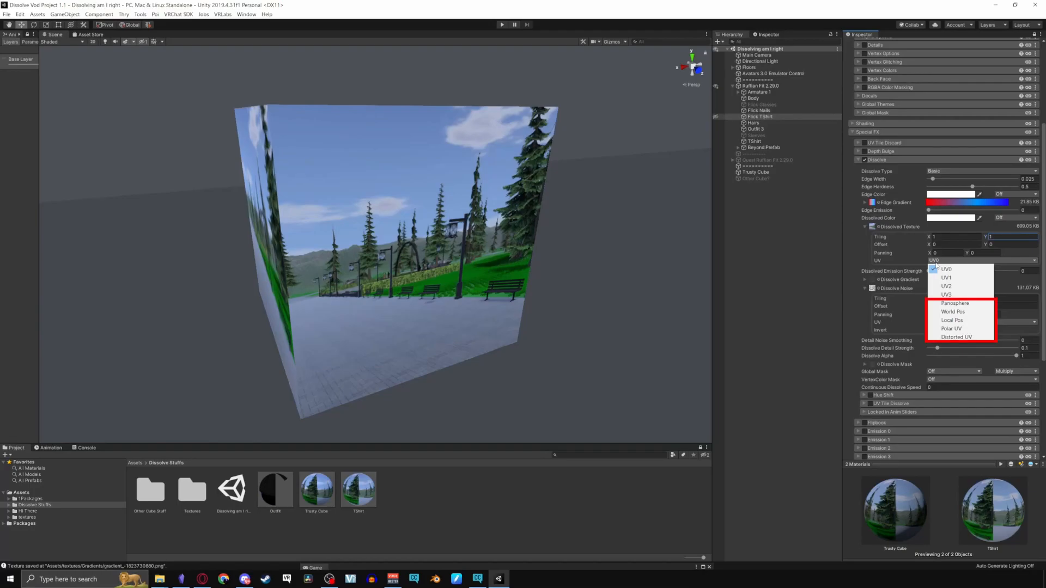
- Keep the dissolve texture on UV0 while browsing the Panosphere, World Pos, Local Pos, Polar and Distorted UV options
click(946, 269)
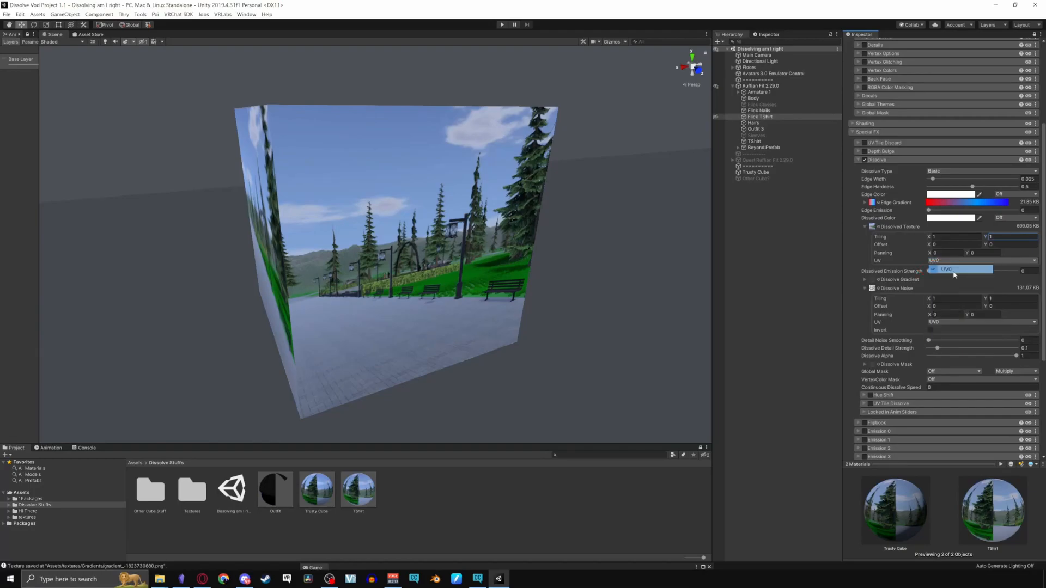
click(982, 260)
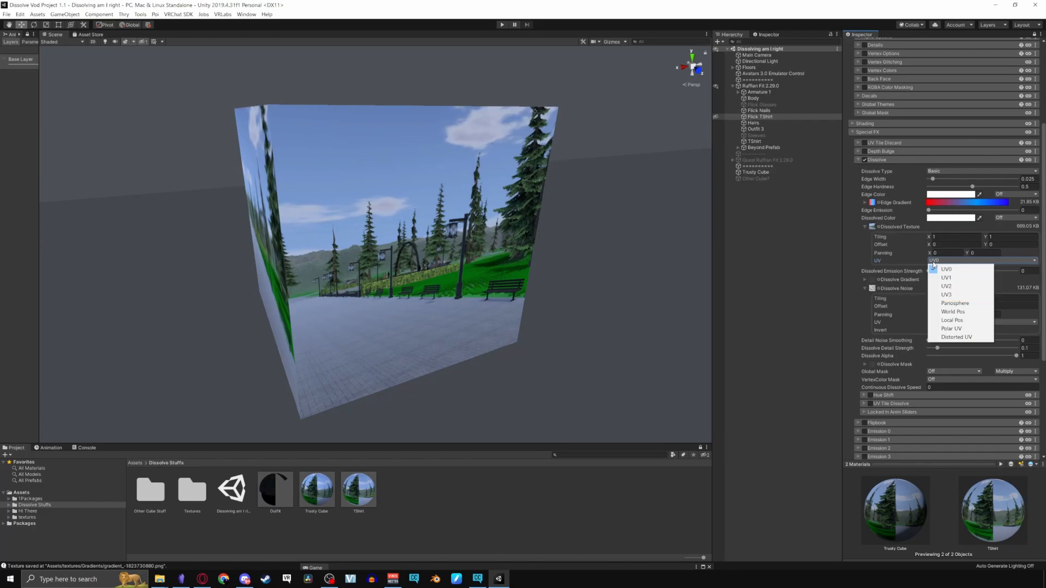
click(946, 295)
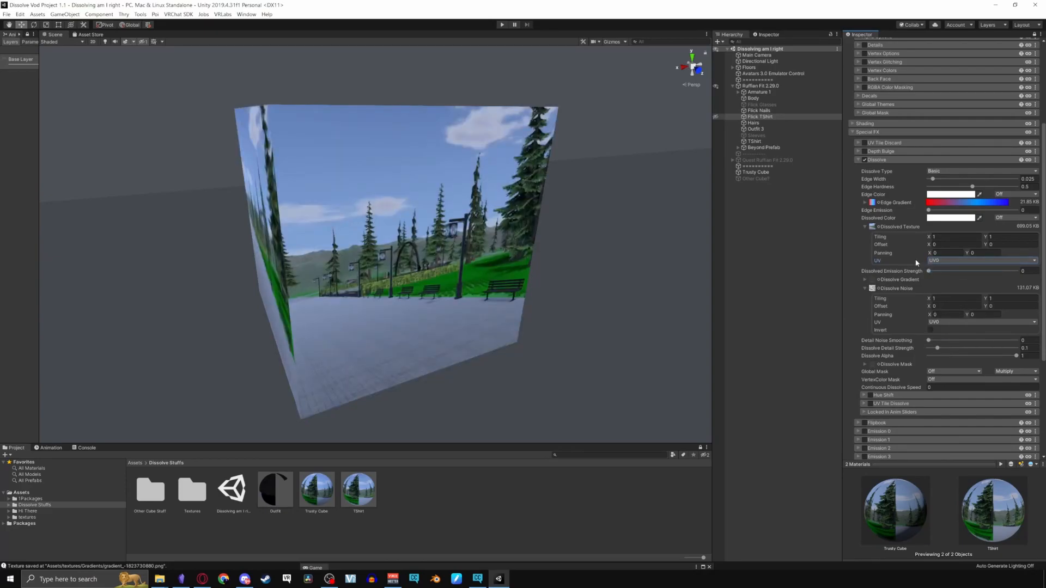
click(980, 261)
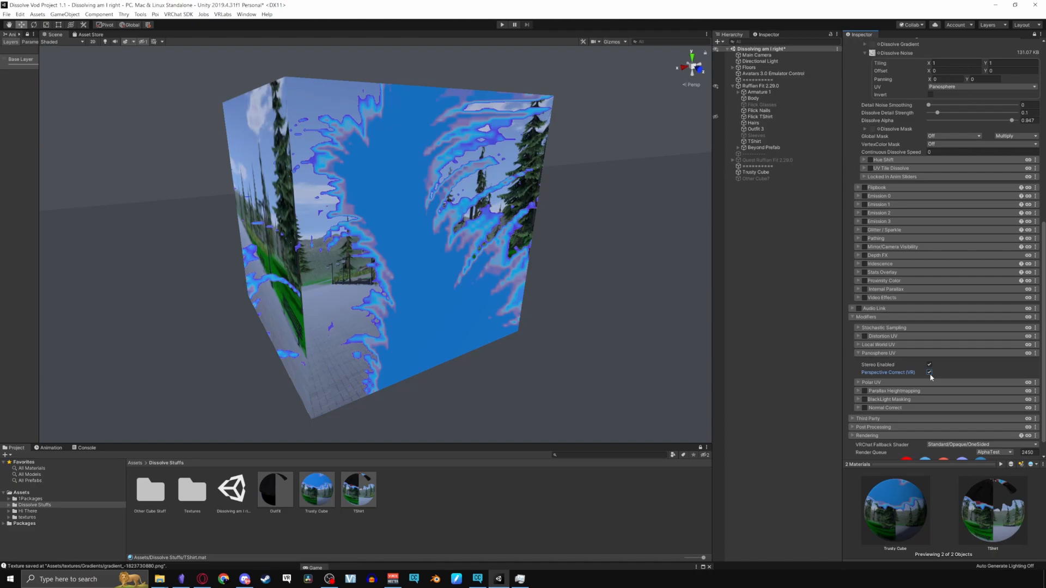
- Switch the Dissolve Noise UV mapping to World Pos
click(981, 87)
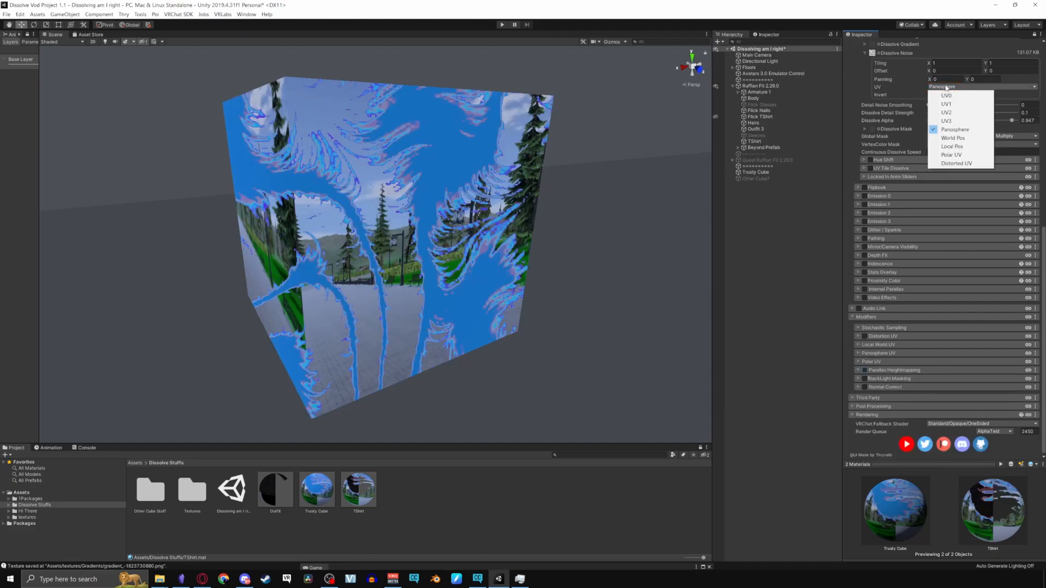
click(954, 130)
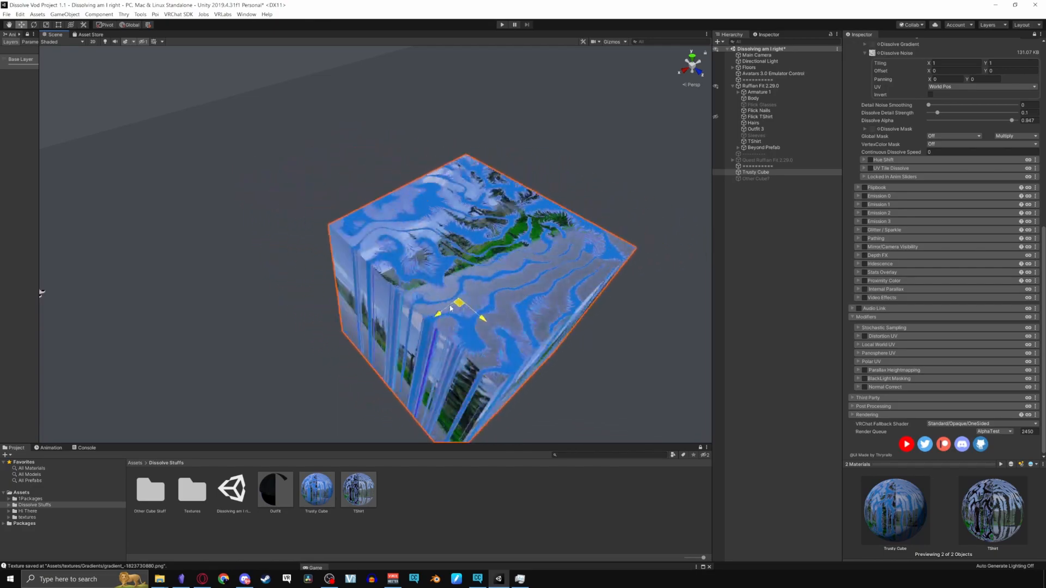
- Rotate the cube to show the world-space noise, then switch the UV mapping to Local Pos
drag(454, 307, 370, 267)
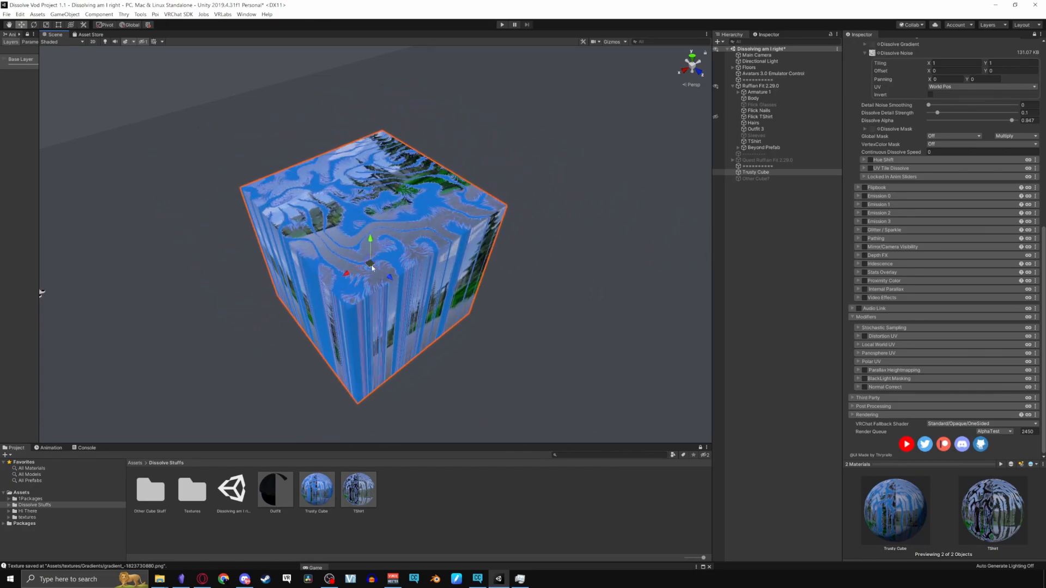
click(858, 344)
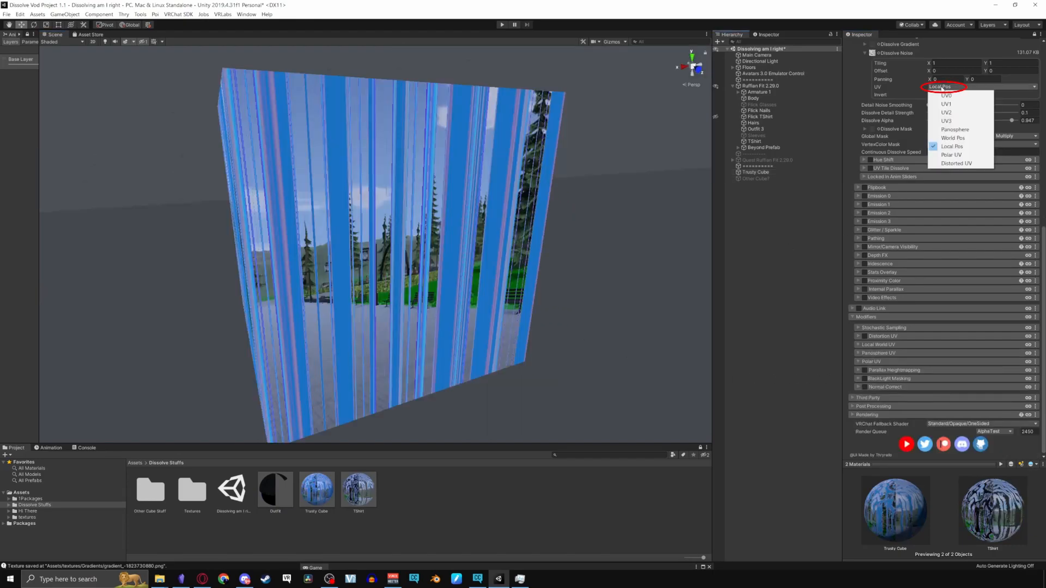
- Change the Dissolve Noise UV mapping to Polar UV, then to Distorted UV
click(951, 156)
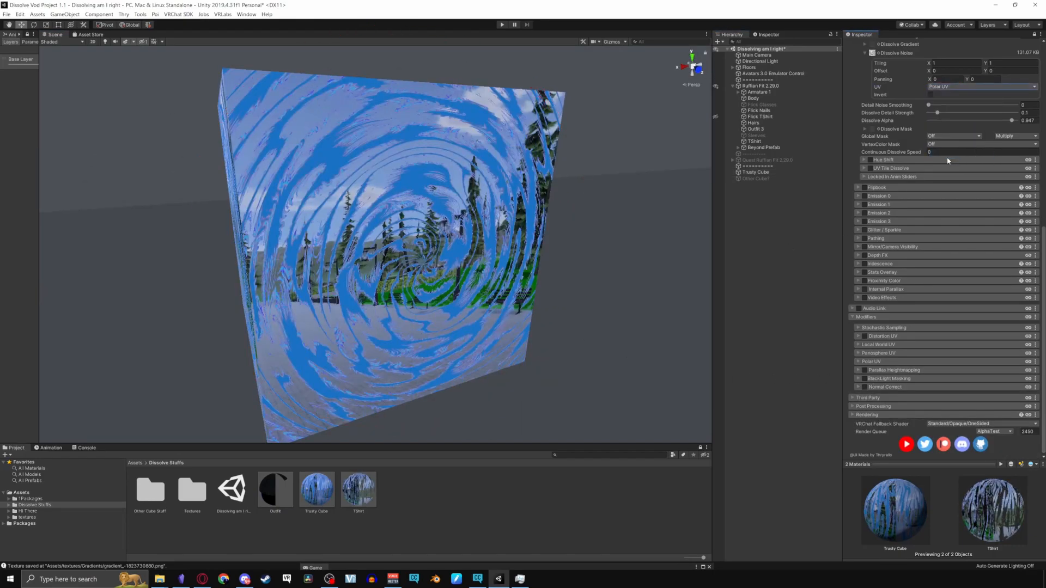
click(858, 361)
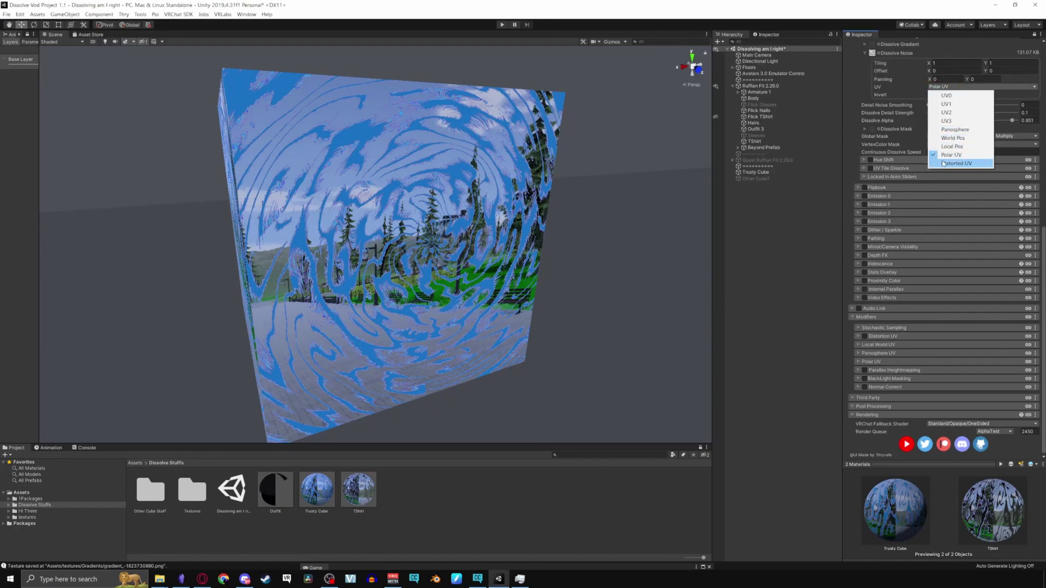
click(959, 163)
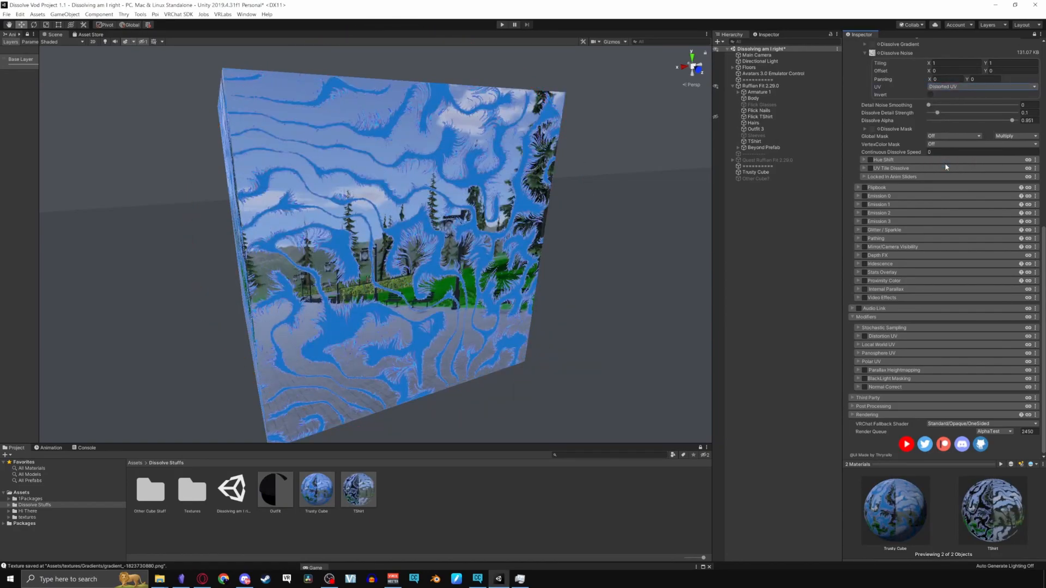
- Enable the Distortion UV modifier, assign a mask texture, and pick a noise texture for Distortion Texture 1
click(863, 336)
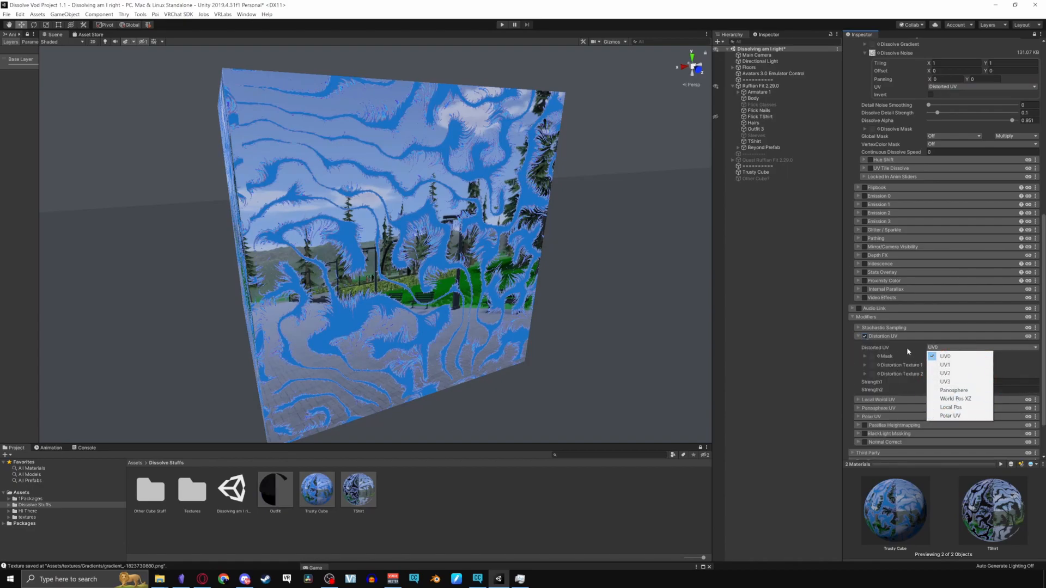
click(874, 356)
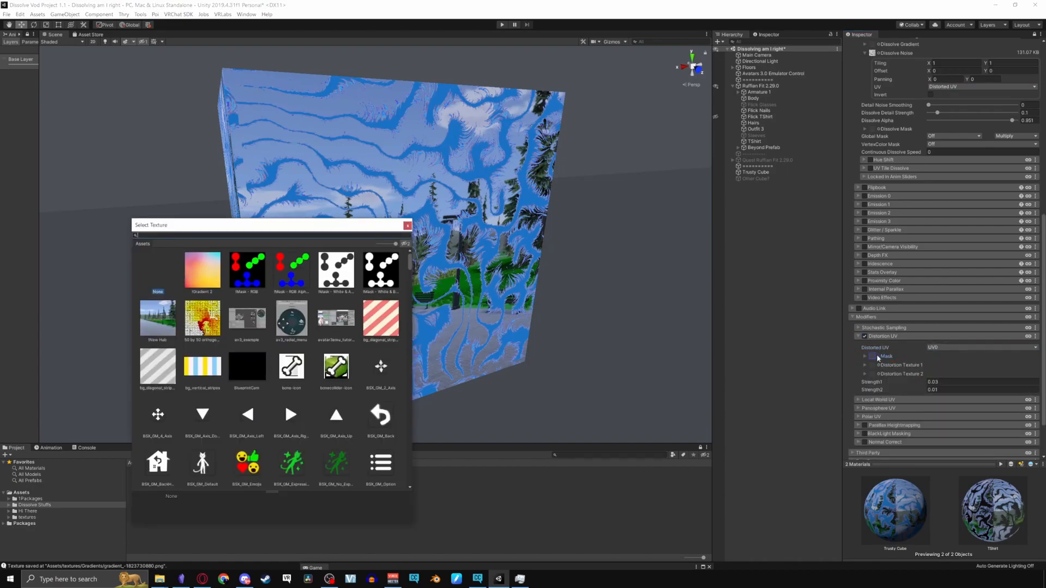
click(381, 270)
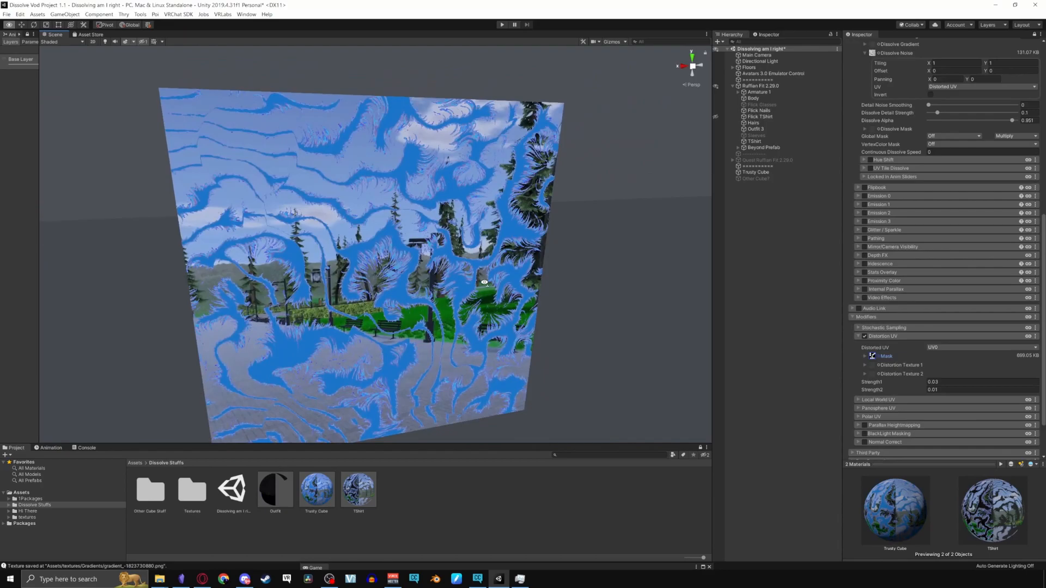
click(865, 355)
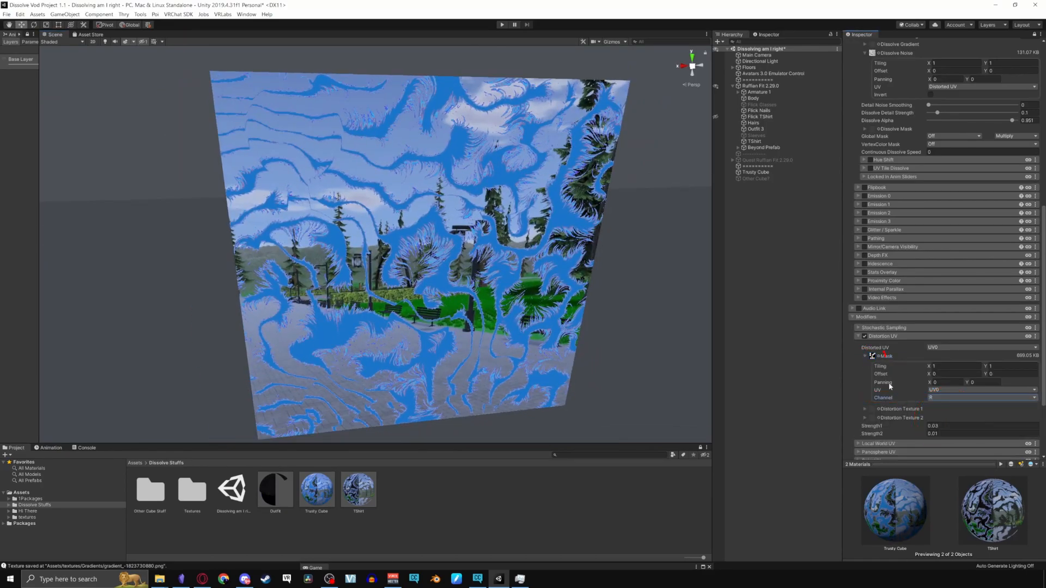
click(864, 355)
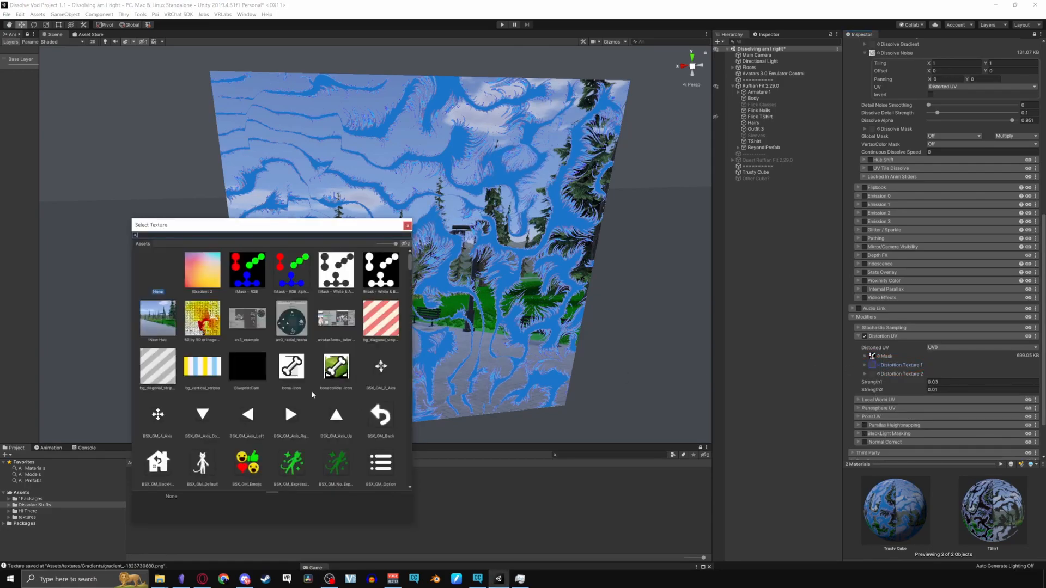
text(noise)
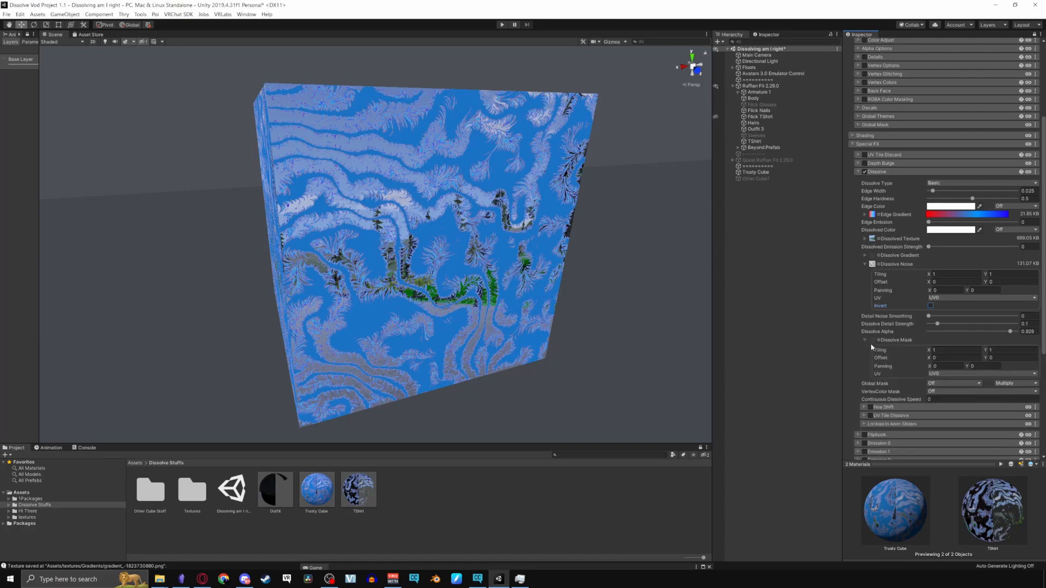
- Assign a circles Dissolve Mask, then test Dissolve Alpha and return it to 1
click(865, 255)
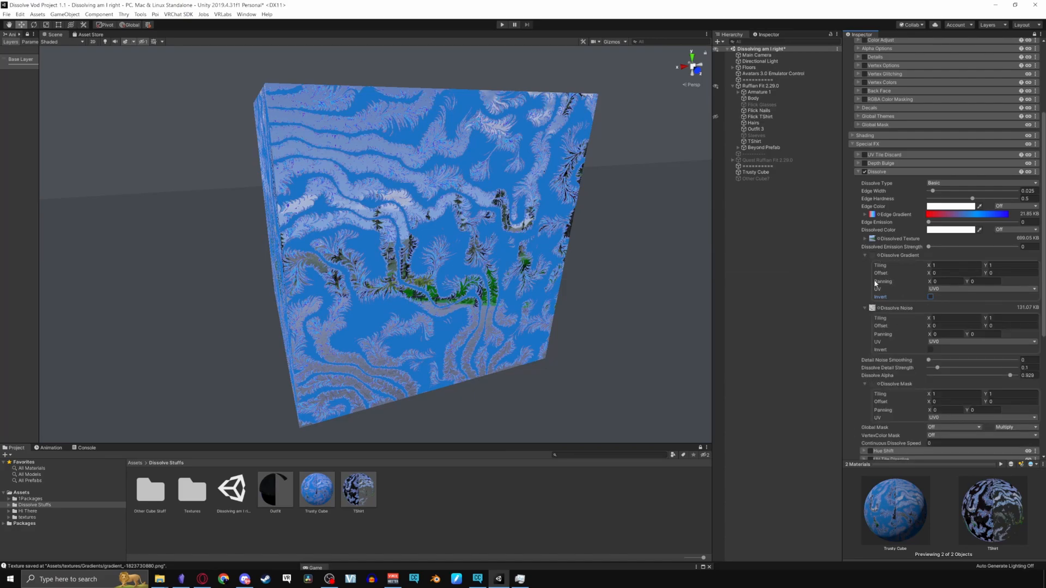
click(865, 238)
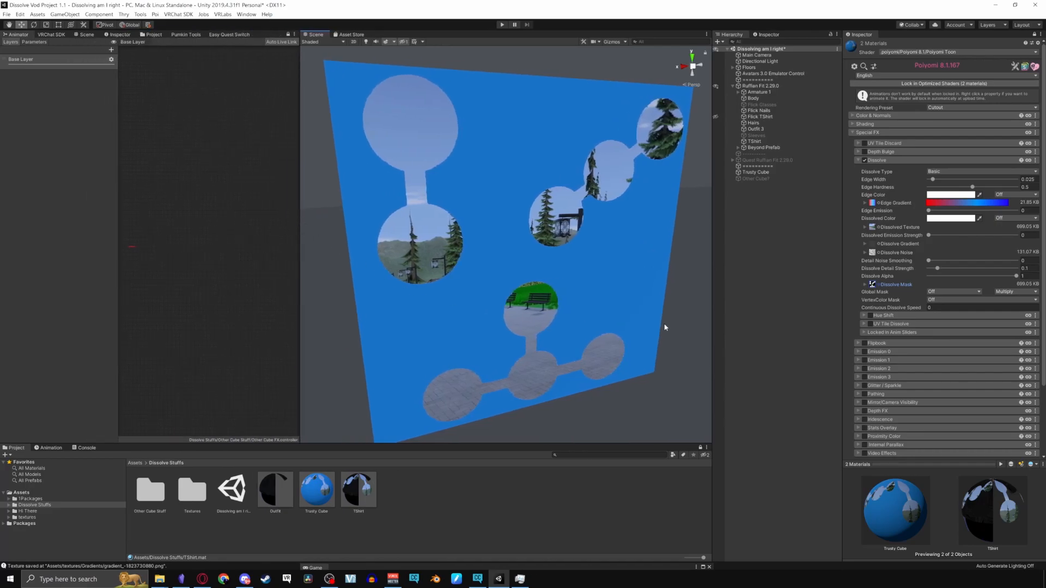
drag(934, 275, 1007, 276)
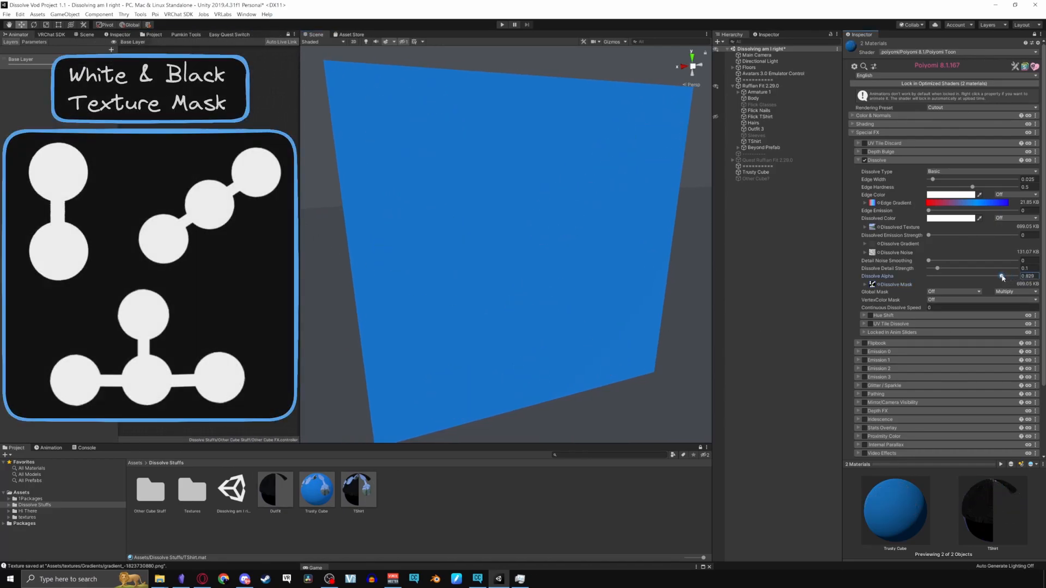
drag(1001, 275, 1005, 276)
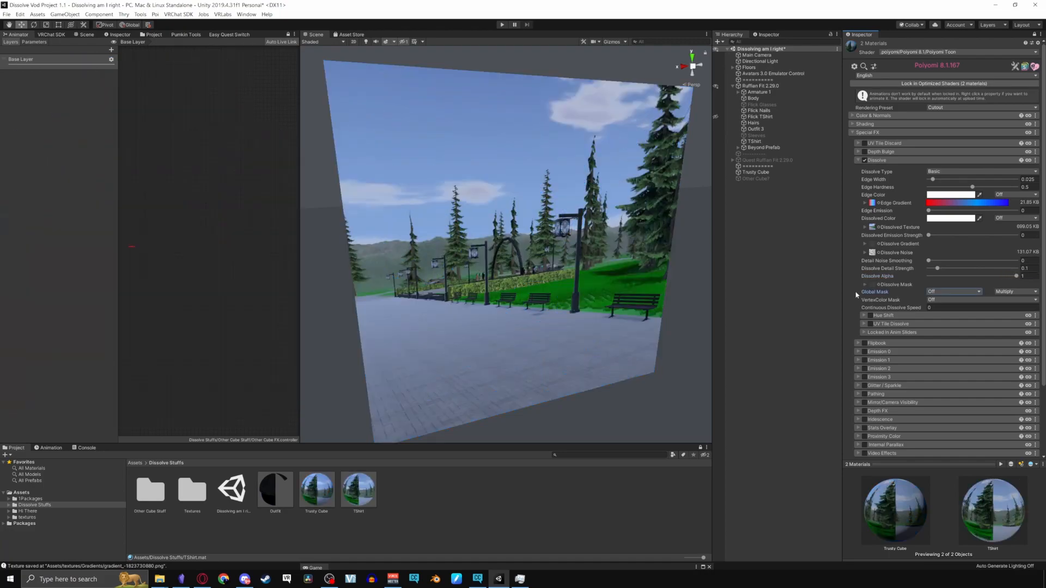
mouse_move(849, 272)
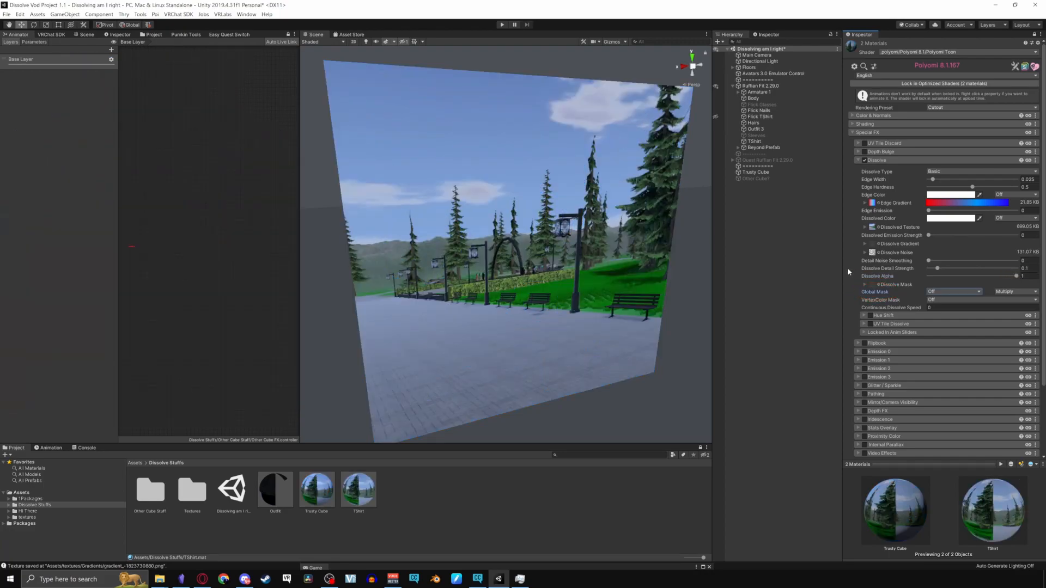
- Expand the Global Mask settings and assign a mask texture to Global Mask Texture 1
click(852, 115)
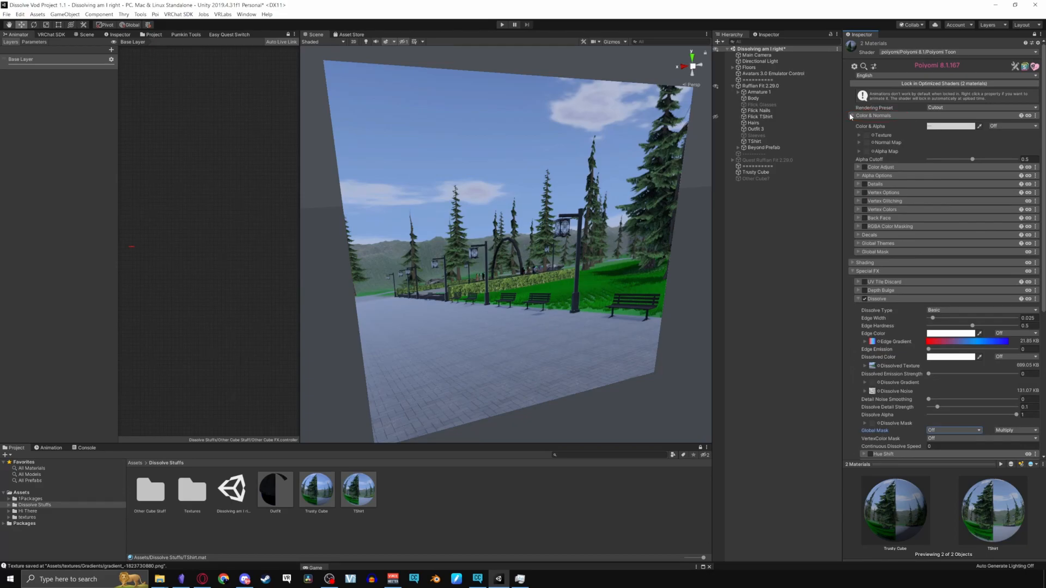
click(858, 251)
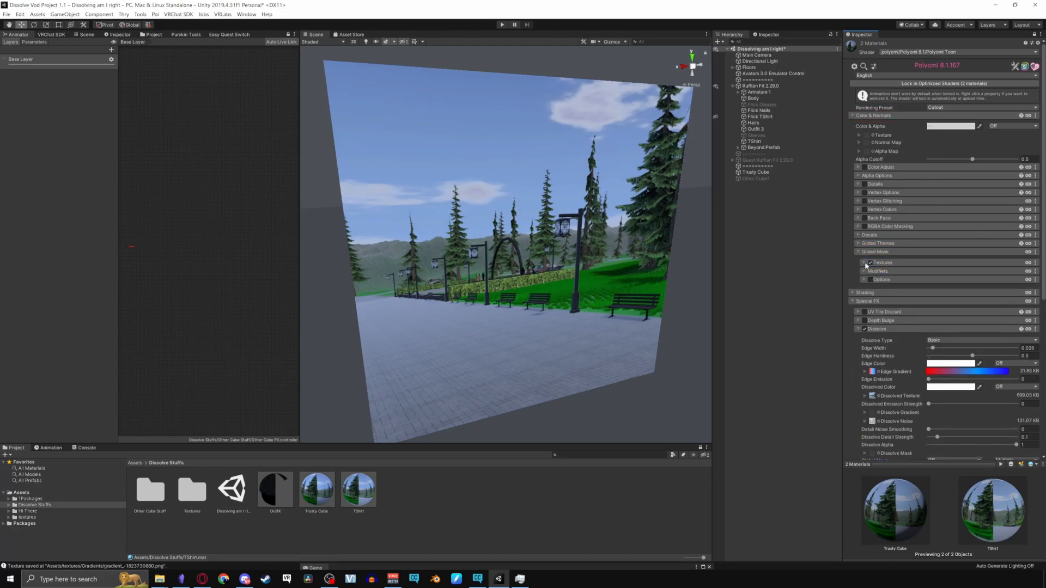
click(864, 263)
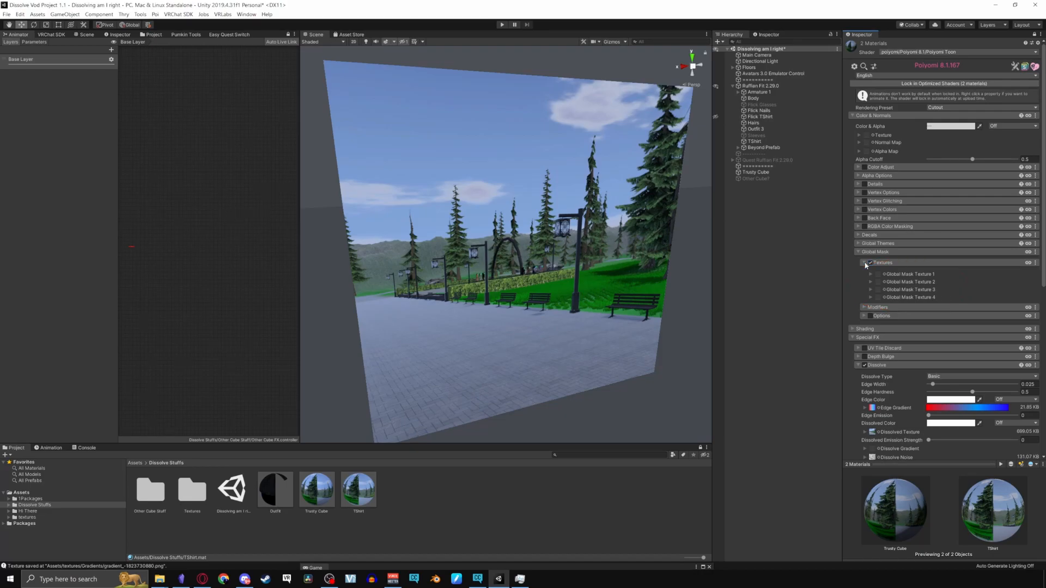
click(879, 274)
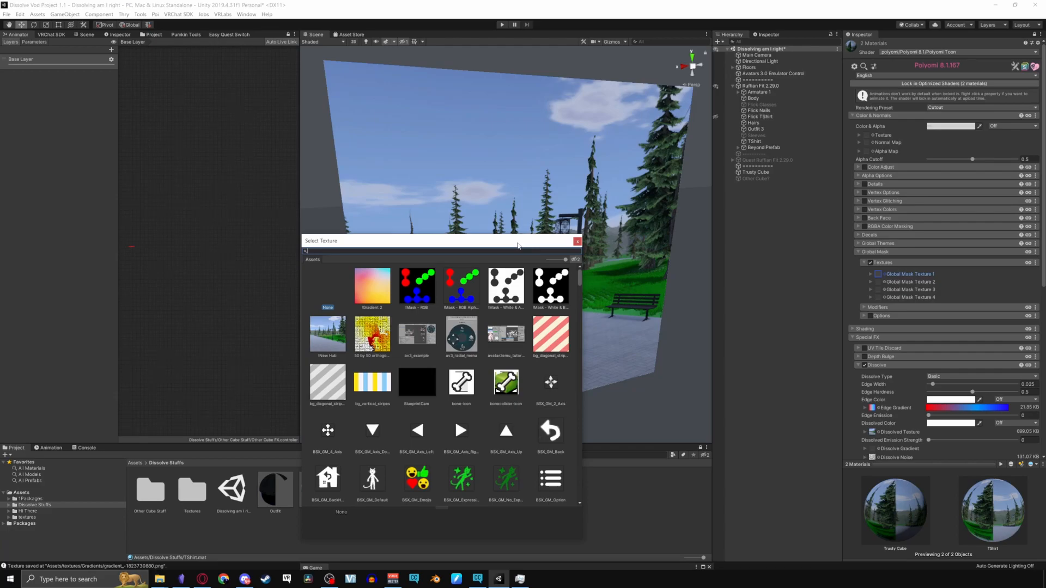
click(417, 285)
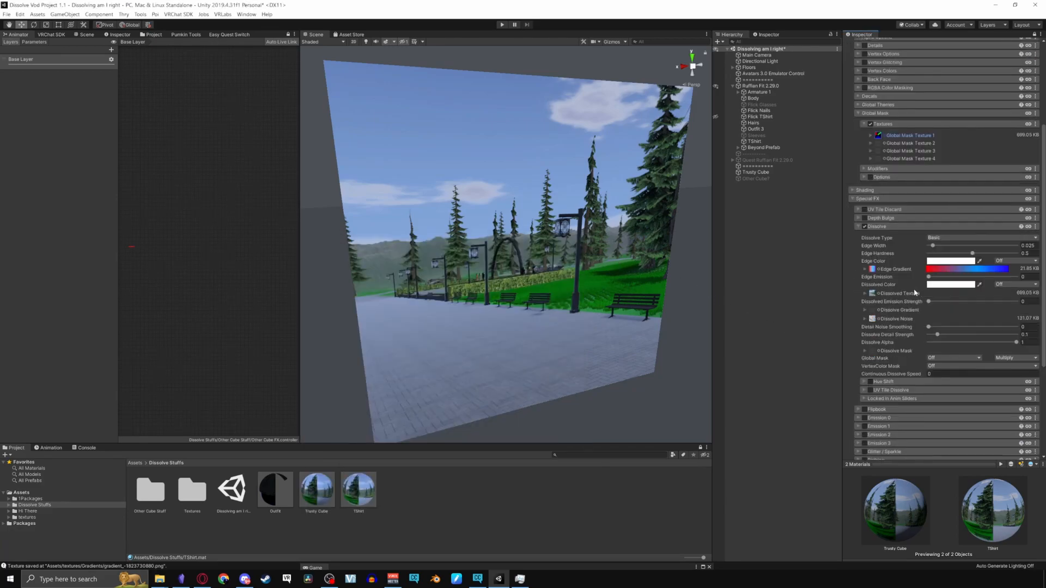
- Try global mask channels 1R, 1G and 1A for the dissolve, keeping 1R
click(954, 357)
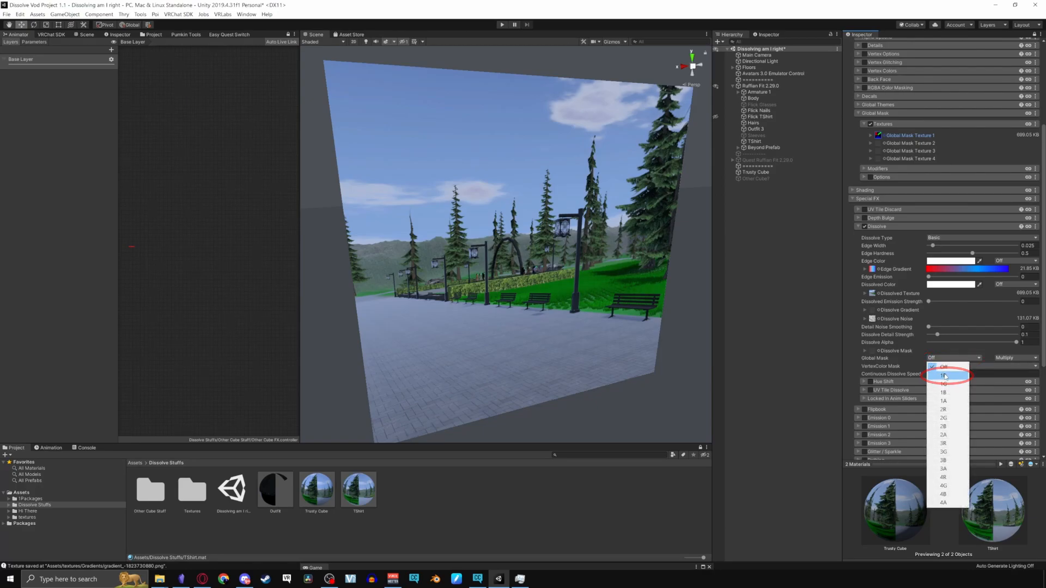
click(943, 375)
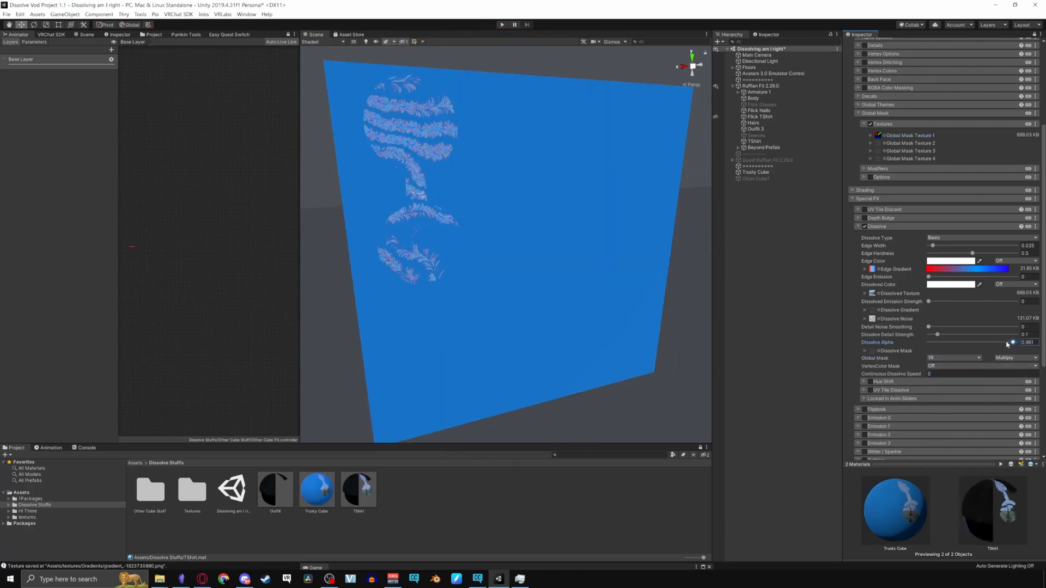
click(953, 358)
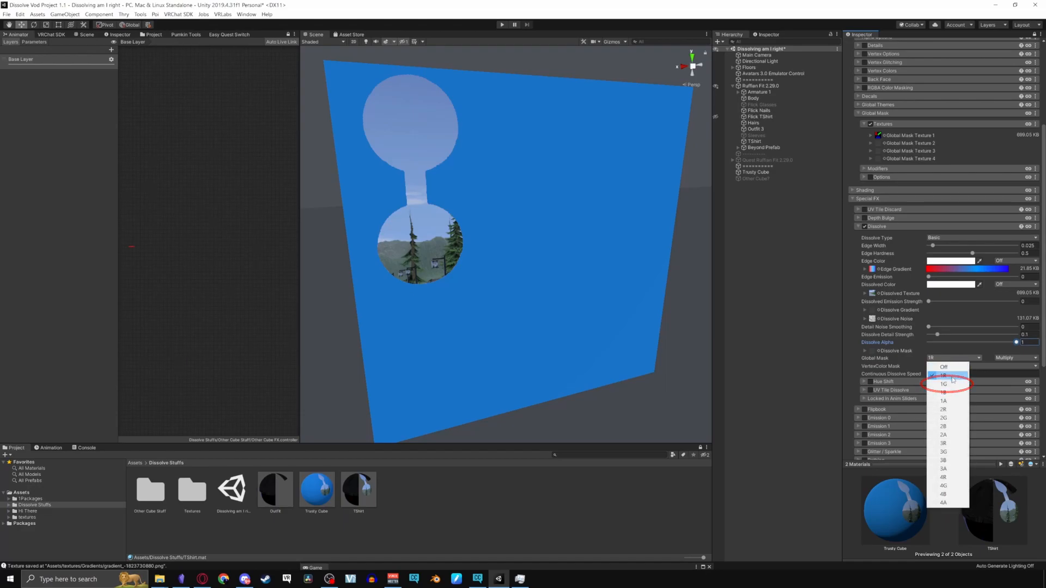
click(943, 384)
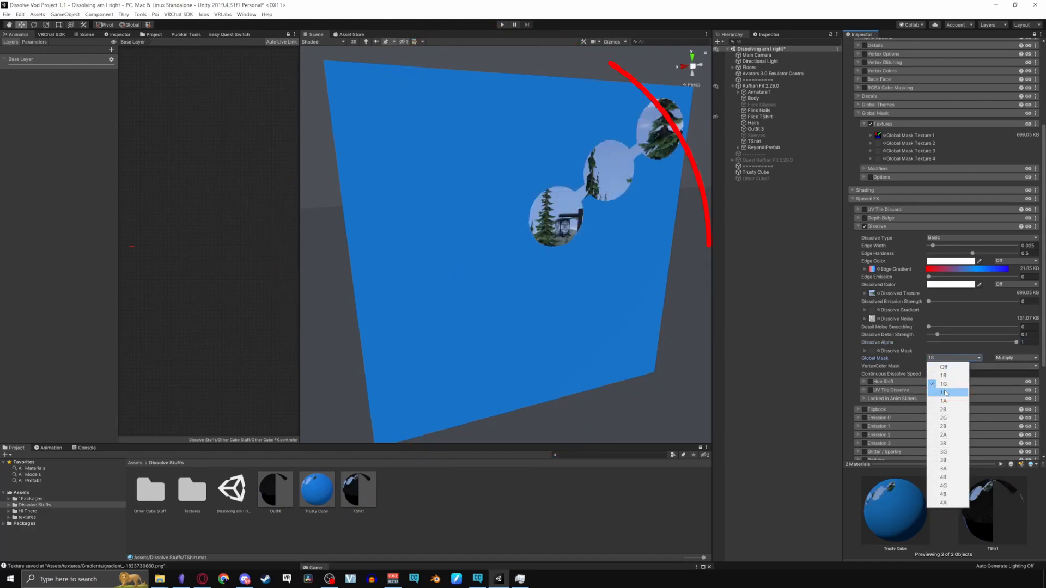
click(945, 400)
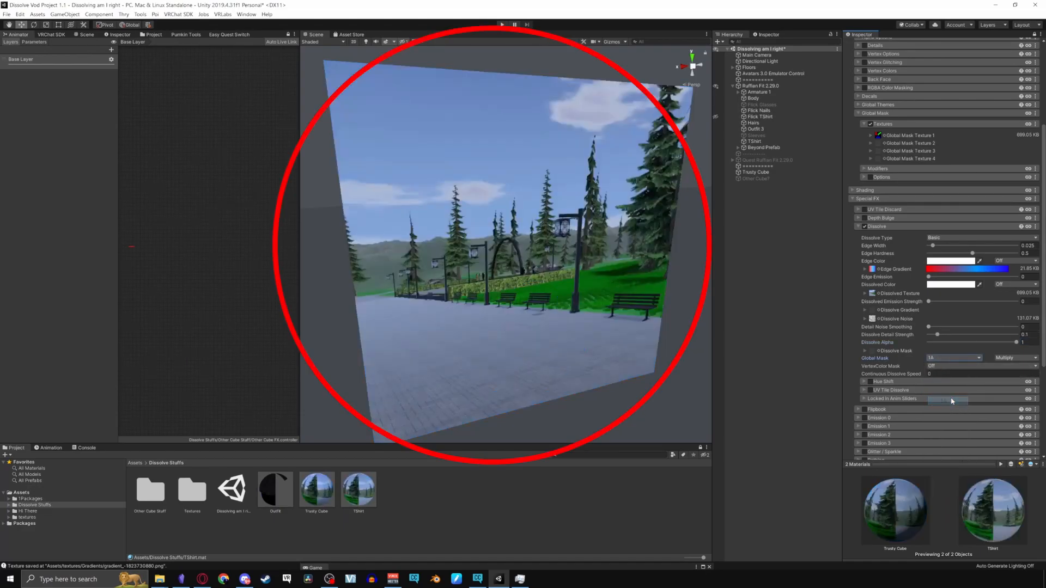
click(954, 358)
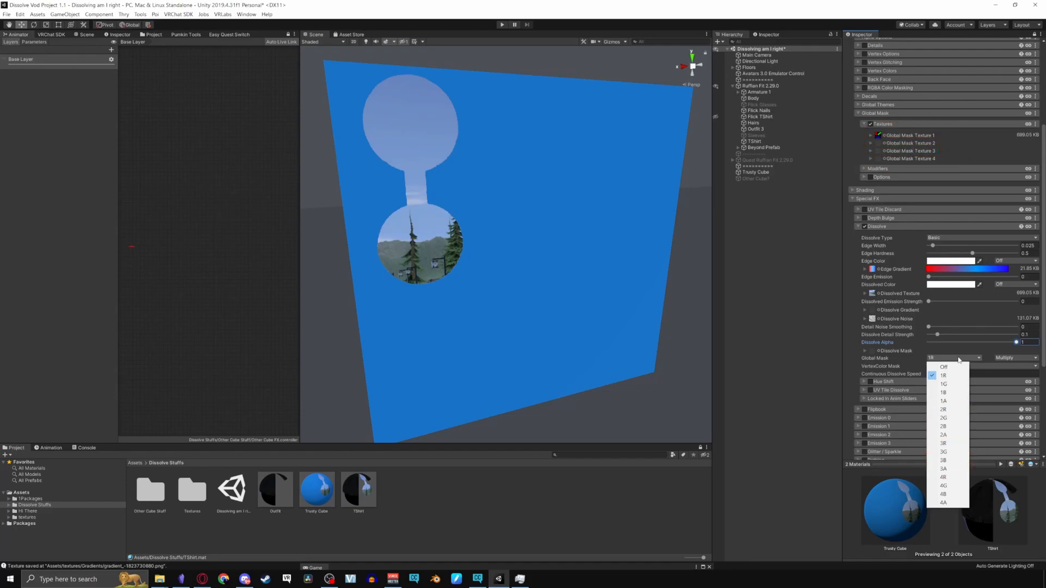
click(943, 376)
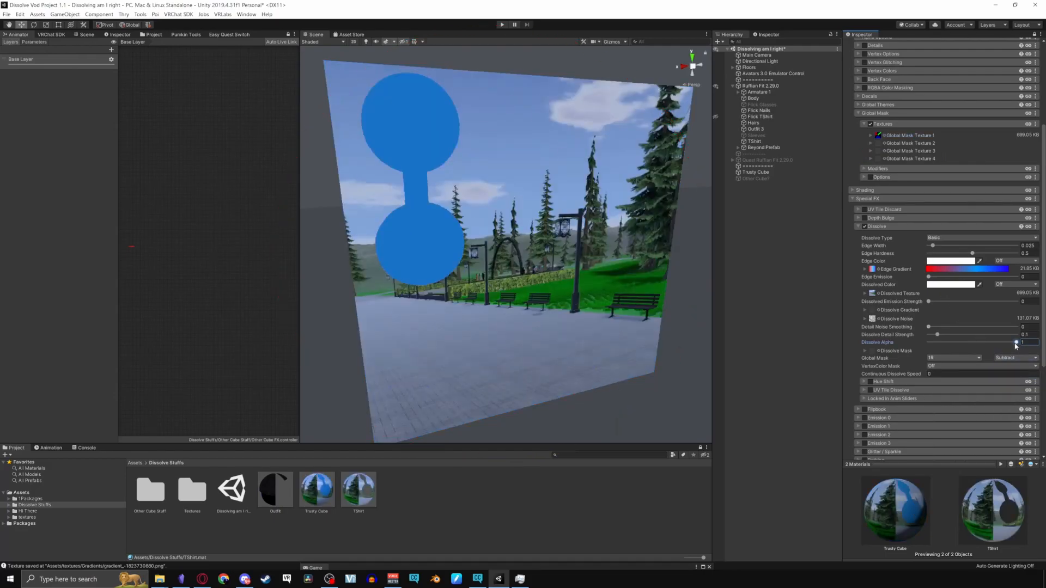
- Set the dissolve's global mask blending to Multiply
click(1014, 358)
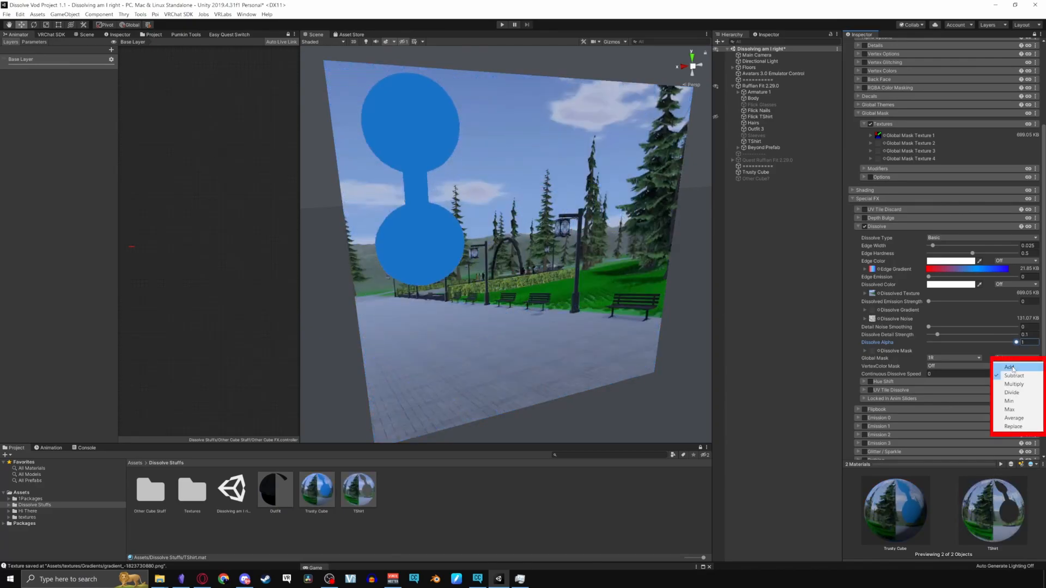
click(1014, 376)
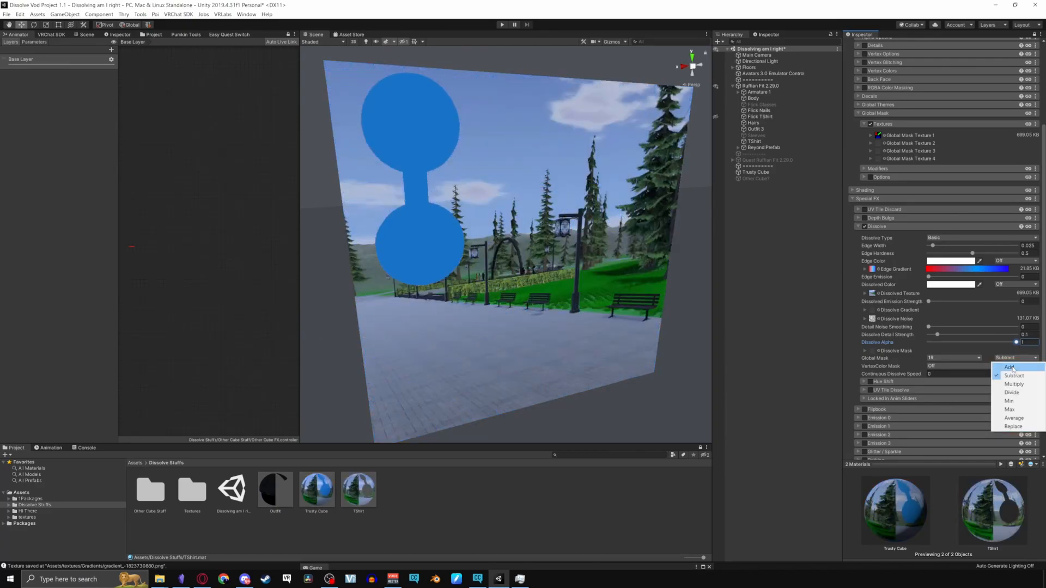
click(1013, 384)
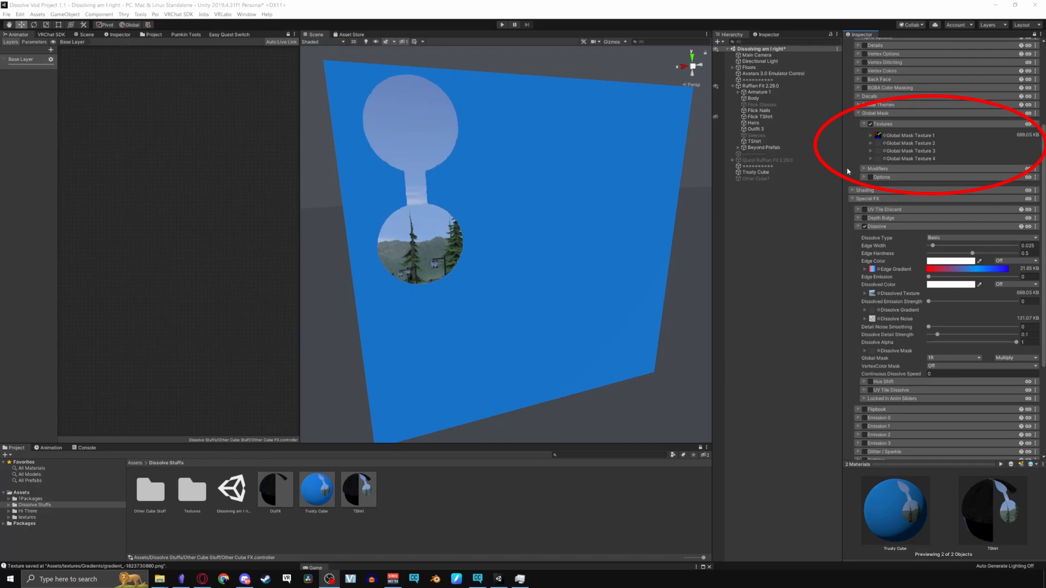
- Enable Distance Masking for global mask channel 1R under Global Mask Modifiers
click(971, 284)
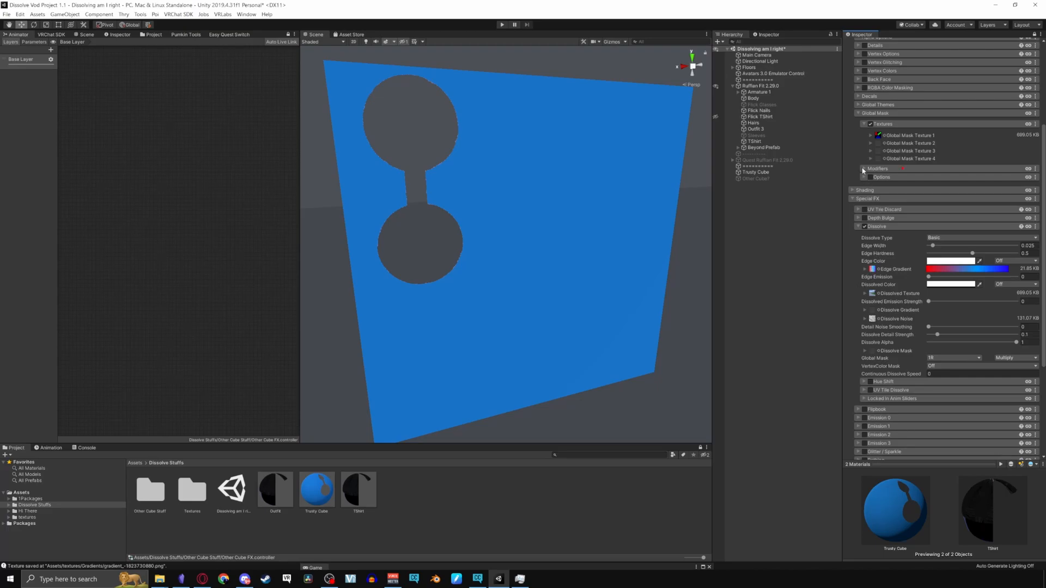
click(856, 168)
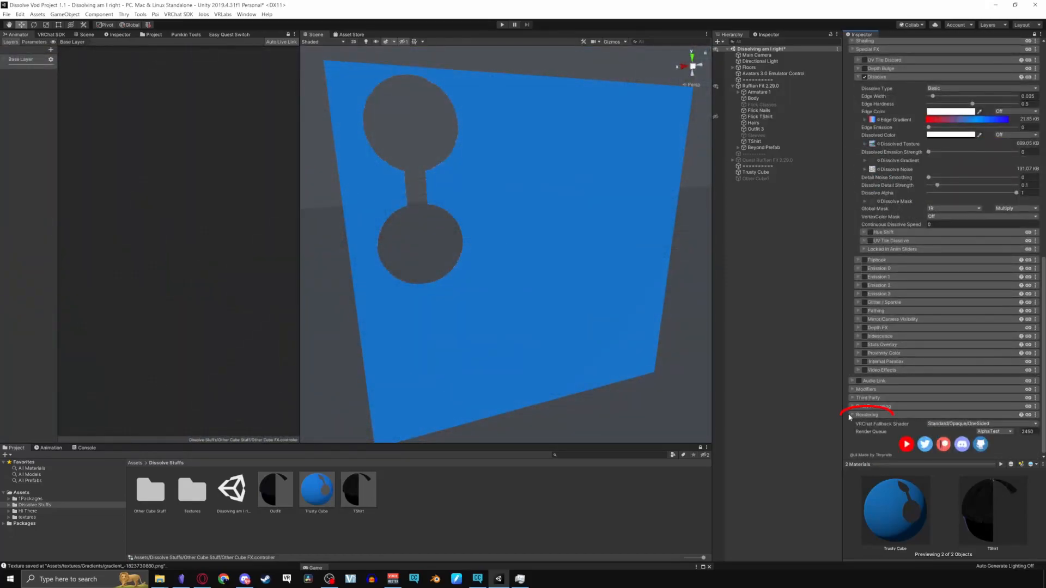
click(854, 415)
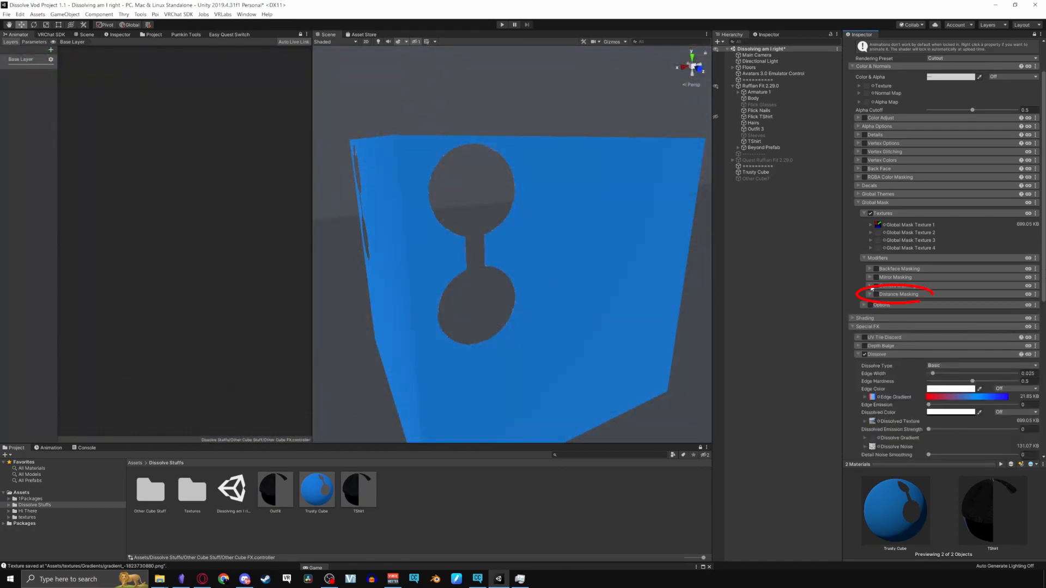
click(863, 294)
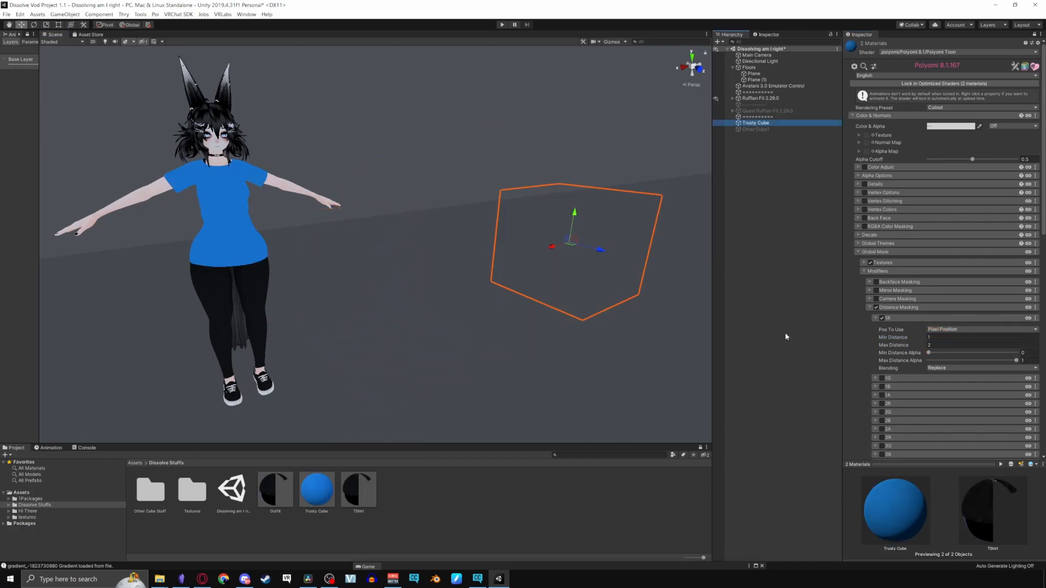
- Raise Max Distance Alpha to about 0.98 and Min Distance Alpha to about 0.93
drag(1013, 360, 1016, 360)
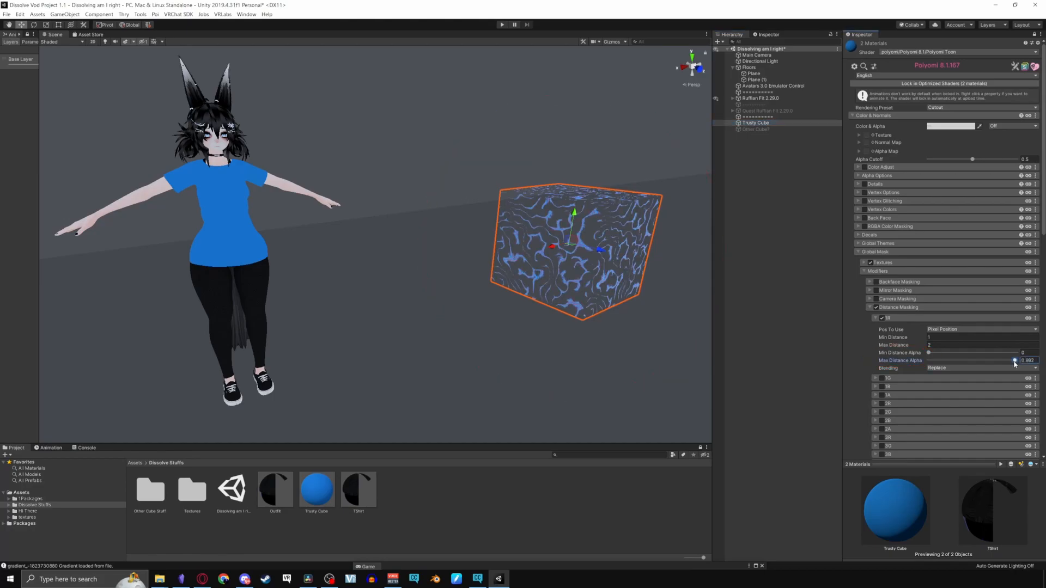
drag(927, 353, 1010, 353)
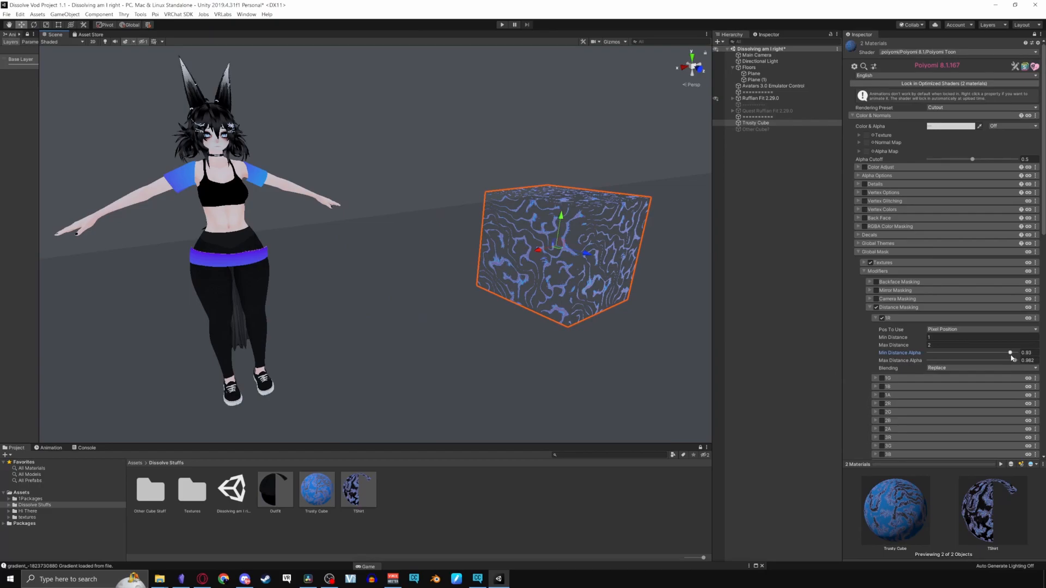
drag(1010, 353, 984, 360)
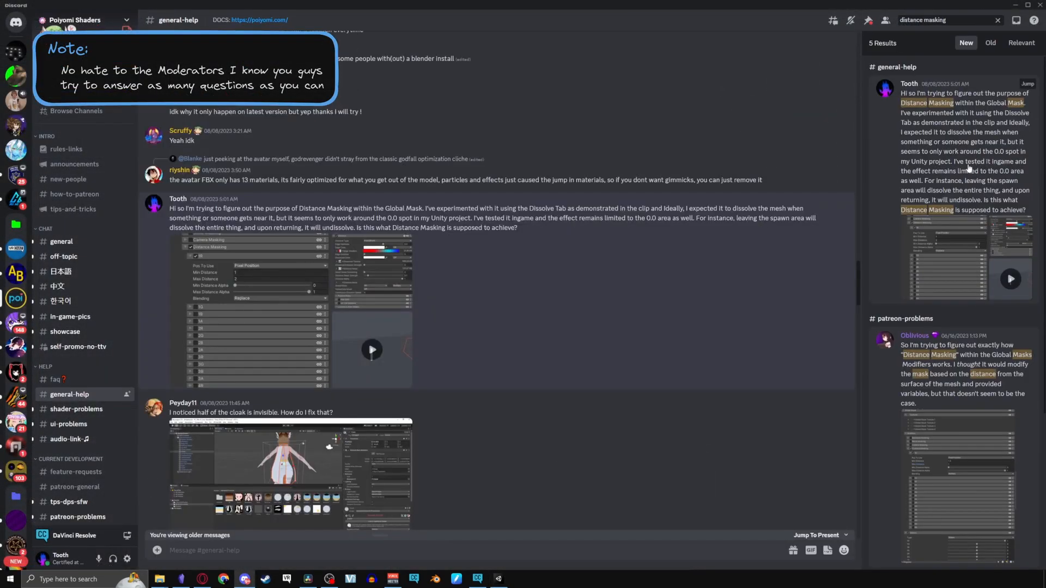
- Scroll through the Poiyomi Shaders server's 'distance masking' search results in Discord
scroll(down, 3)
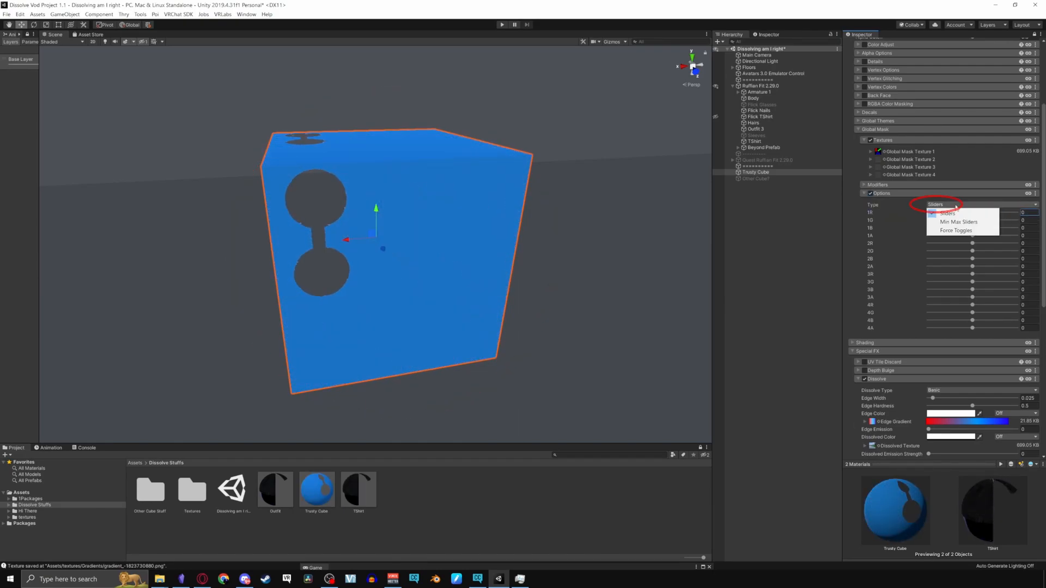
- Switch the global mask option Type to Min Max Sliders and adjust the 1R range
click(959, 222)
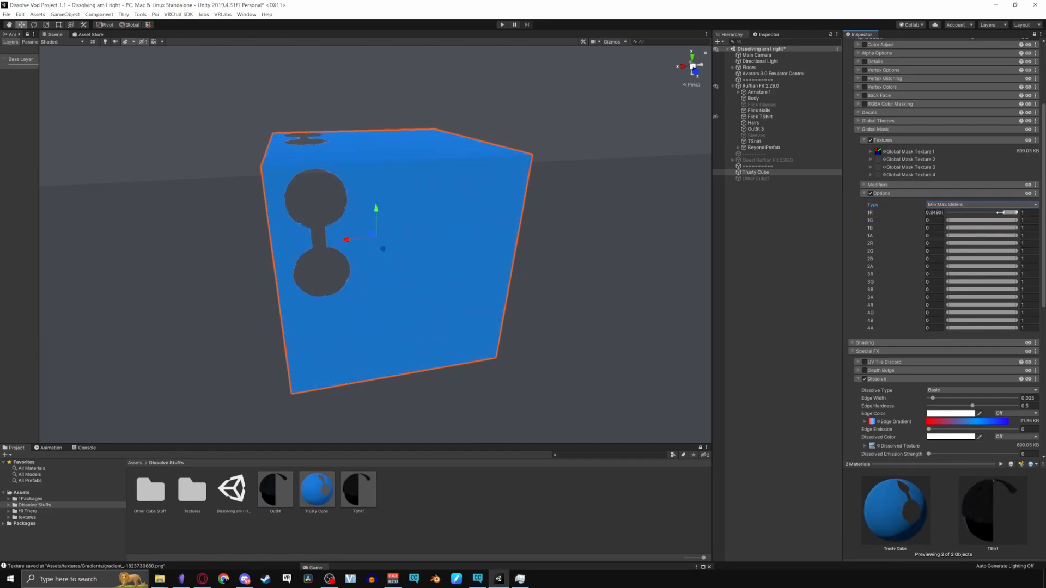
drag(1000, 212, 1010, 212)
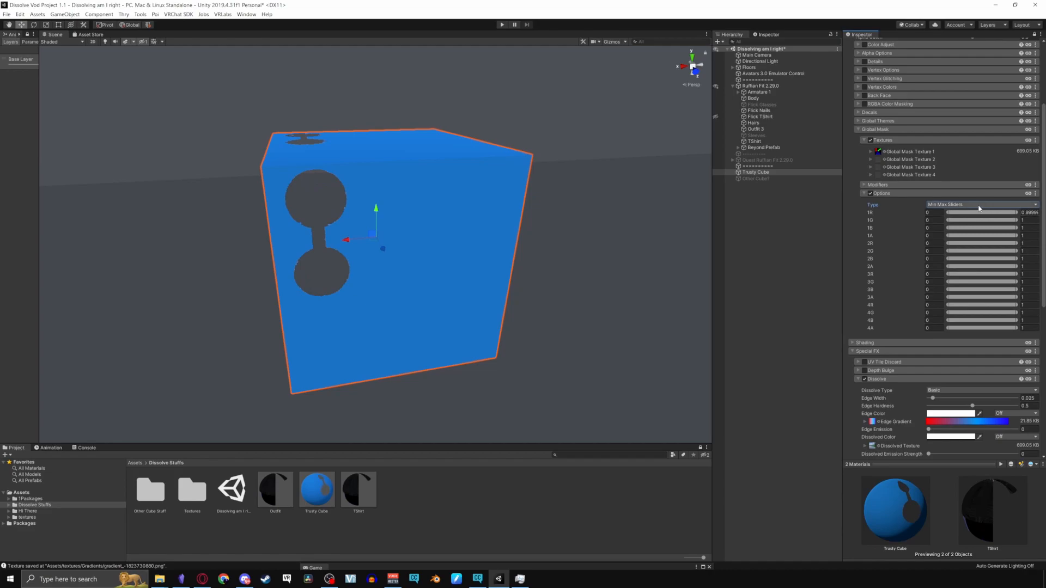
click(979, 205)
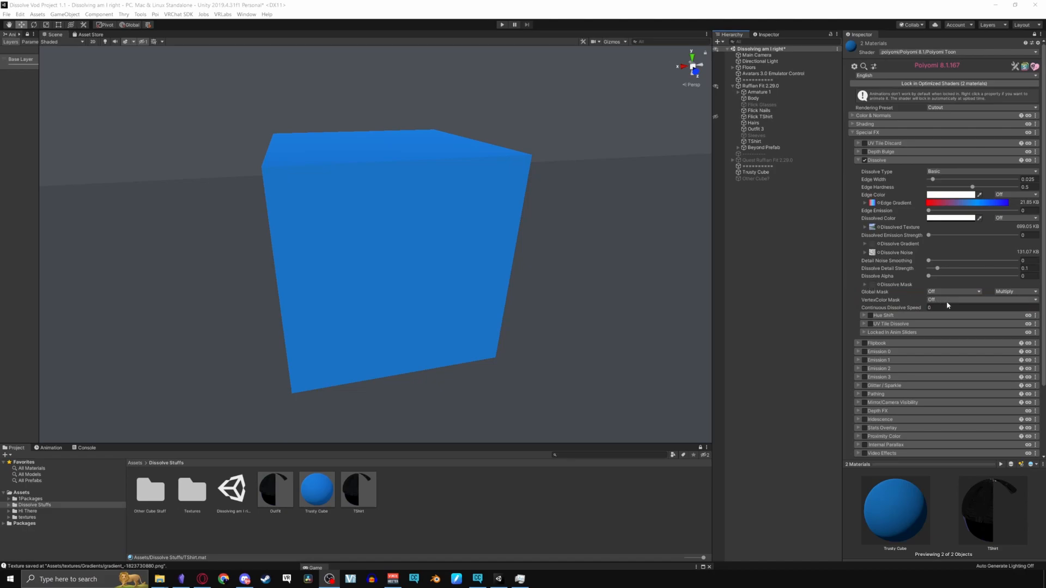
- Change the Dissolve Type from Basic to Point2Point
click(954, 291)
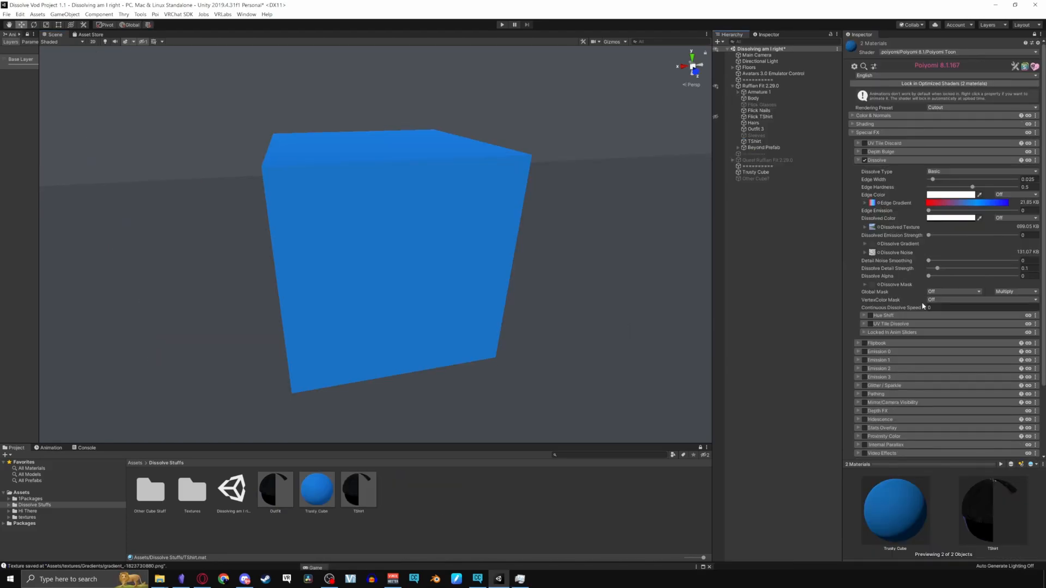
drag(934, 277, 978, 277)
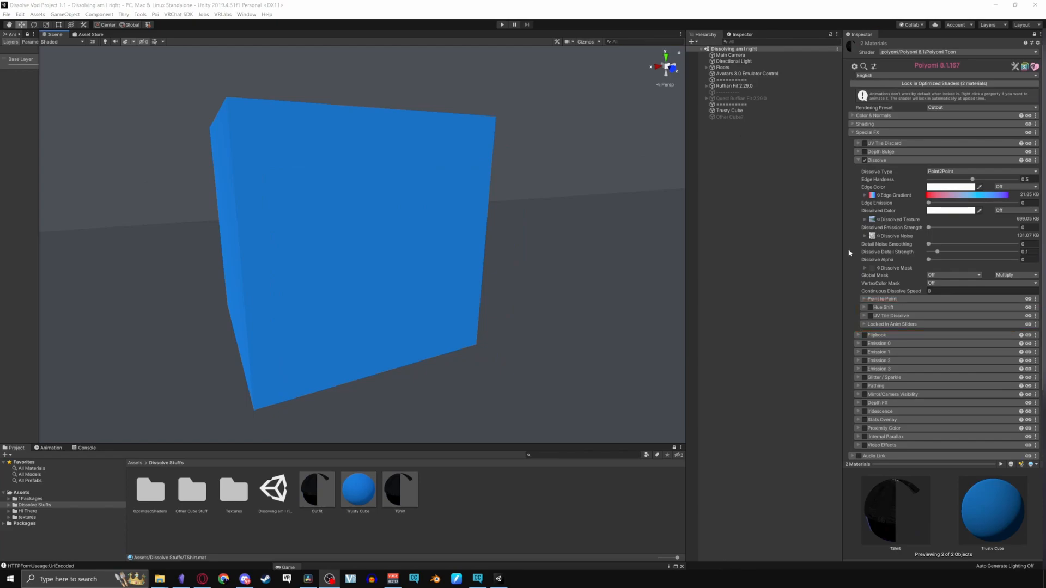
- Raise Dissolve Alpha, test a dissolve hue shift back to zero, and enable edge hue shifting
click(863, 307)
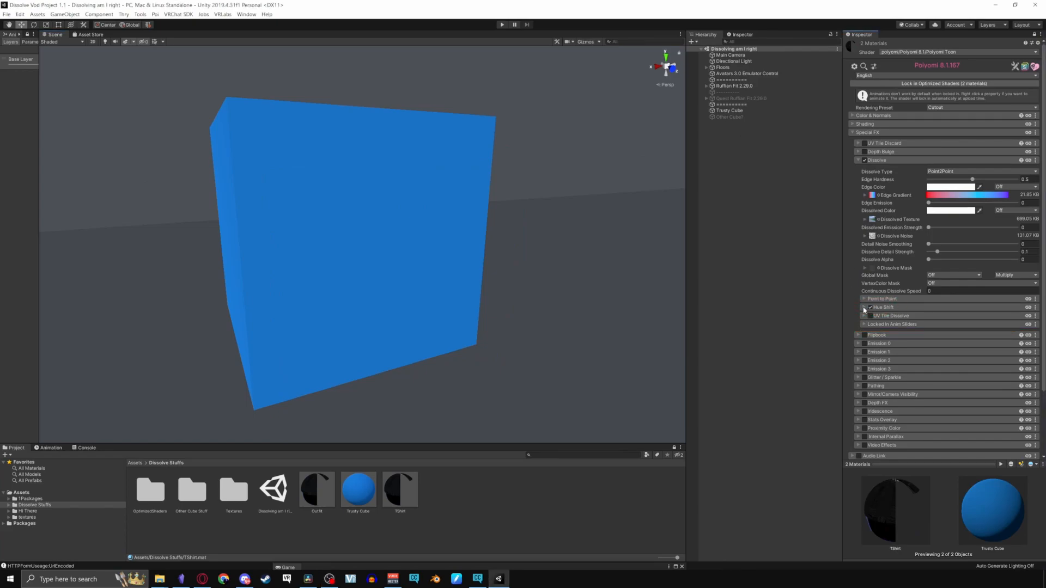
drag(937, 259, 988, 260)
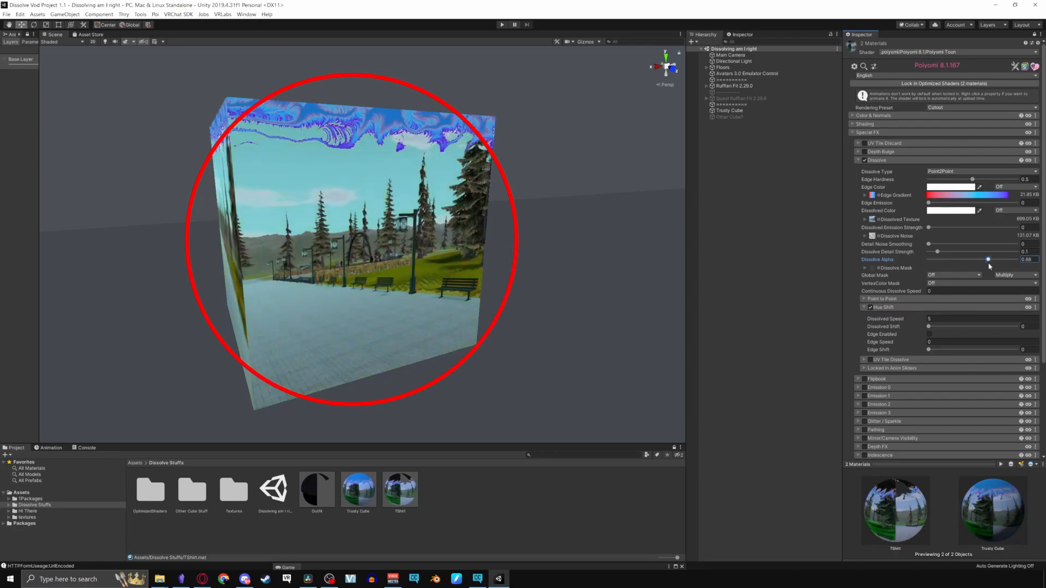
drag(988, 259, 988, 259)
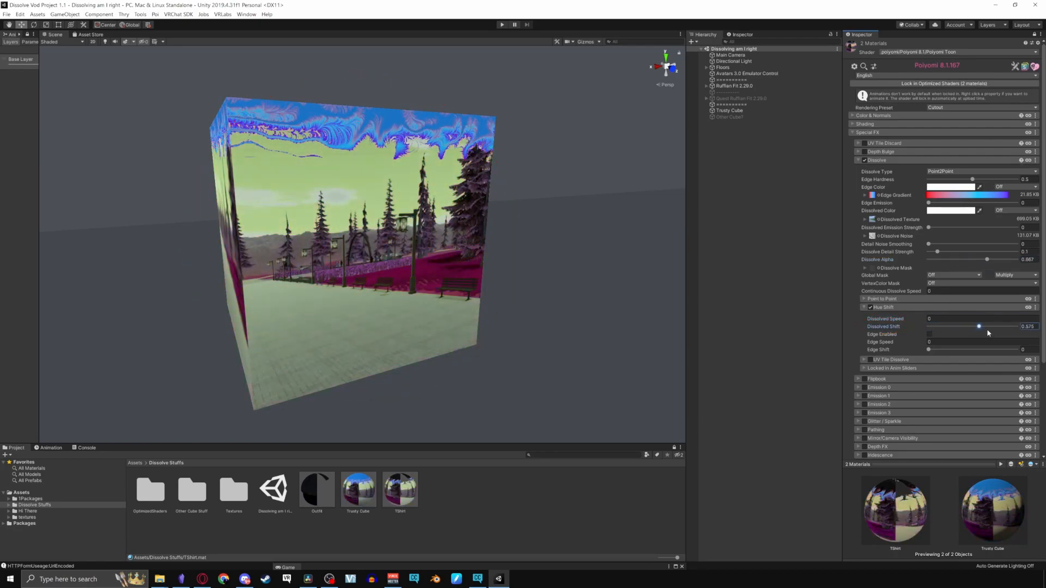
drag(978, 326, 928, 327)
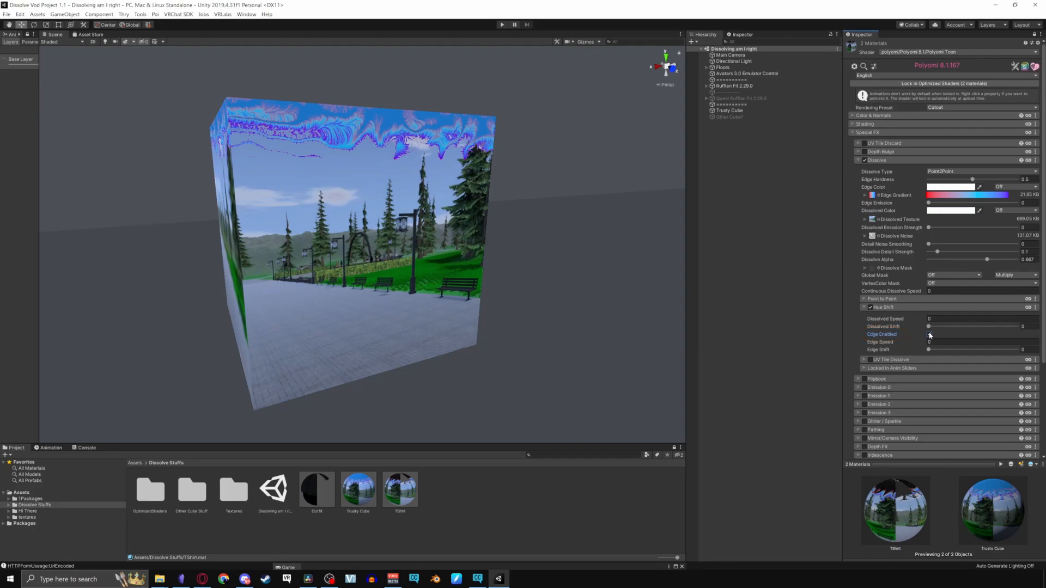
click(929, 334)
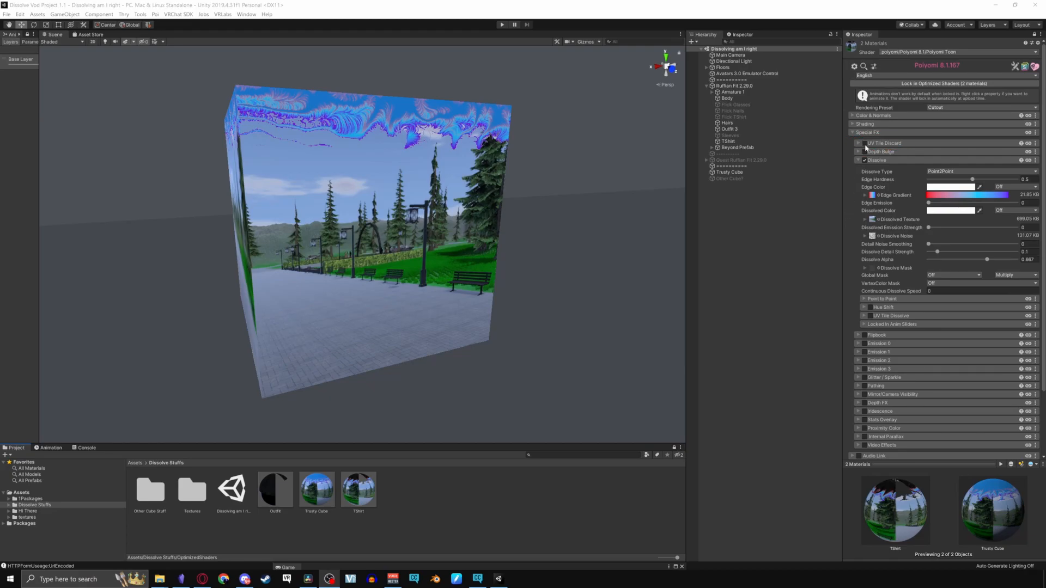
- Select the Outfit material and set UV Tile Discard's Discard UV to UV1
click(858, 143)
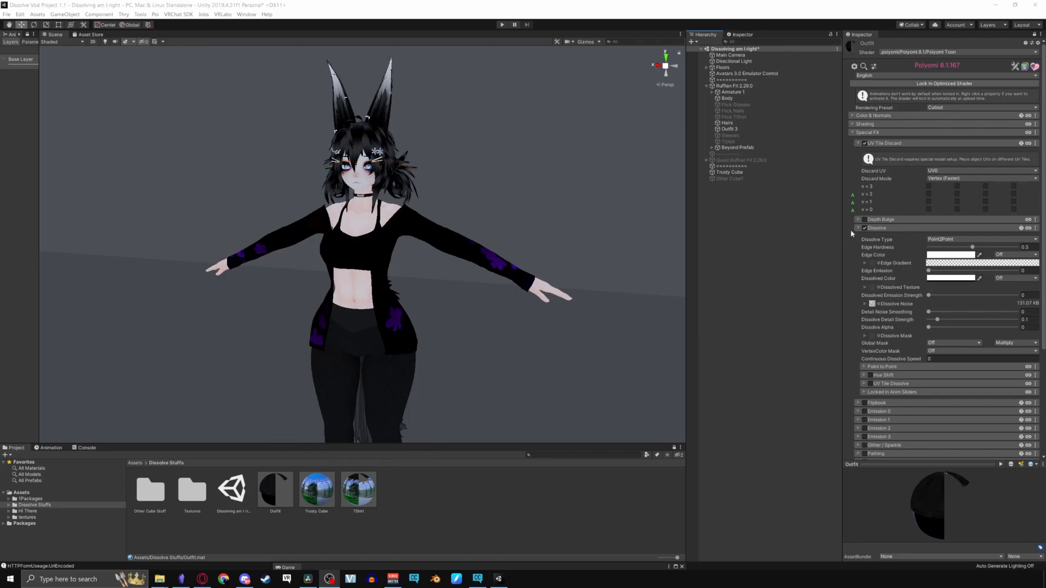
click(978, 171)
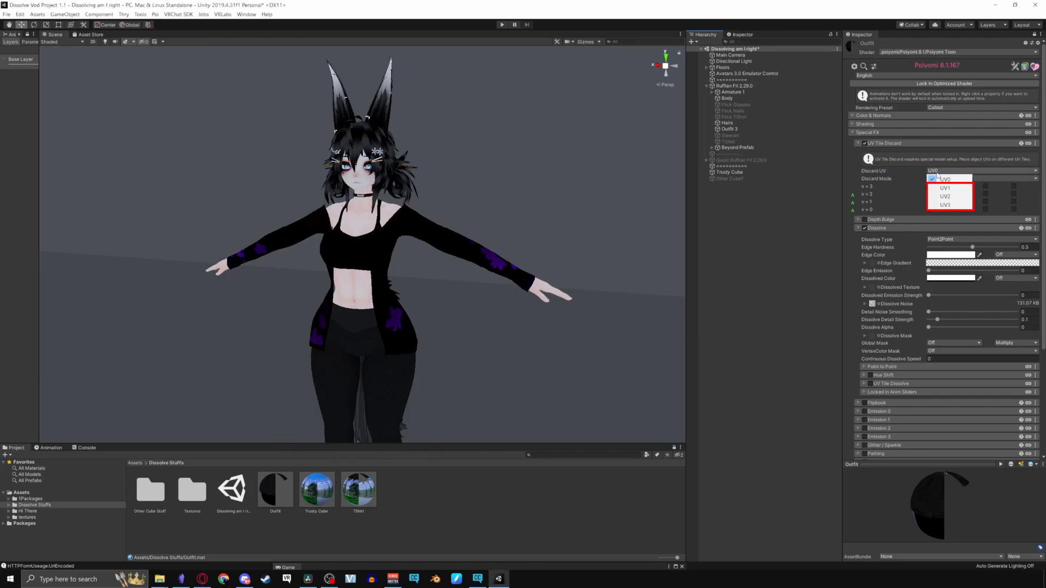
click(945, 188)
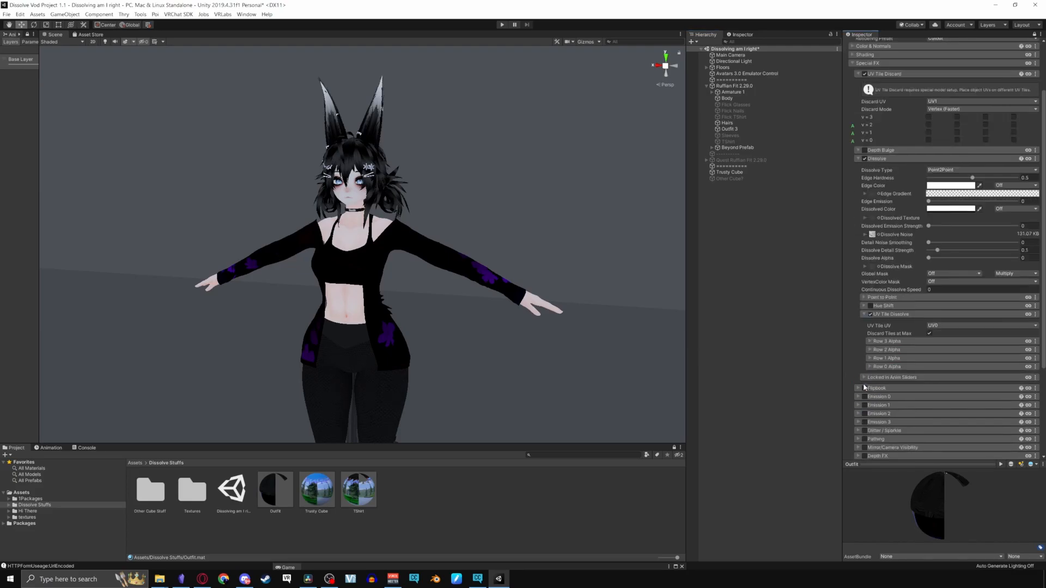
- Expand Row 0 alpha tiles and drag Row 0 and Row 1 column sliders to dissolve individual outfit tiles
scroll(down, 3)
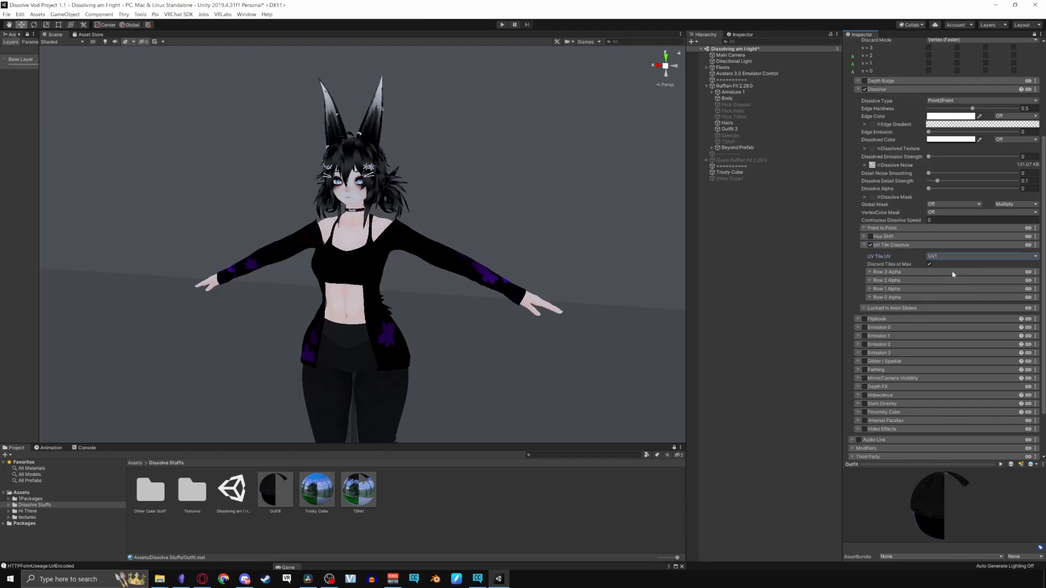
click(864, 296)
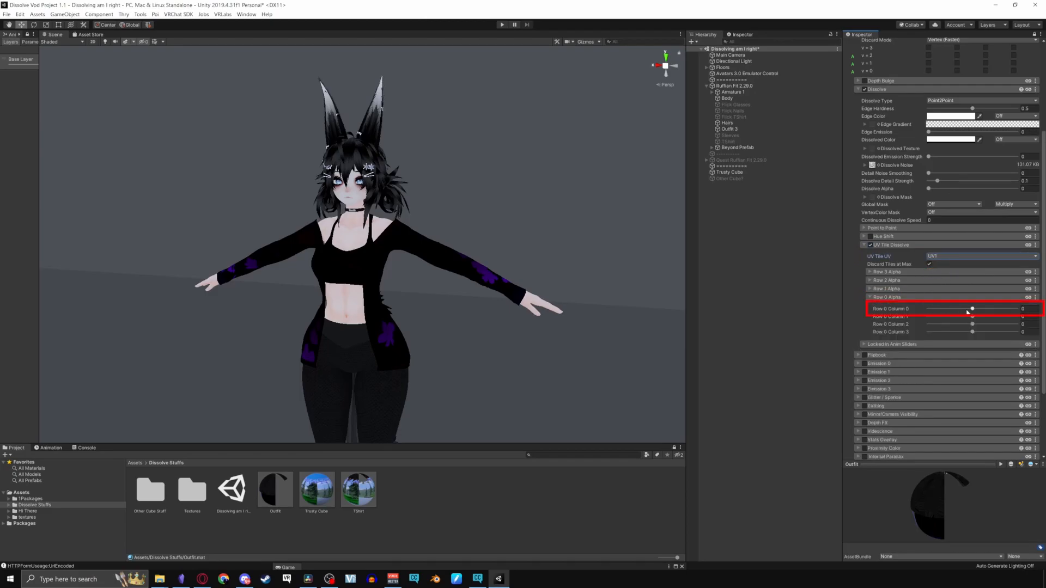
drag(971, 309, 978, 308)
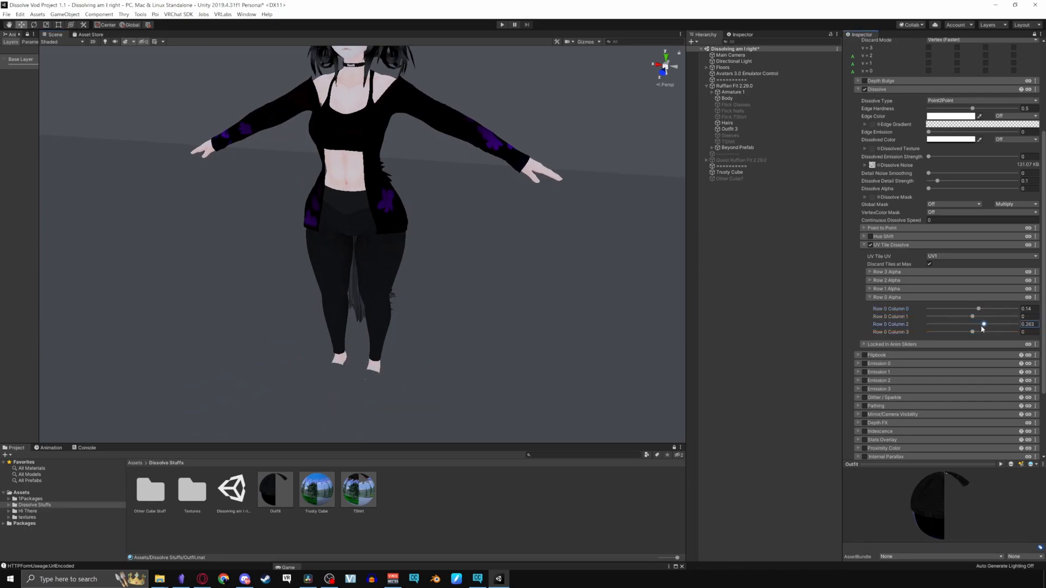
drag(982, 324, 971, 325)
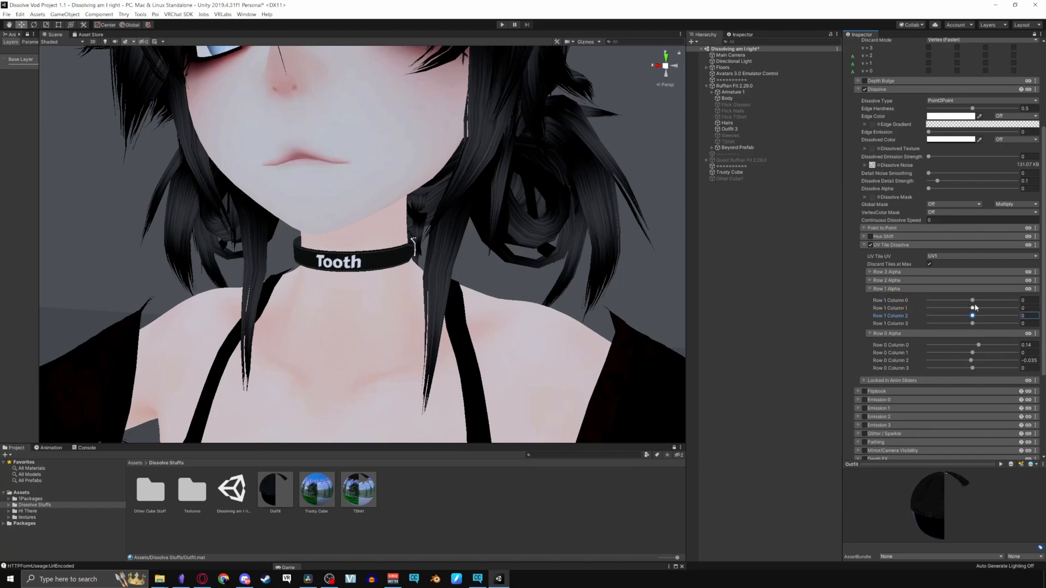
drag(972, 300, 1005, 300)
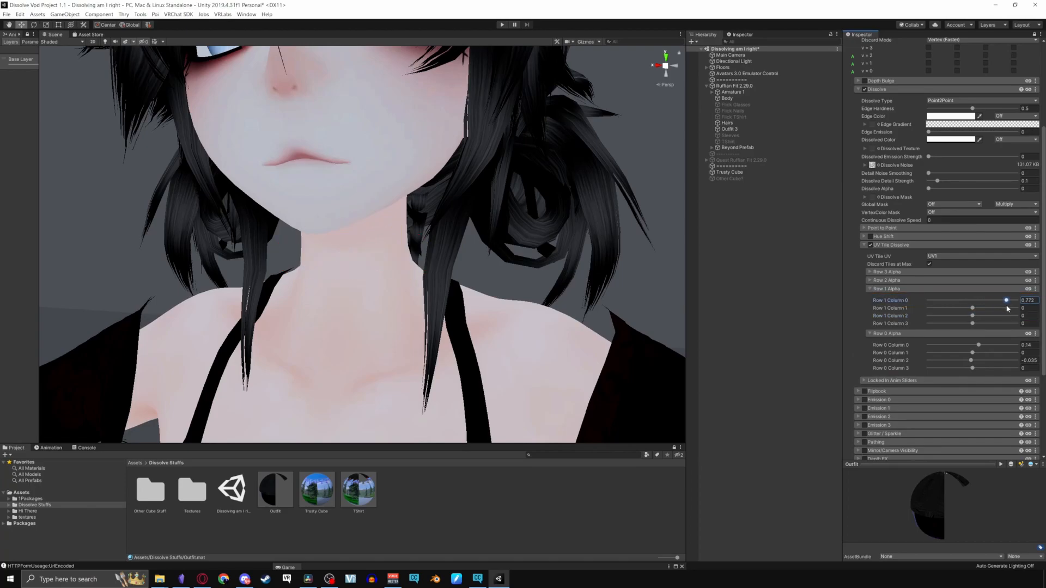
drag(1006, 300, 970, 300)
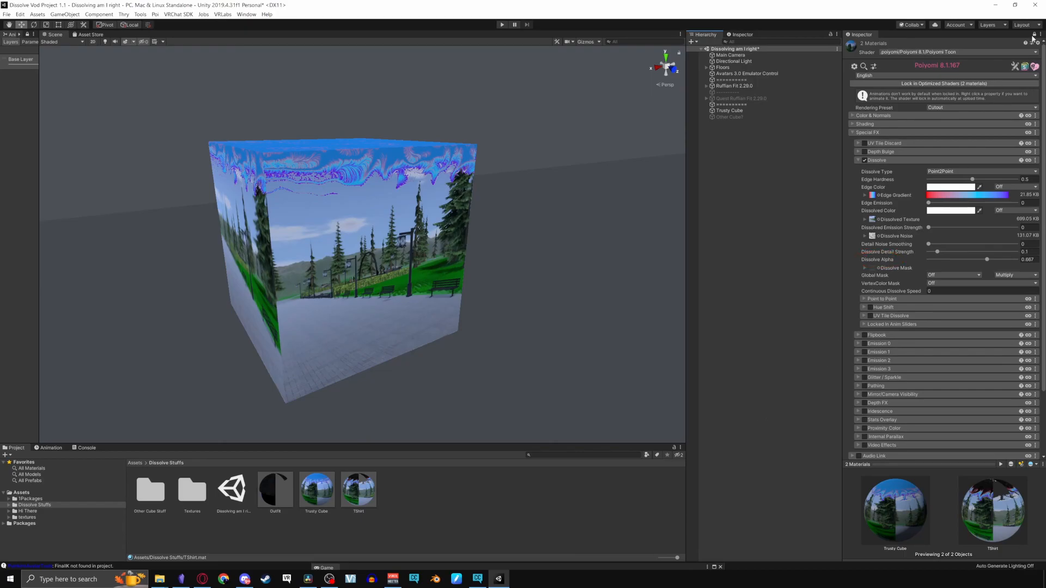
- Select Other Cube, show its red material's shader settings, and bring up a dissolve property's locking options
click(729, 117)
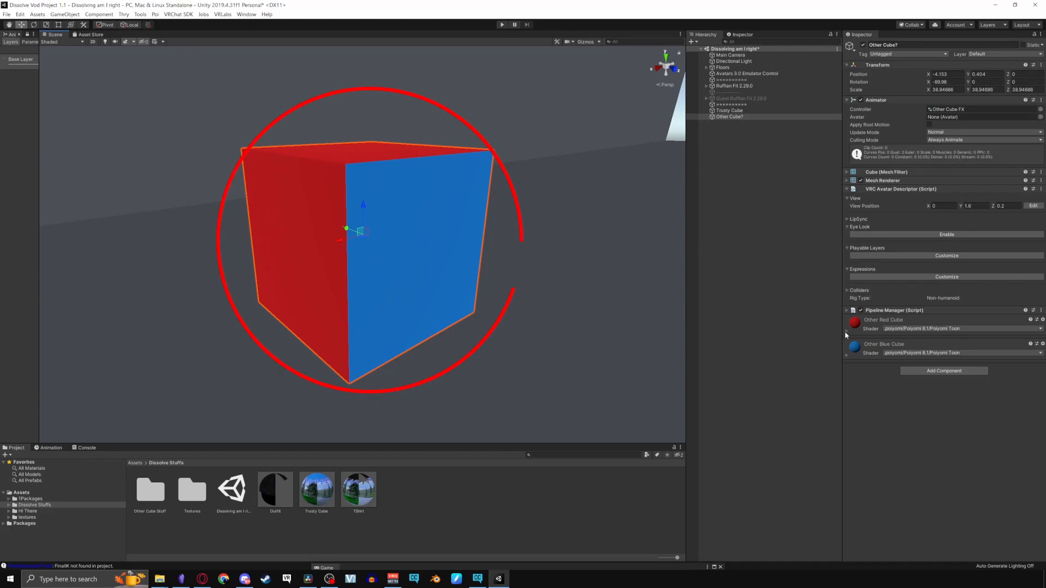
click(883, 320)
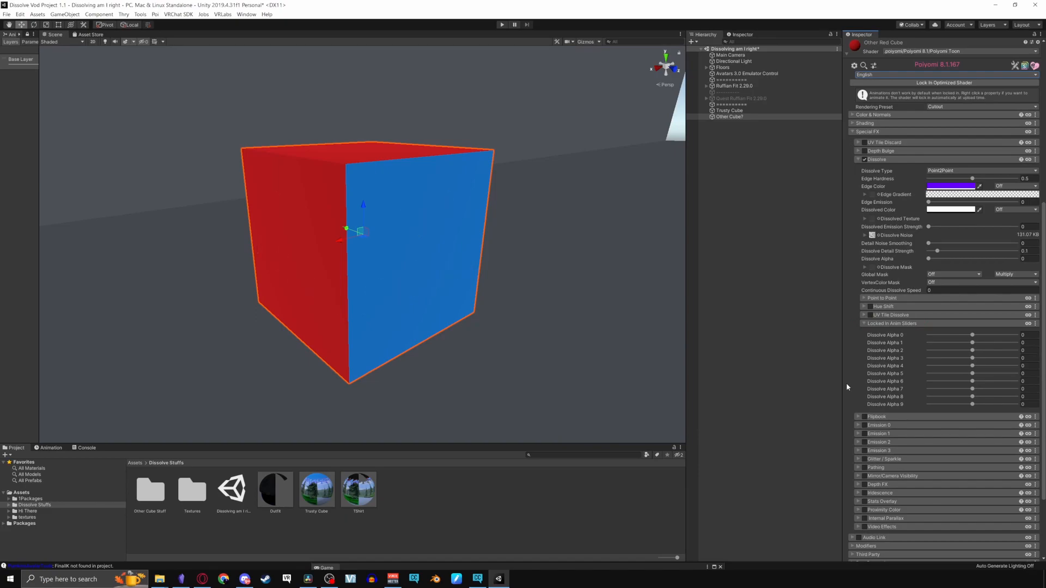
mouse_move(879, 274)
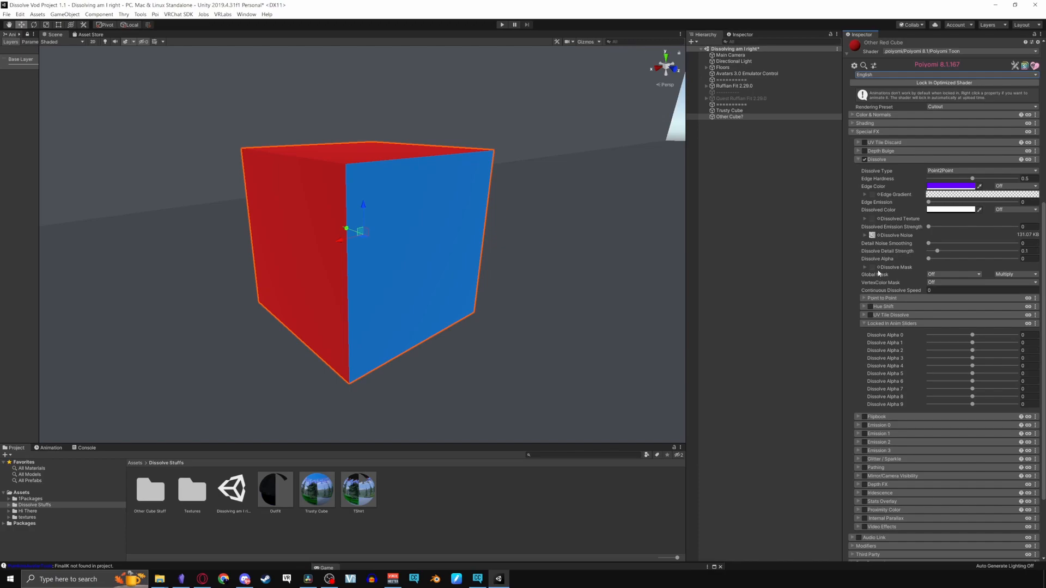
right_click(877, 259)
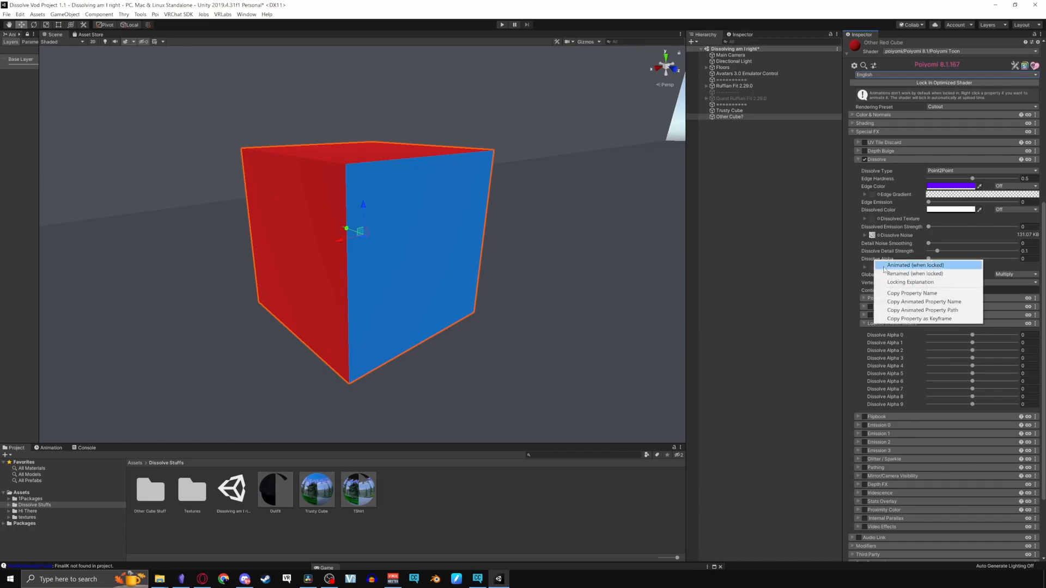
mouse_move(916, 273)
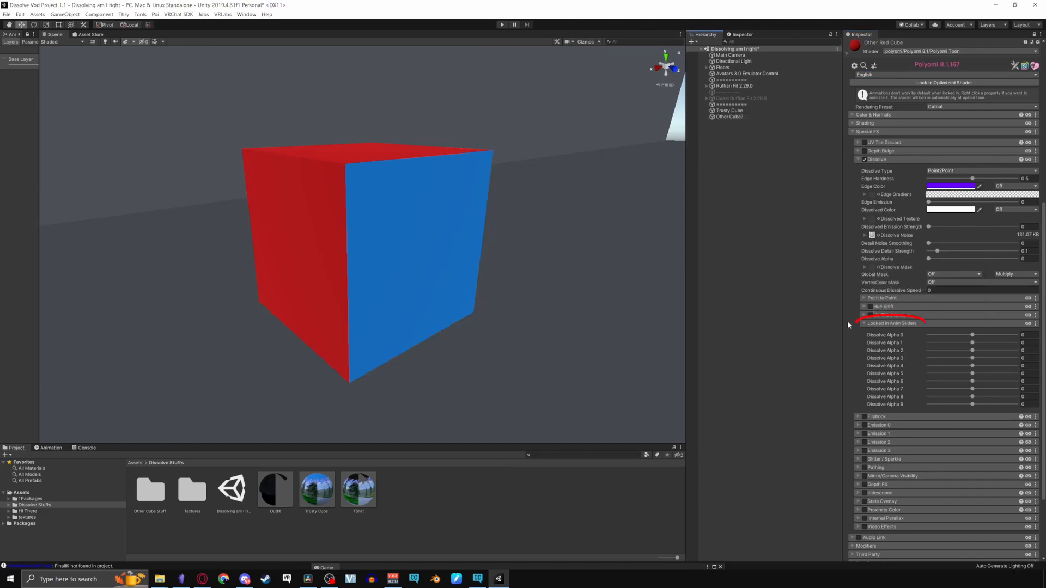
- Show the Animation window and create and save a new animation clip for the cube
click(50, 448)
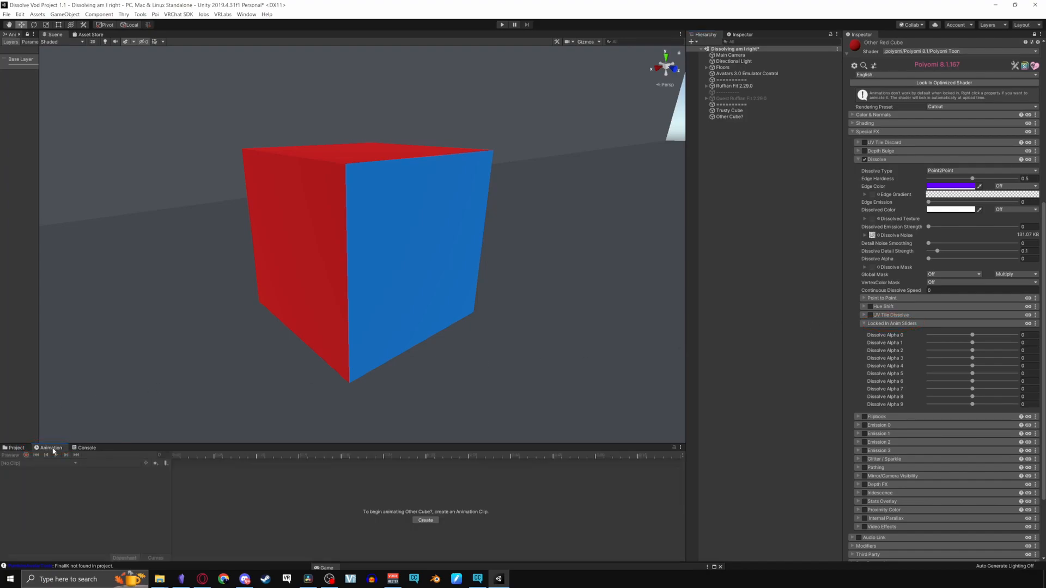
click(425, 520)
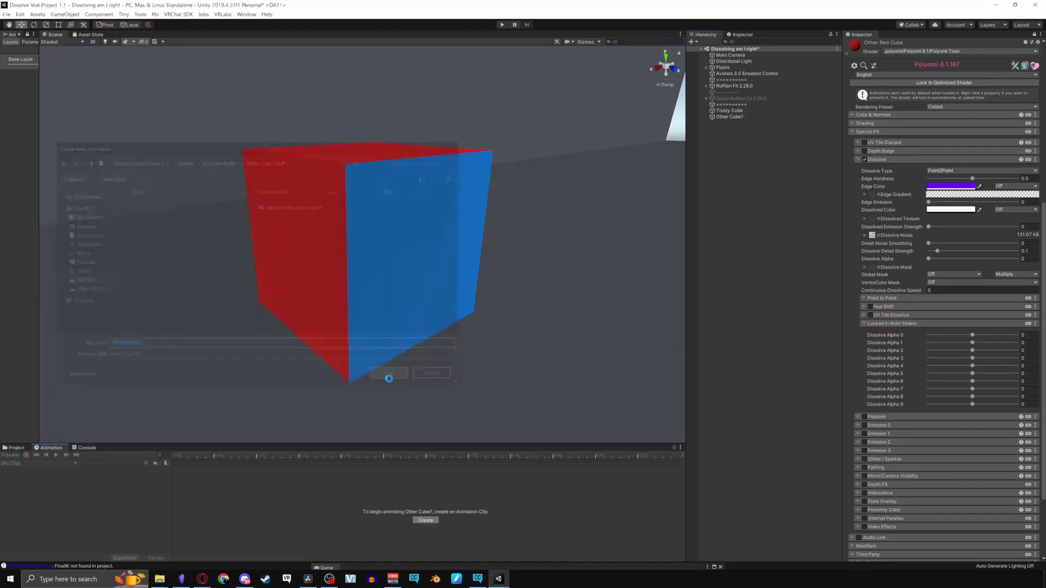
click(425, 520)
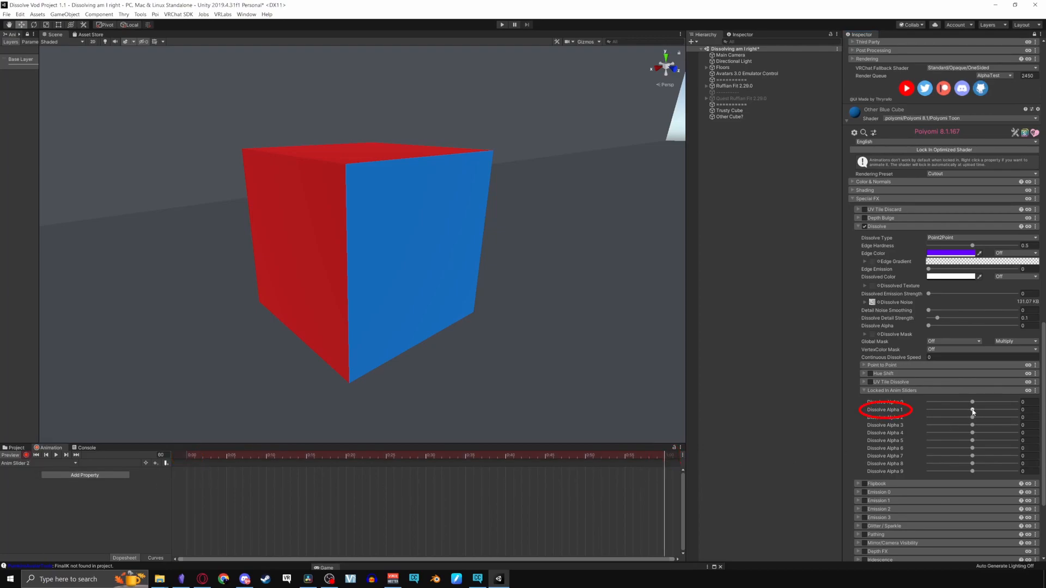
- Keyframe the Dissolve Alpha 1 and 8 sliders, then flag Dissolve Alpha as animated and renamed
right_click(884, 409)
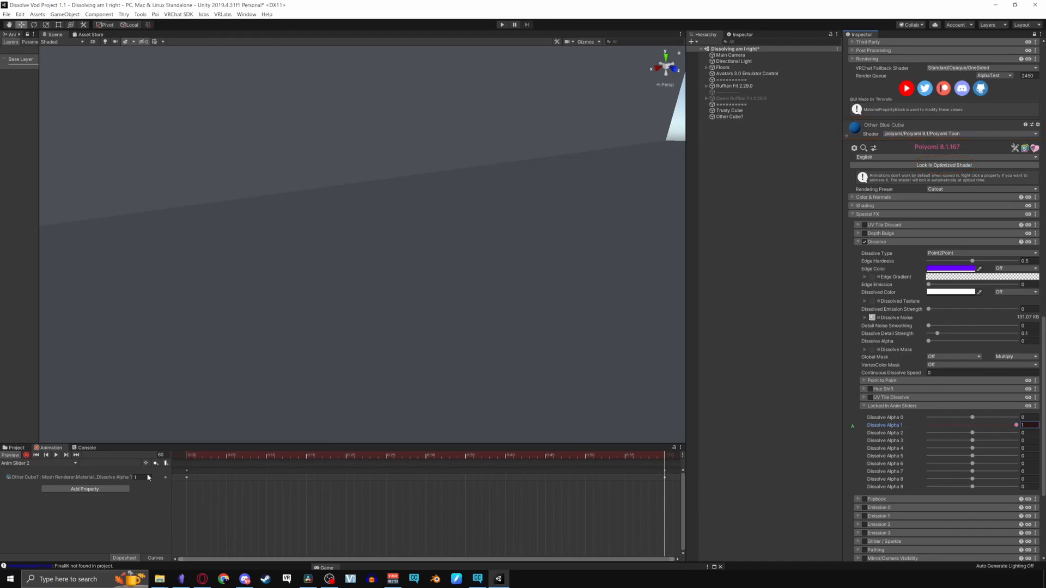
click(22, 455)
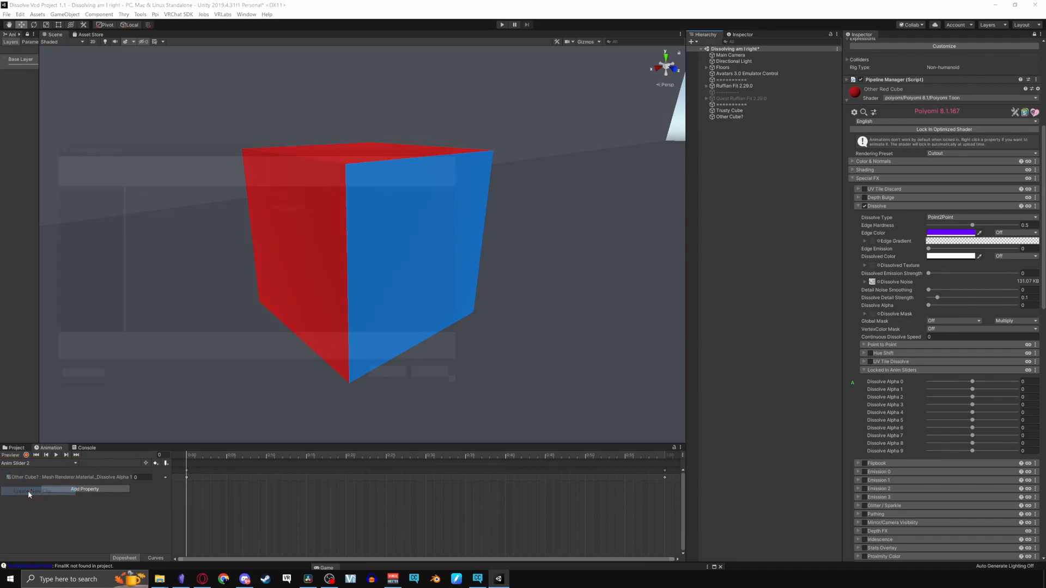
click(663, 456)
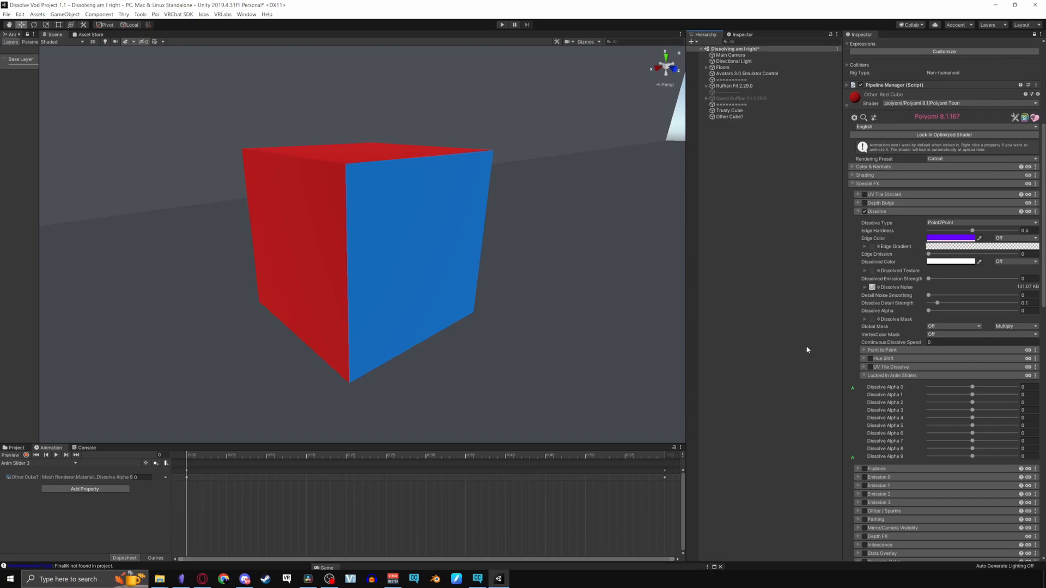
right_click(888, 303)
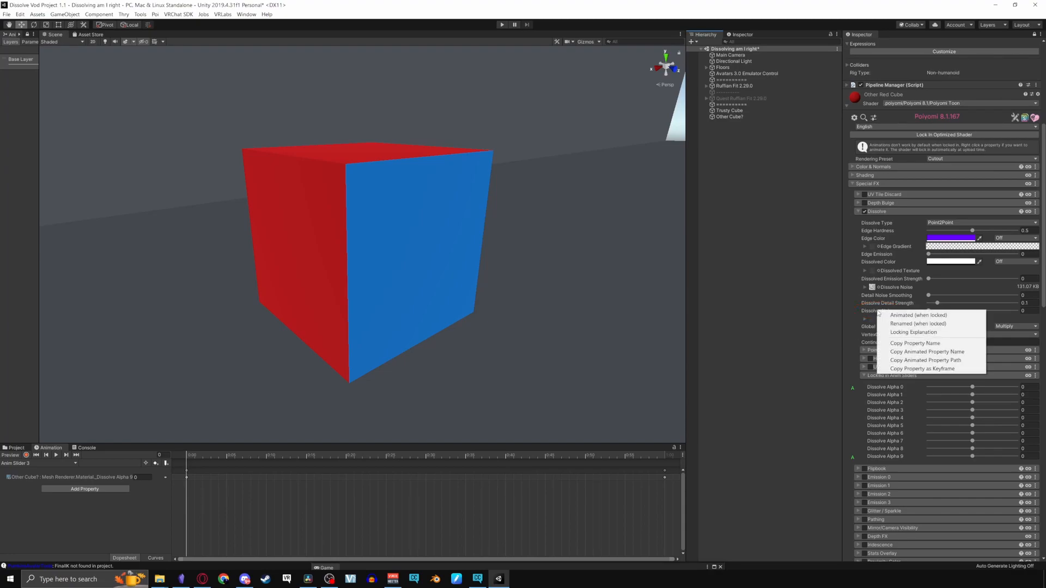
mouse_move(920, 324)
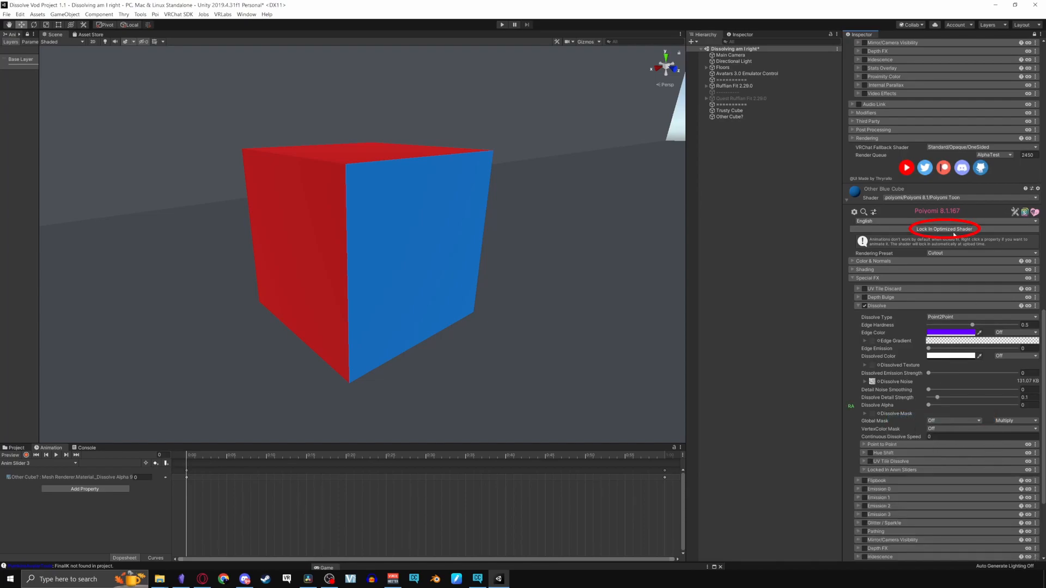
- Lock both cube materials into optimized shaders and save another new animation clip
click(944, 229)
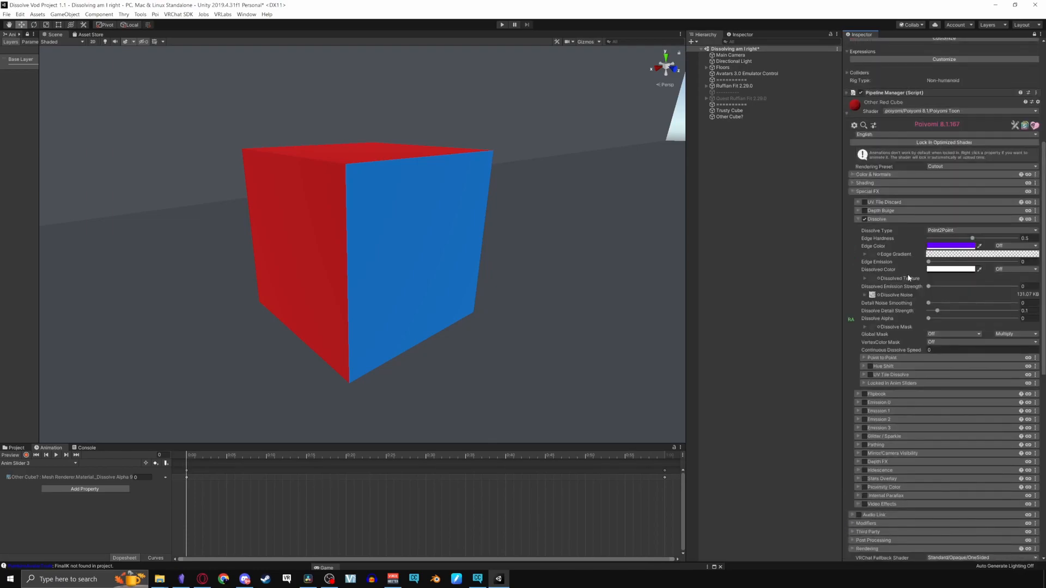
click(944, 142)
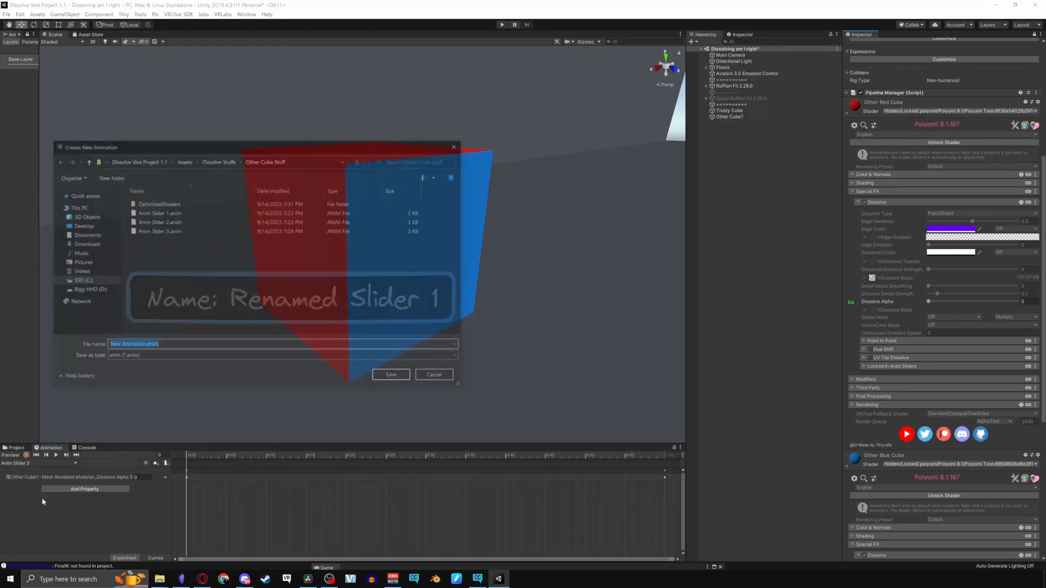
click(391, 374)
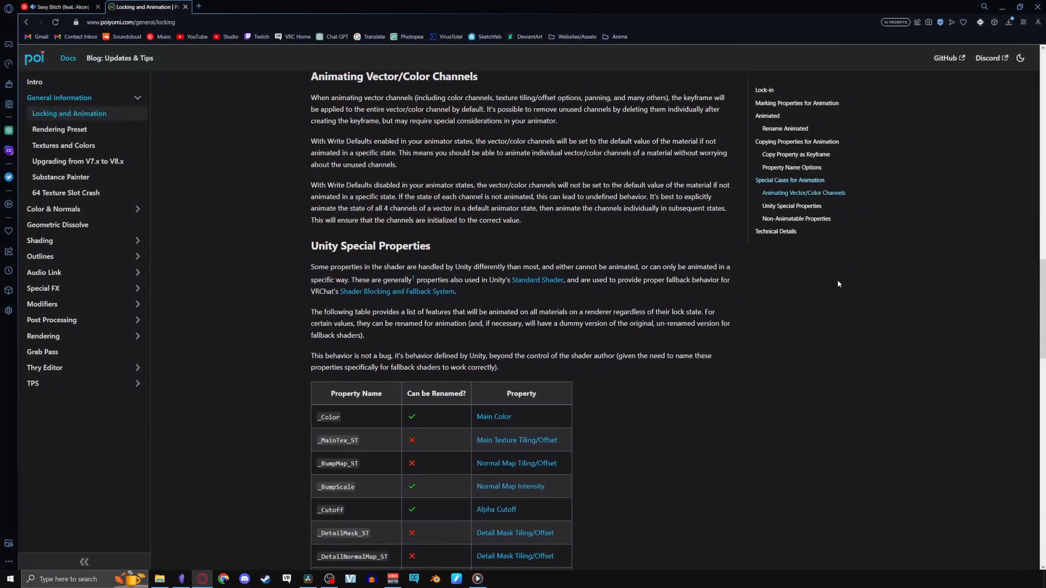
- Scroll the Locking and Animation docs down to the Unity Special Properties section
scroll(down, 3)
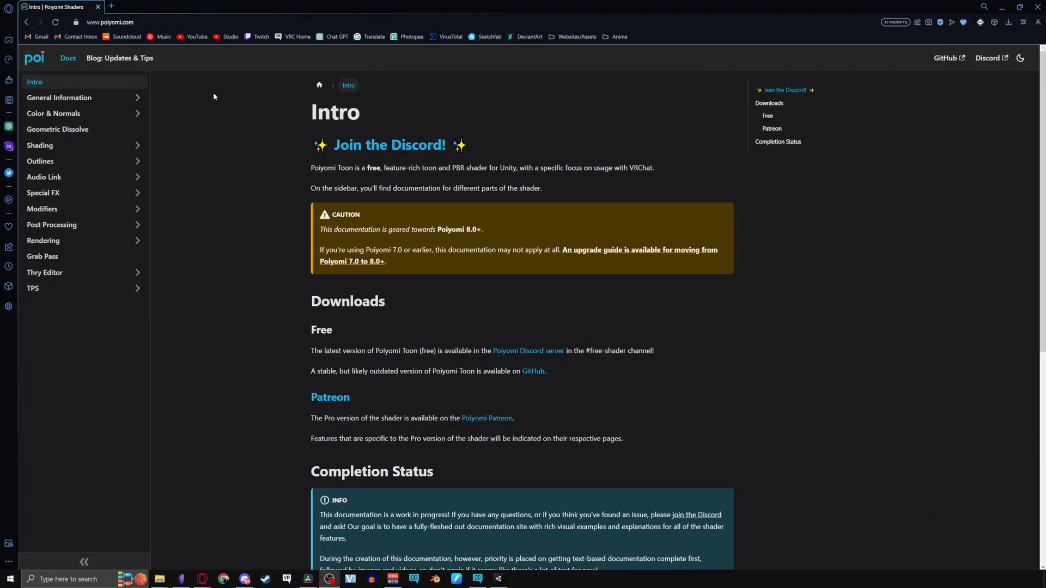
scroll(down, 3)
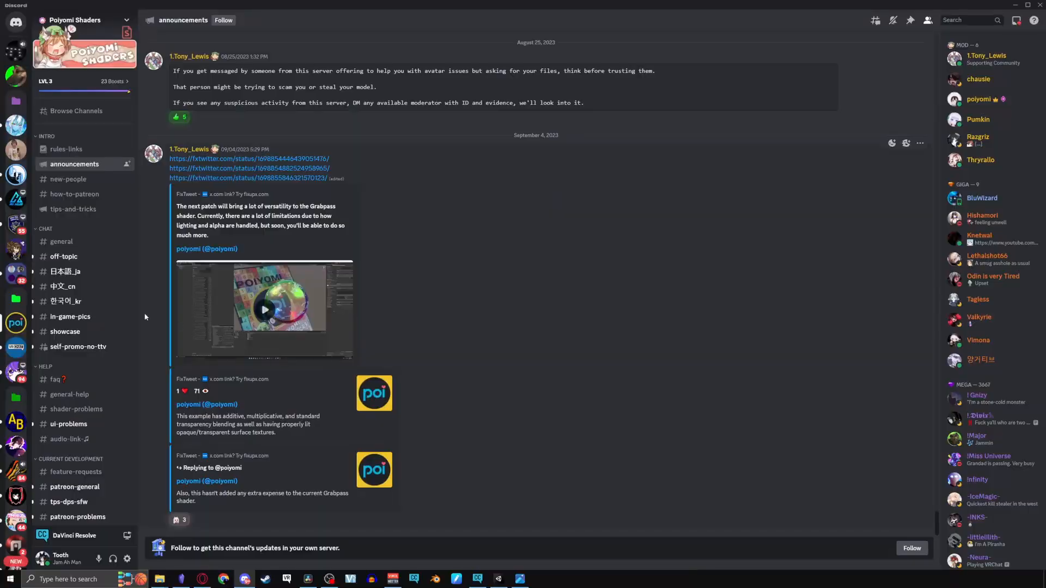
- Scroll the Poiyomi Shaders channel list down to the downloads, games and voice sections
scroll(down, 3)
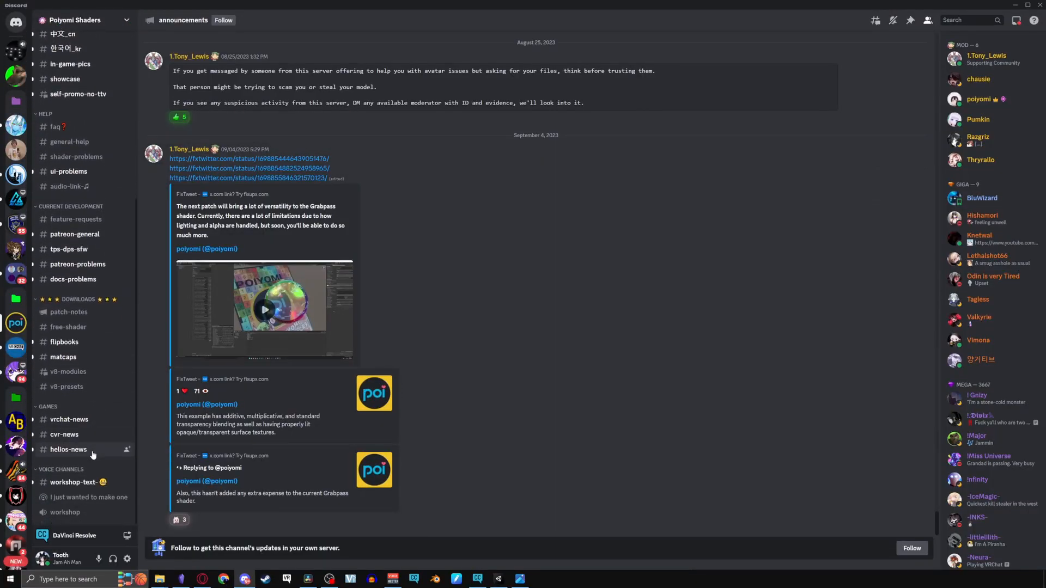